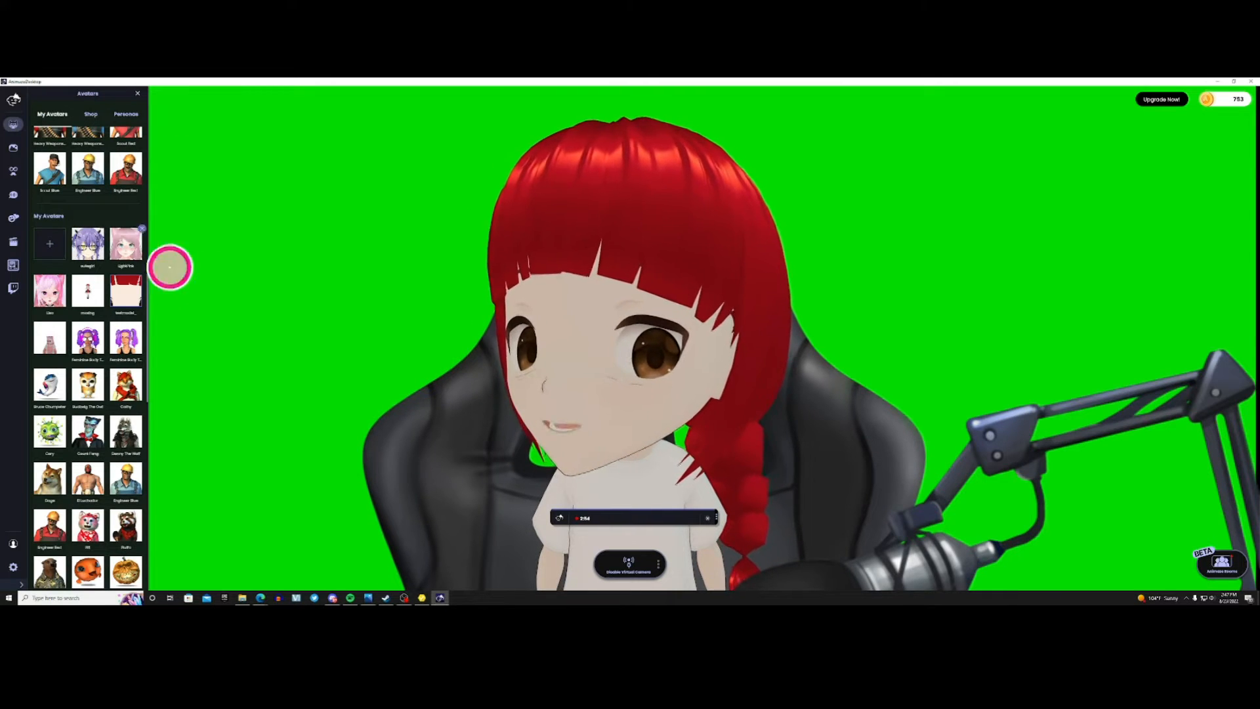
Check the red-haired avatar's customizations, which are empty, then open the program settings
left_click(125, 291)
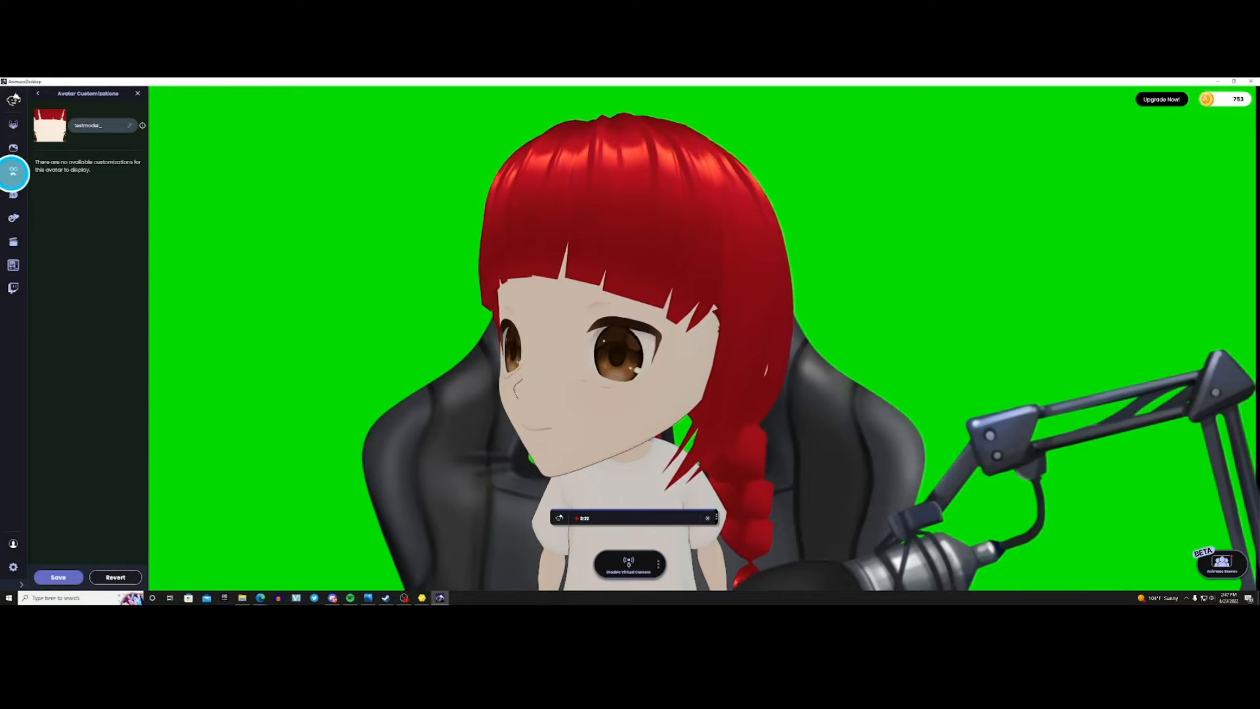
left_click(11, 103)
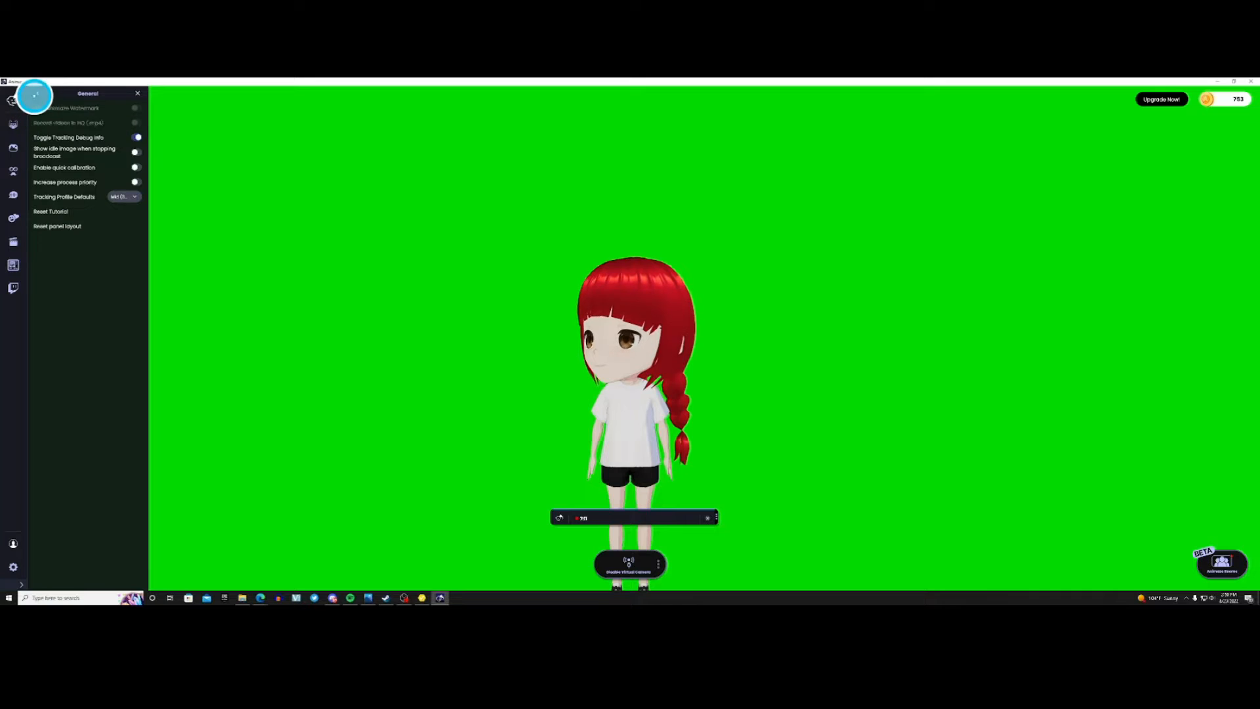
Review the Select Trackers list under Advanced Tracking Configuration and save the preferences
left_click(40, 100)
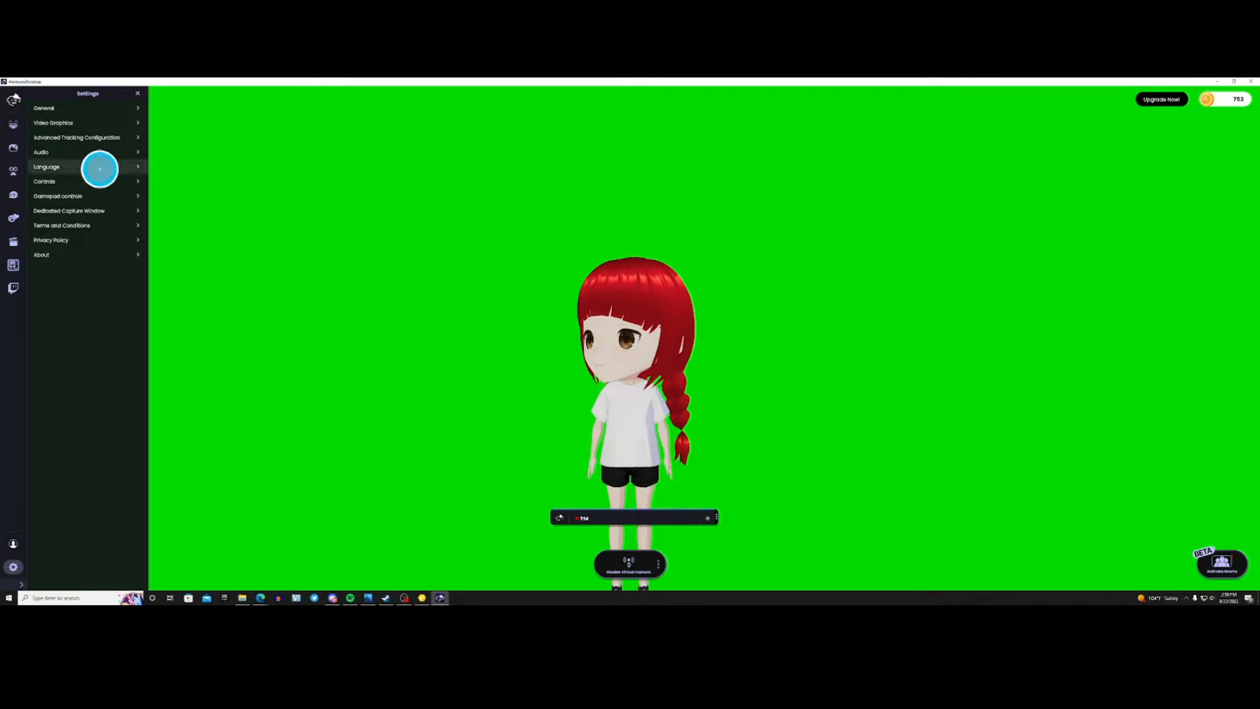
mouse_move(139, 213)
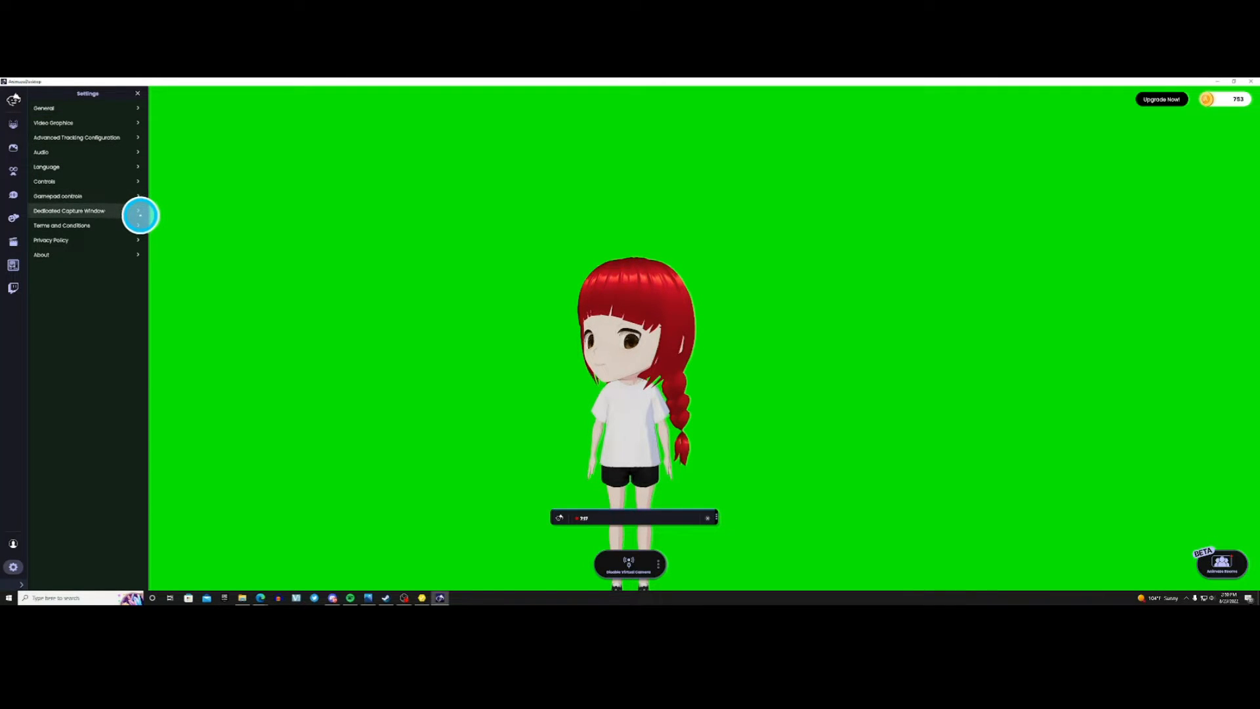
mouse_move(104, 123)
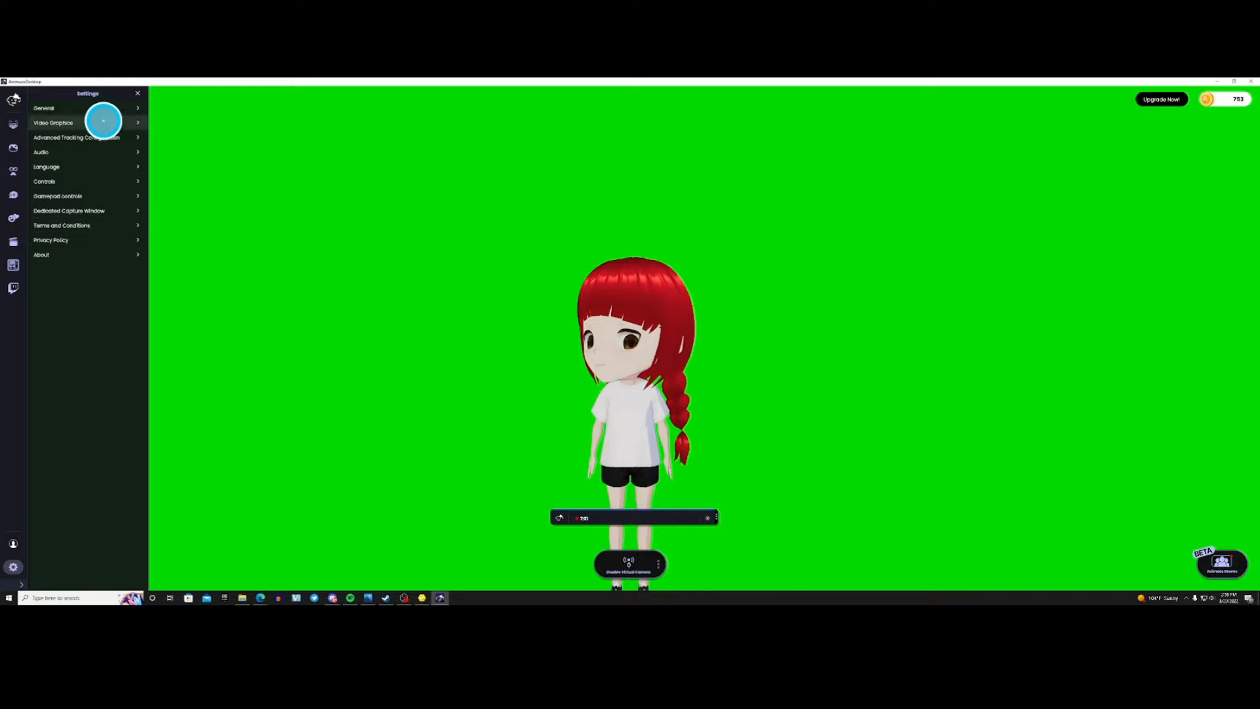
left_click(73, 138)
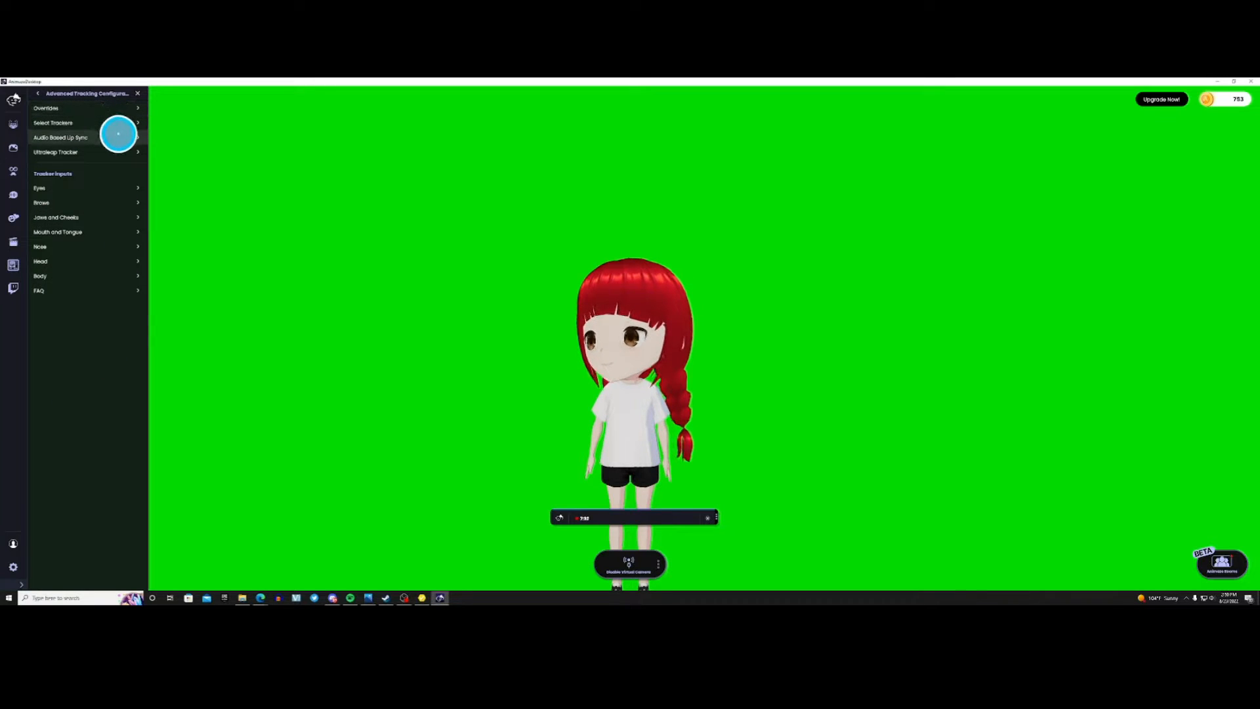
left_click(52, 122)
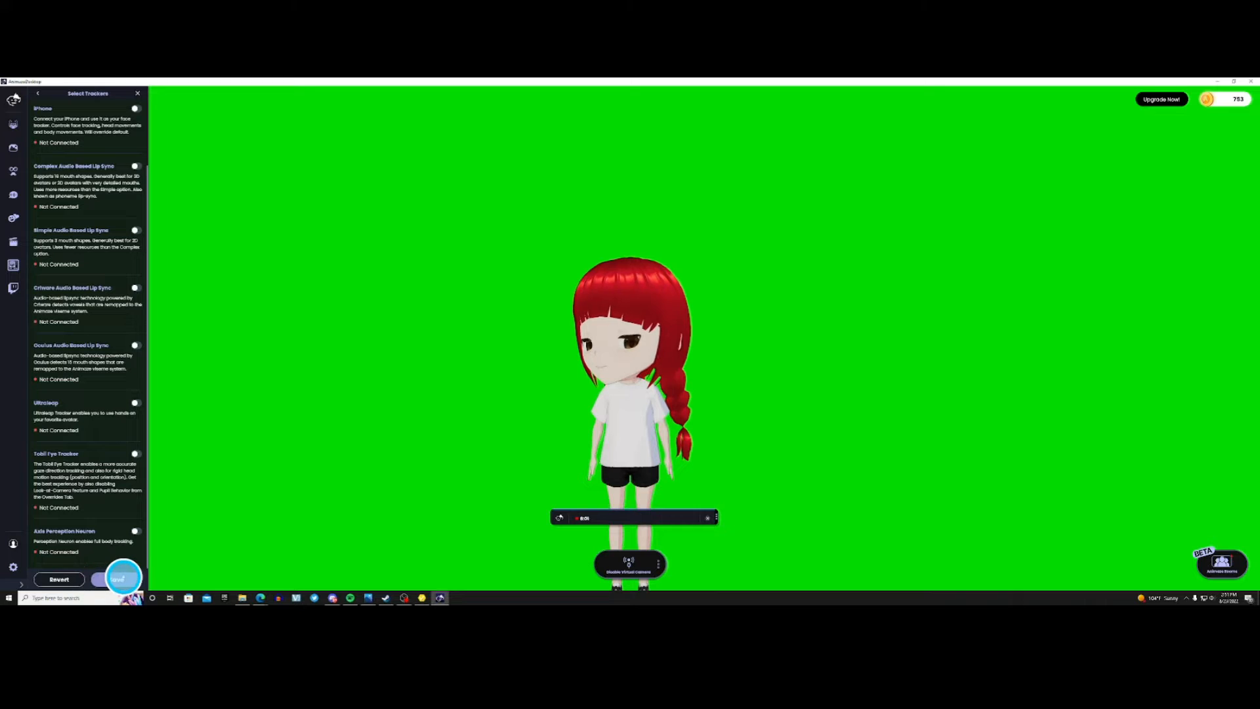
left_click(117, 579)
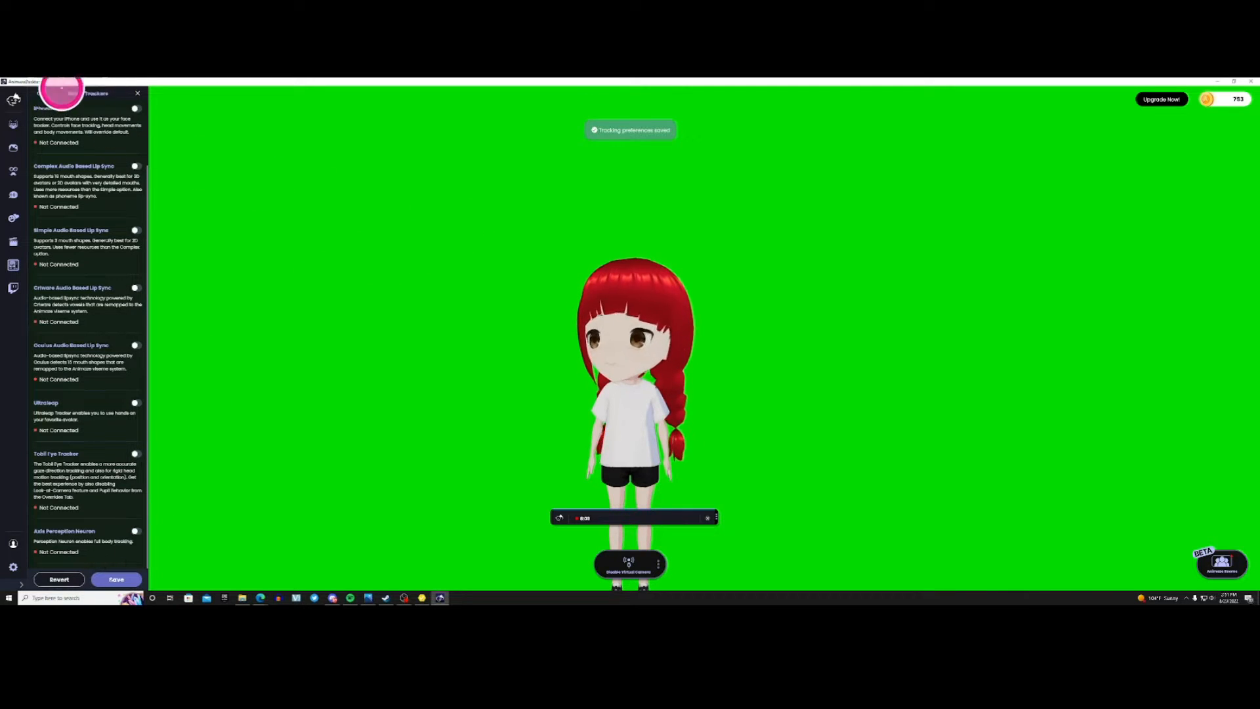
In Audio Based Lip Sync, switch on complex lip sync and drag noise threshold to 33
left_click(34, 92)
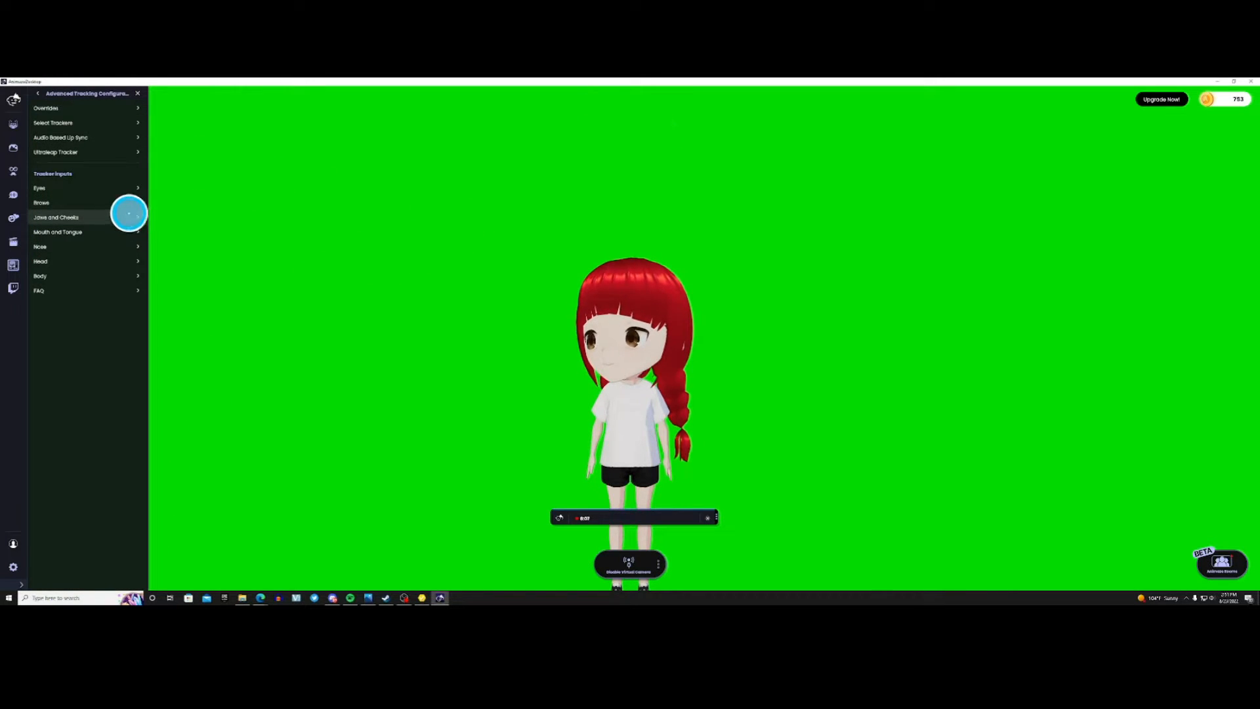
left_click(68, 138)
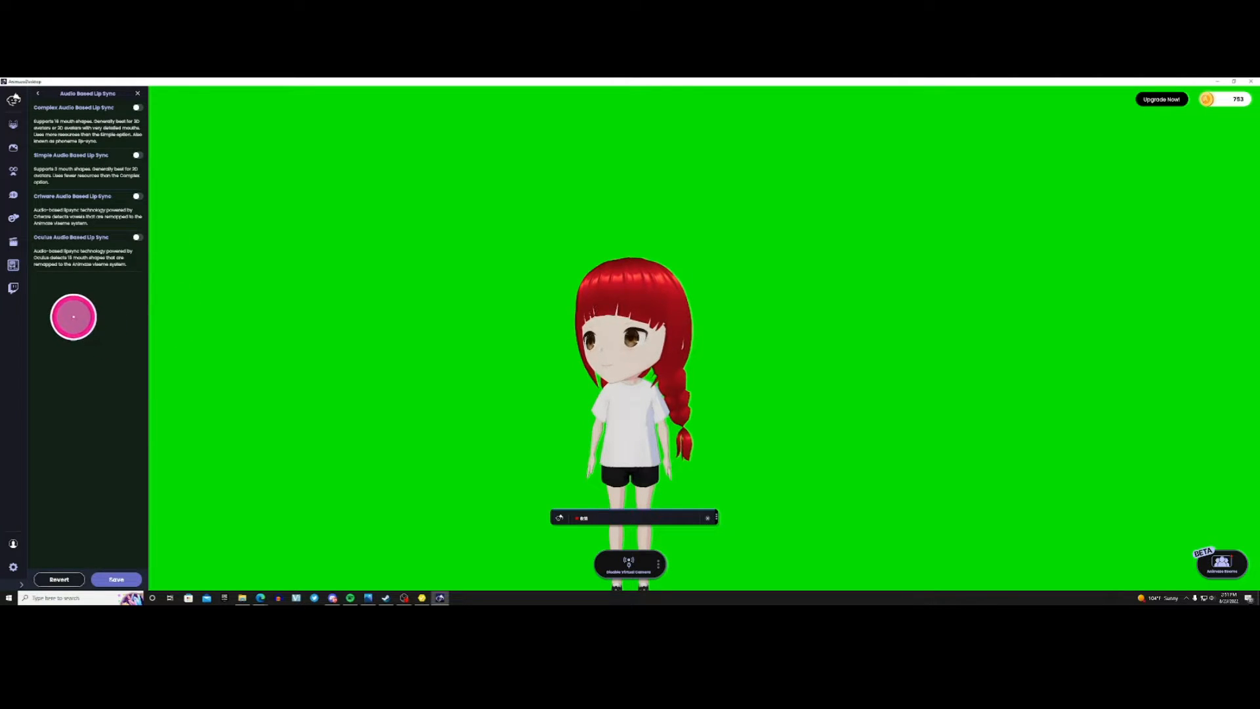
left_click(136, 106)
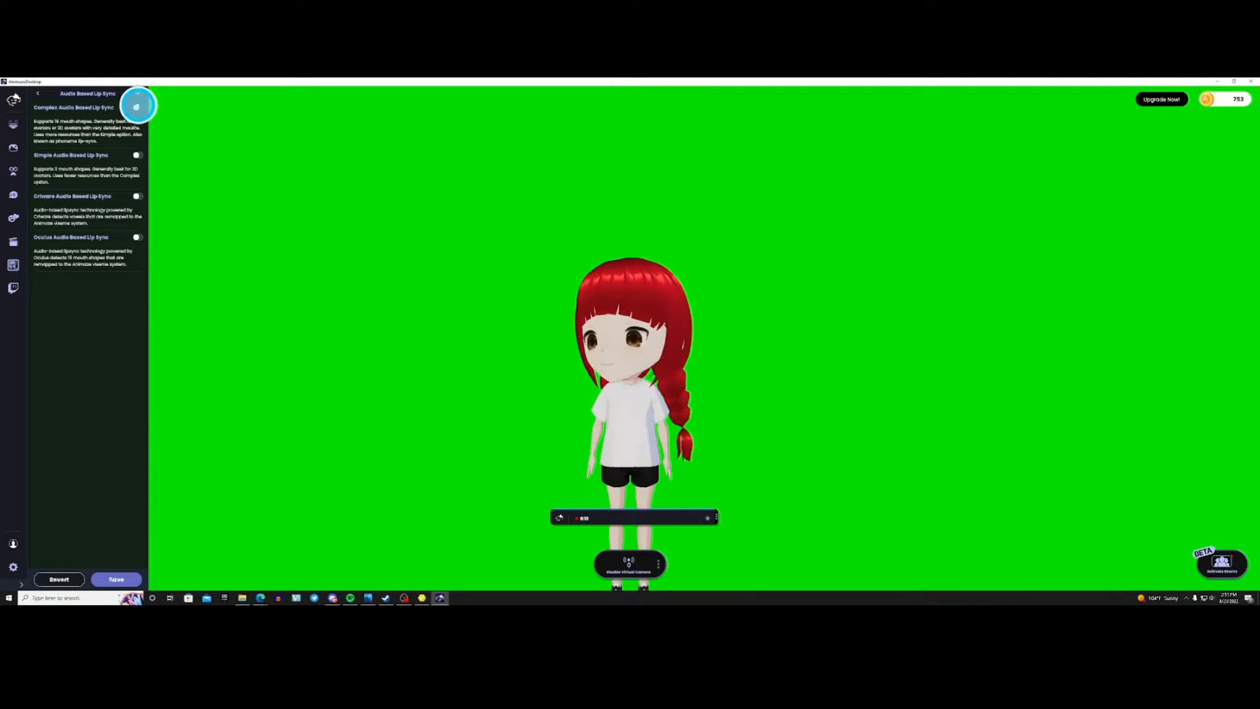
left_click(136, 106)
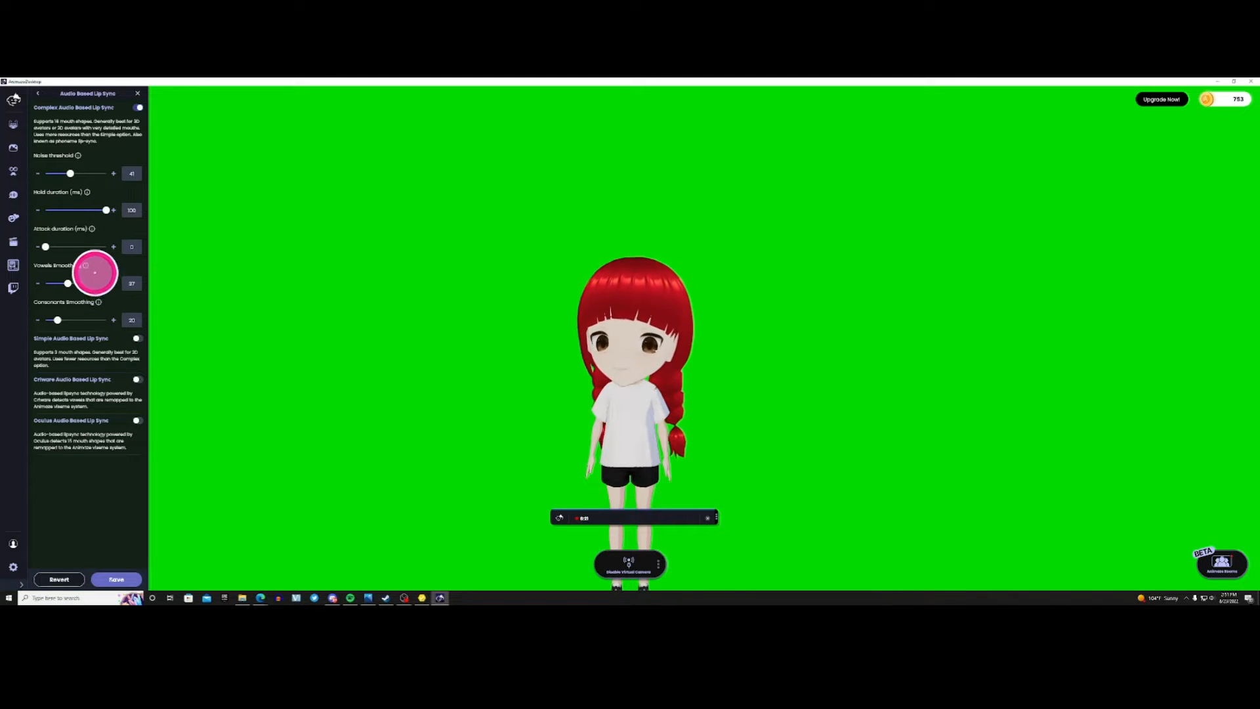
left_click_drag(70, 173, 71, 173)
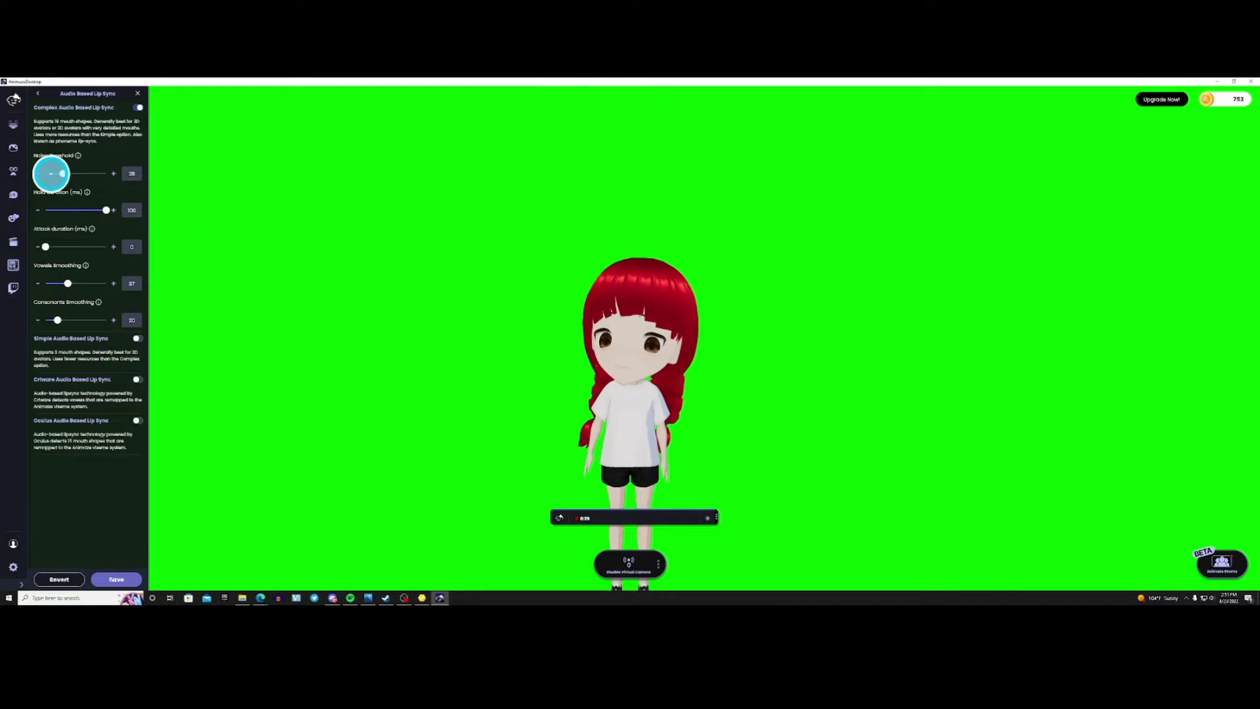
left_click_drag(53, 173, 76, 172)
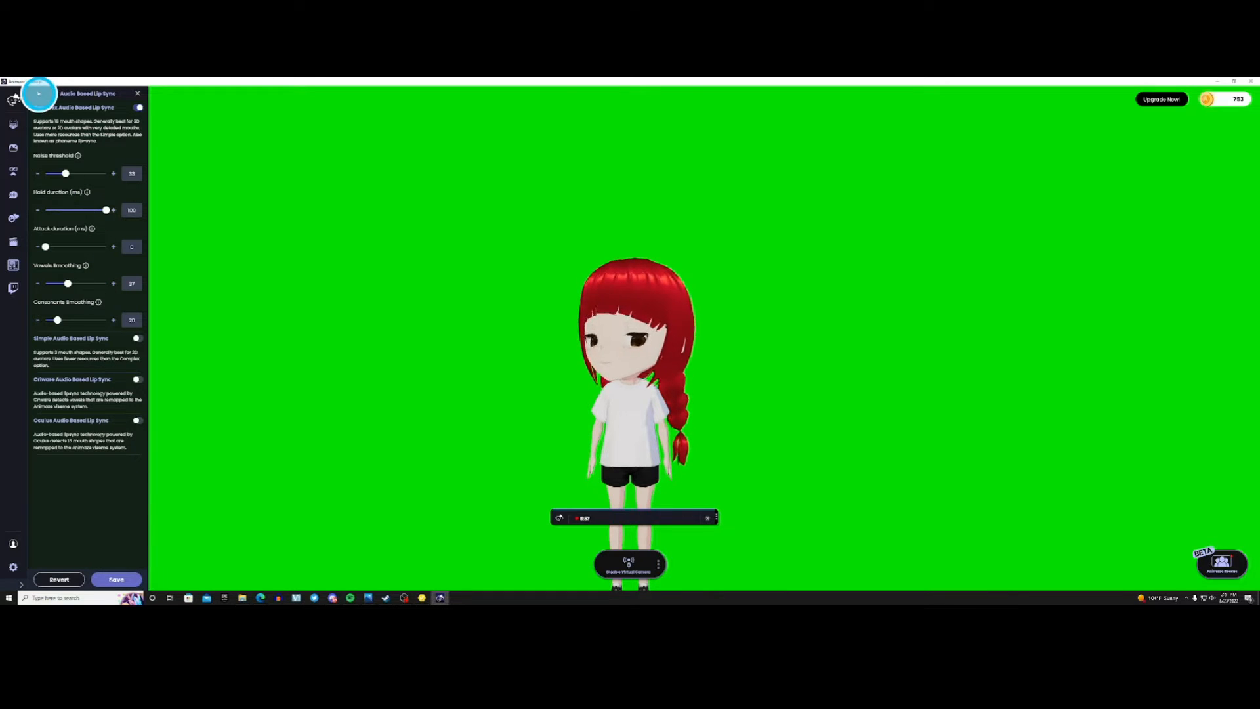
Open the Eyes tracker settings and toggle Global Symmetry between left and right eyes
left_click(46, 100)
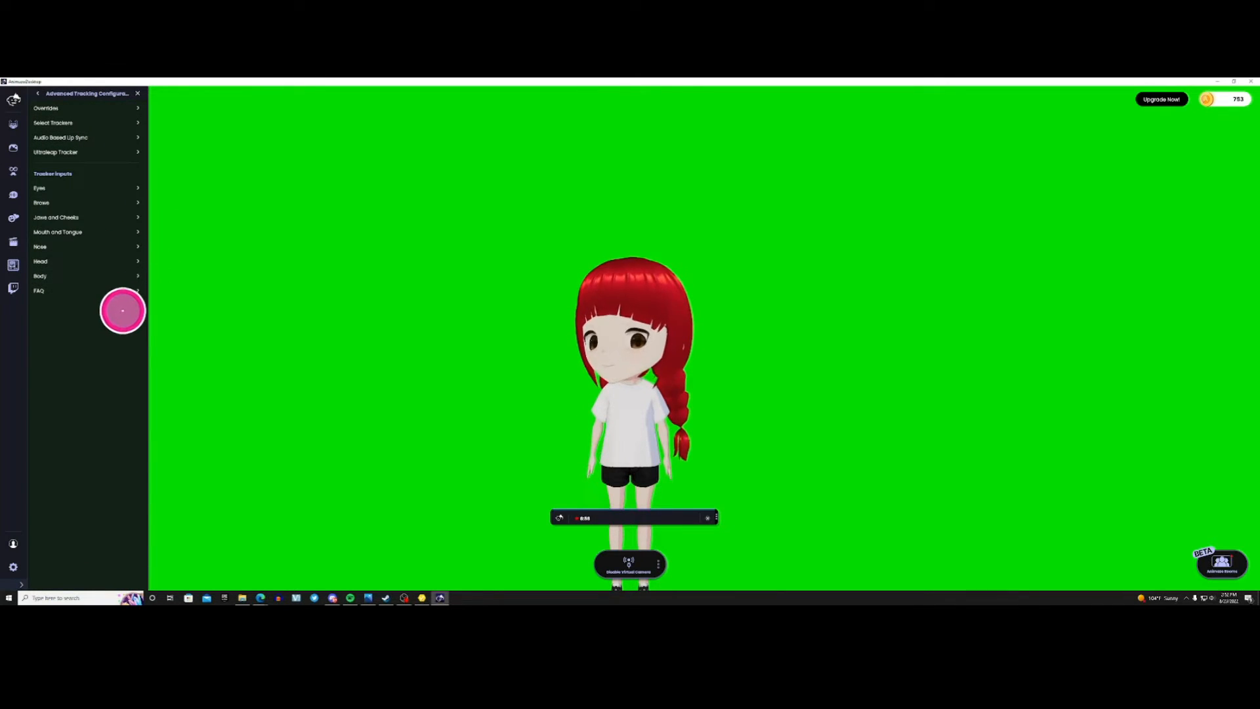
left_click(39, 187)
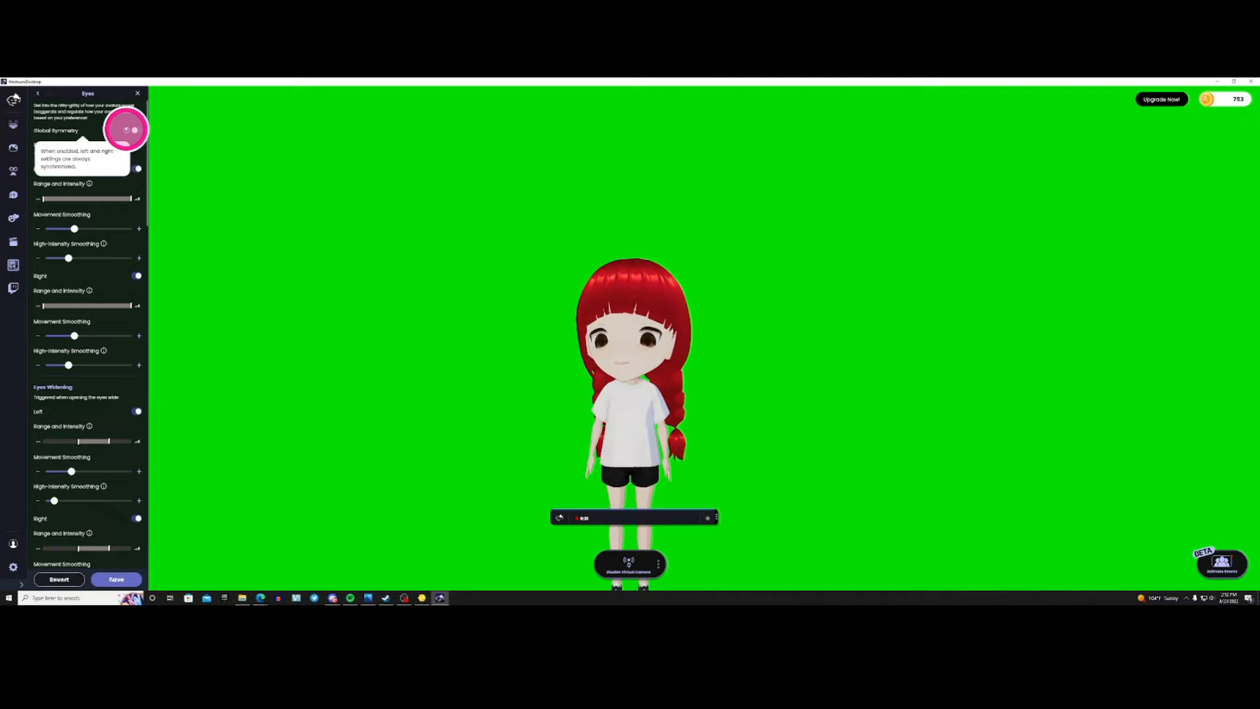
left_click(131, 131)
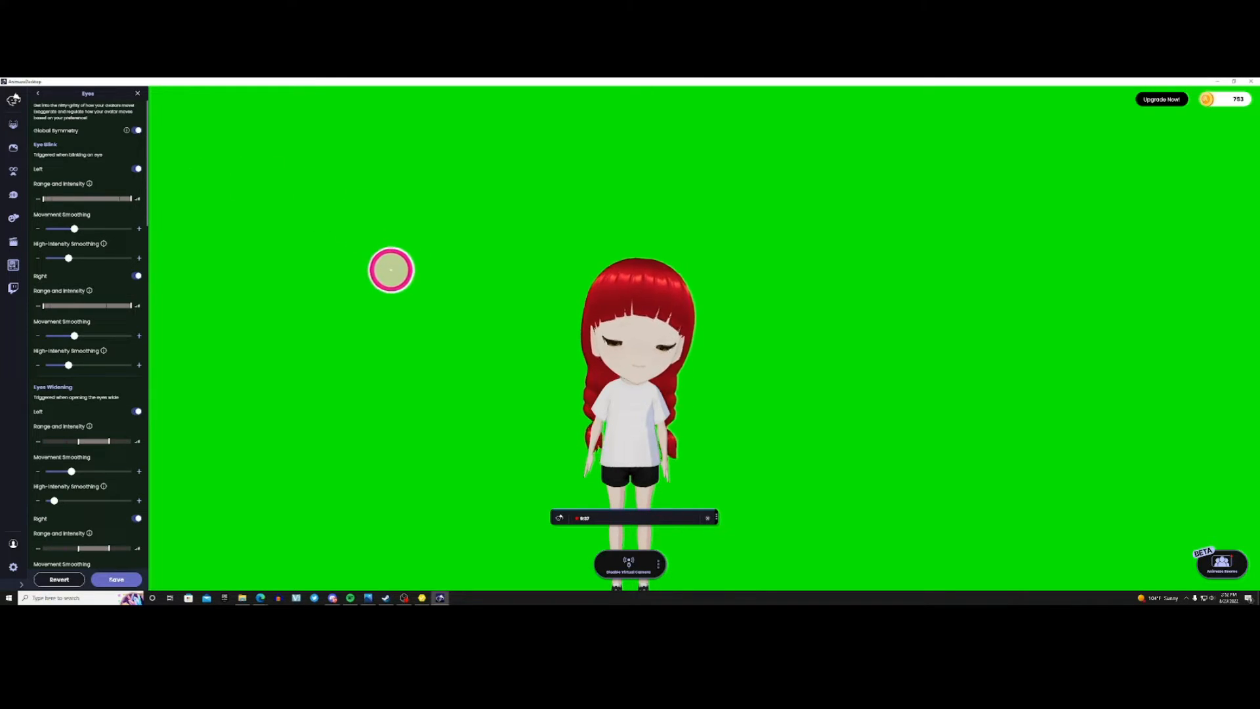
left_click(136, 130)
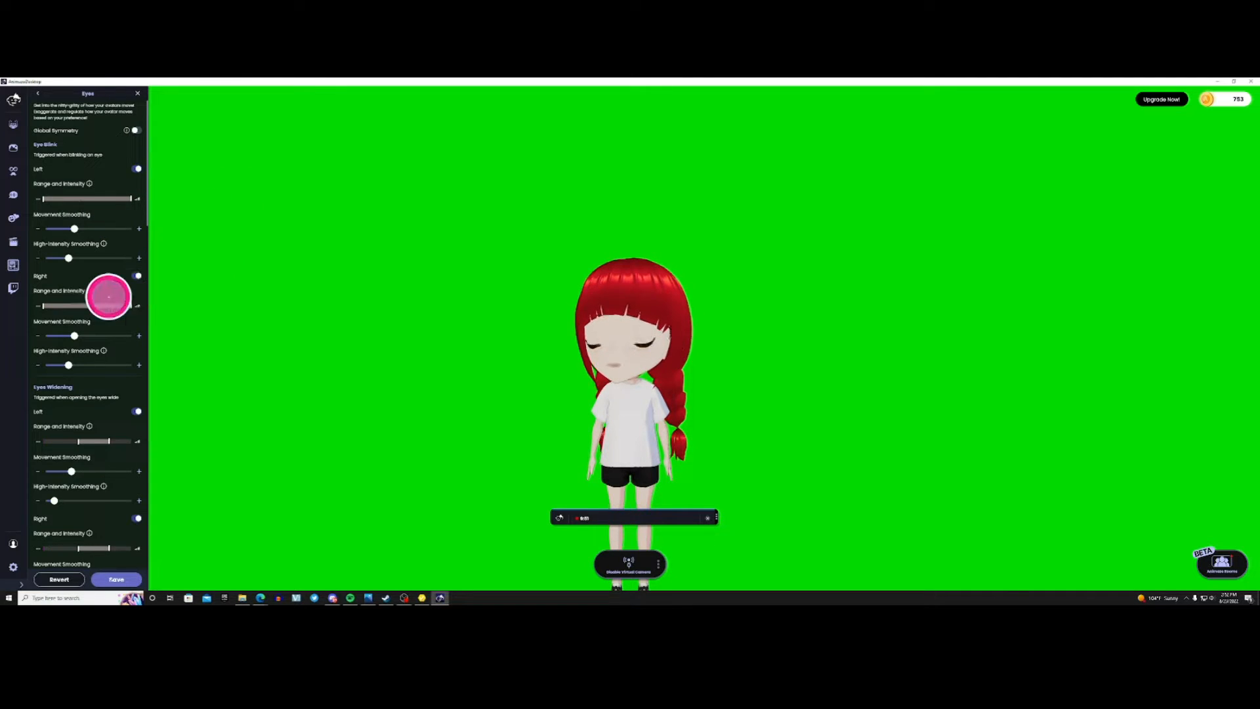
Scroll the Eyes panel down to the Eyes Widening sliders
scroll("down", 3)
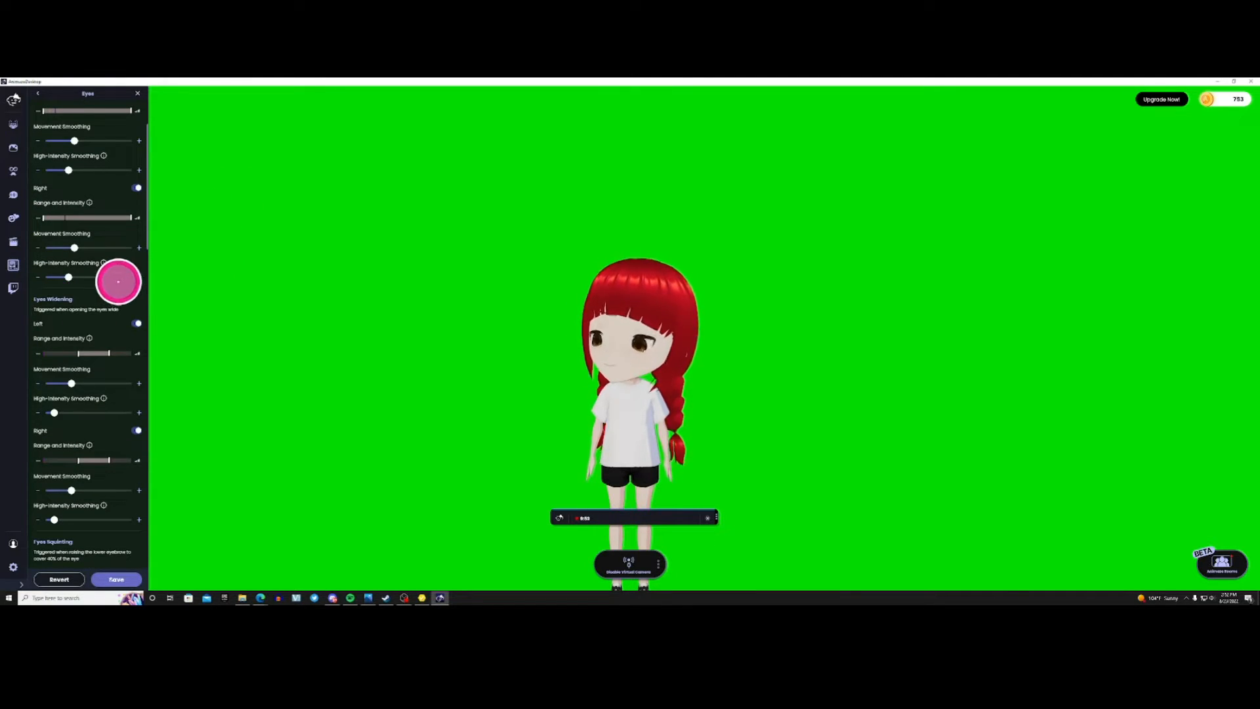
scroll("down", 3)
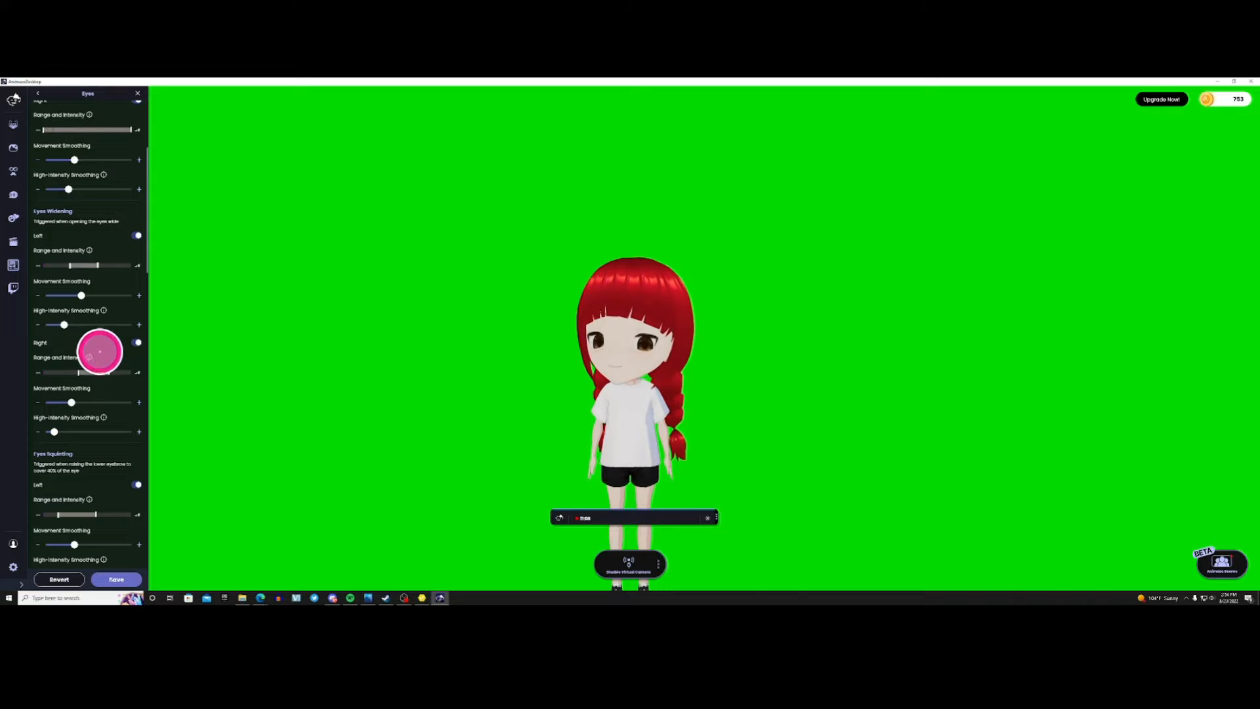
left_click(89, 357)
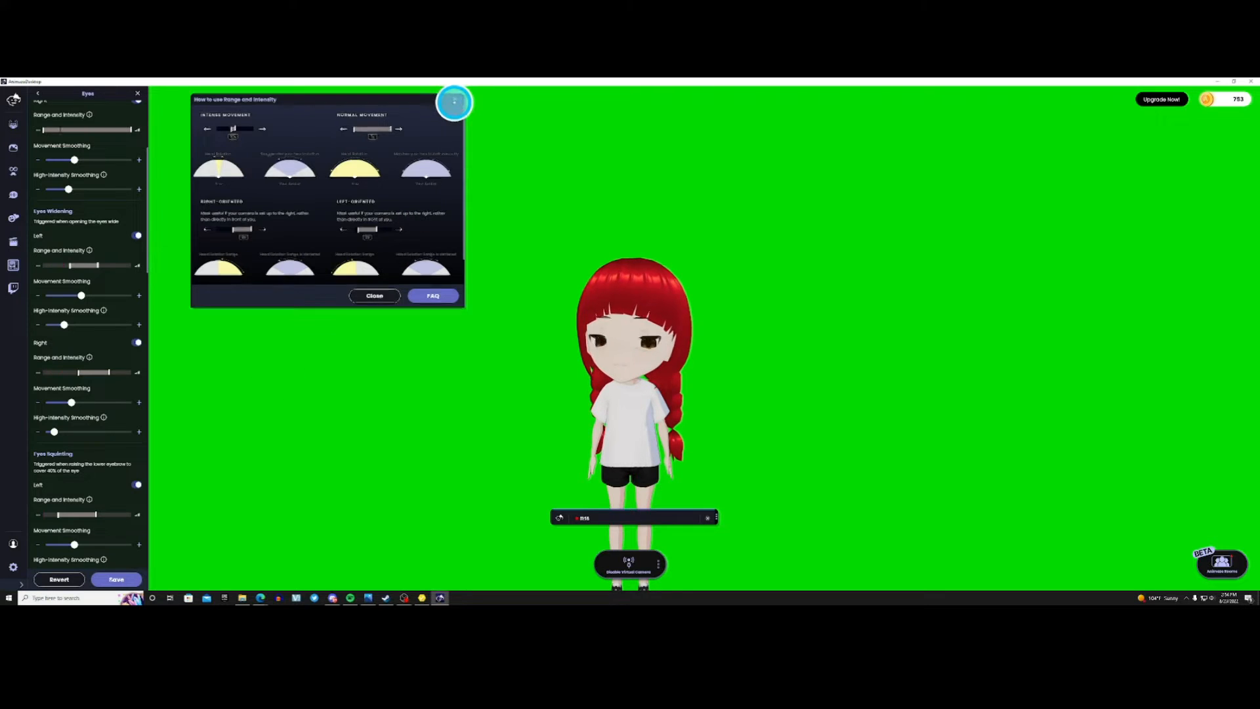
left_click(374, 296)
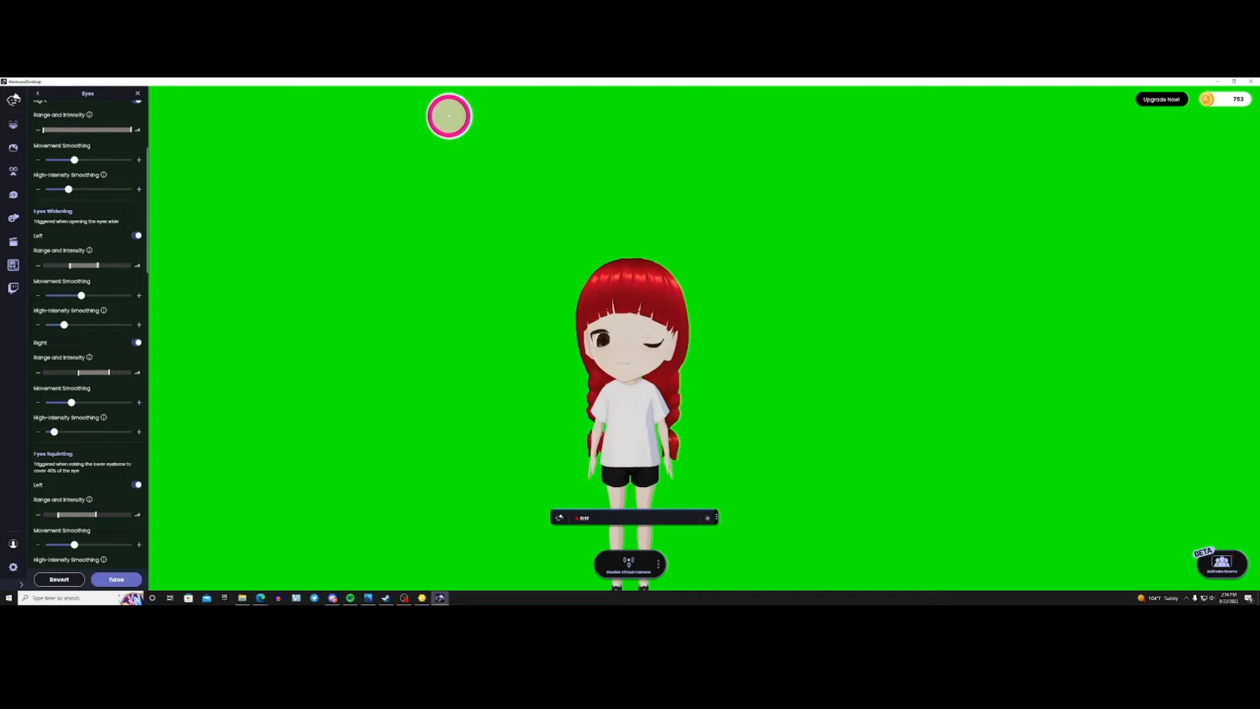
mouse_move(289, 317)
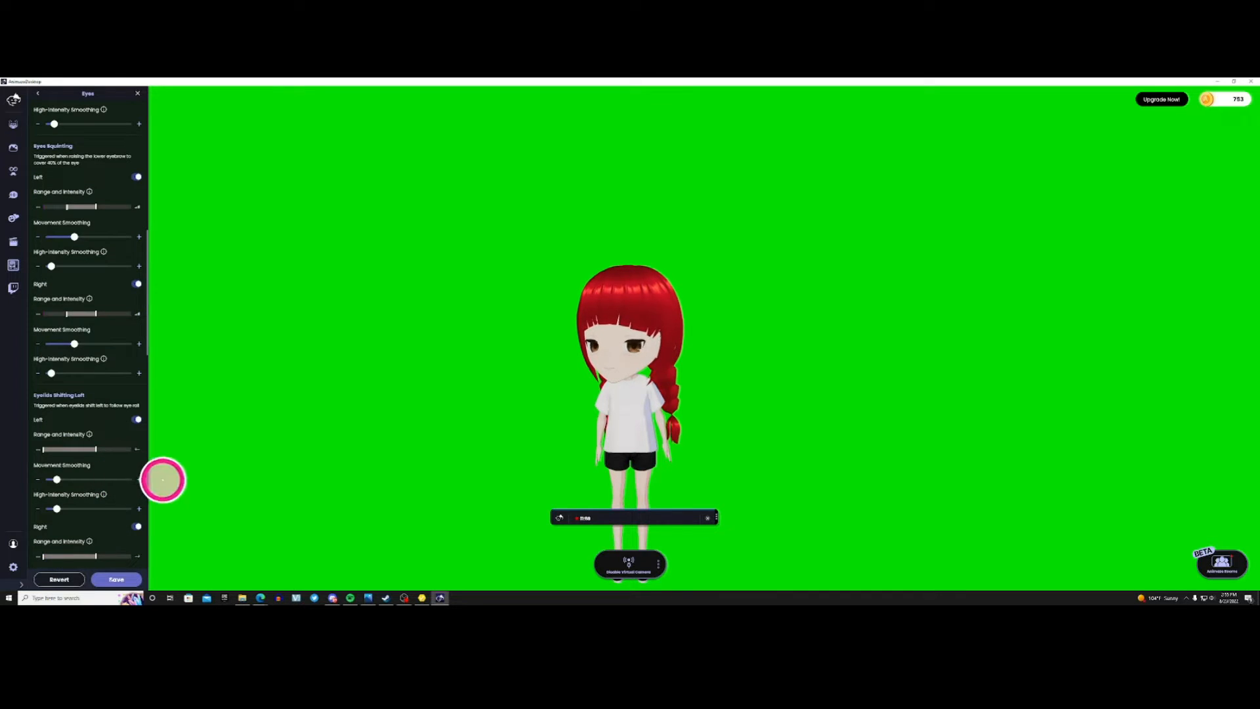
scroll("down", 3)
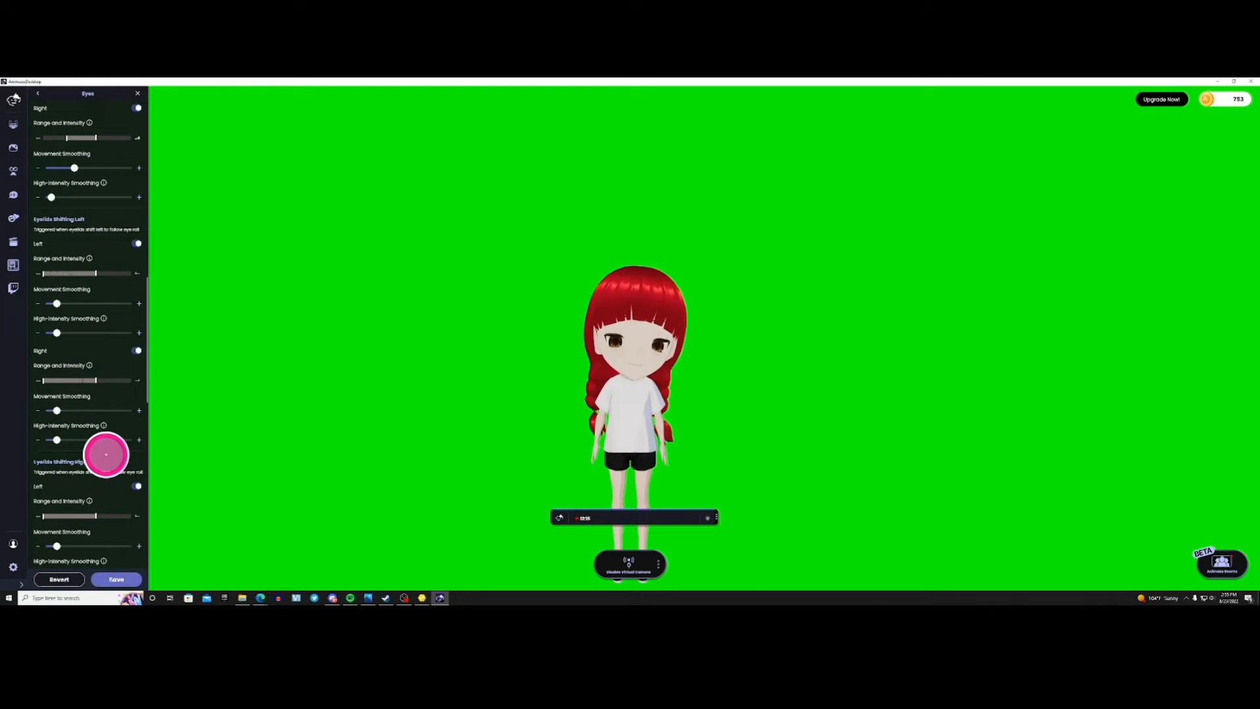
scroll("down", 3)
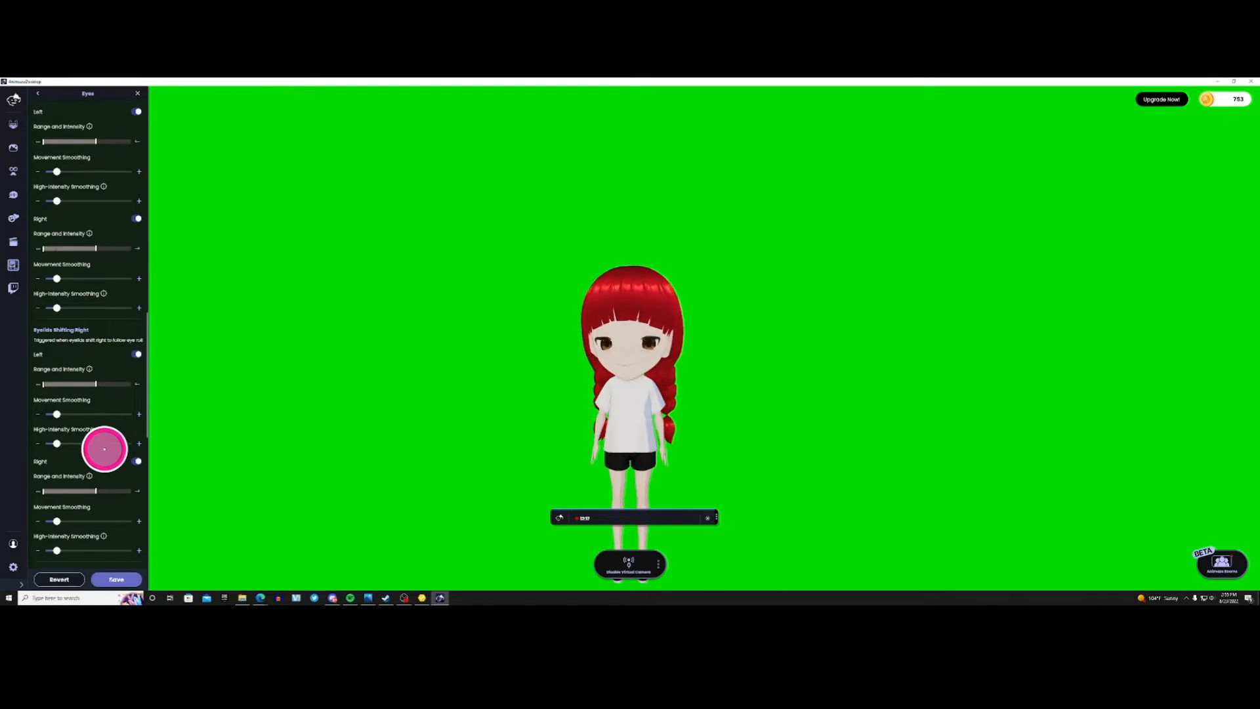
scroll("down", 3)
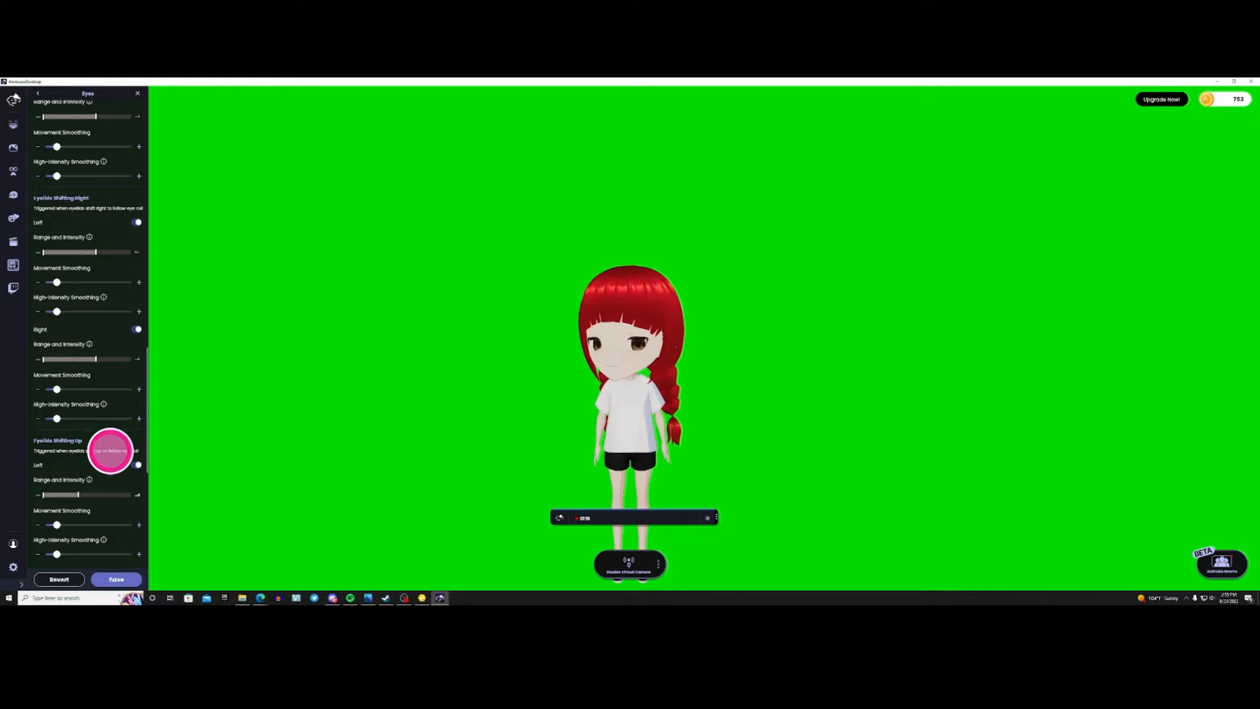
scroll("down", 3)
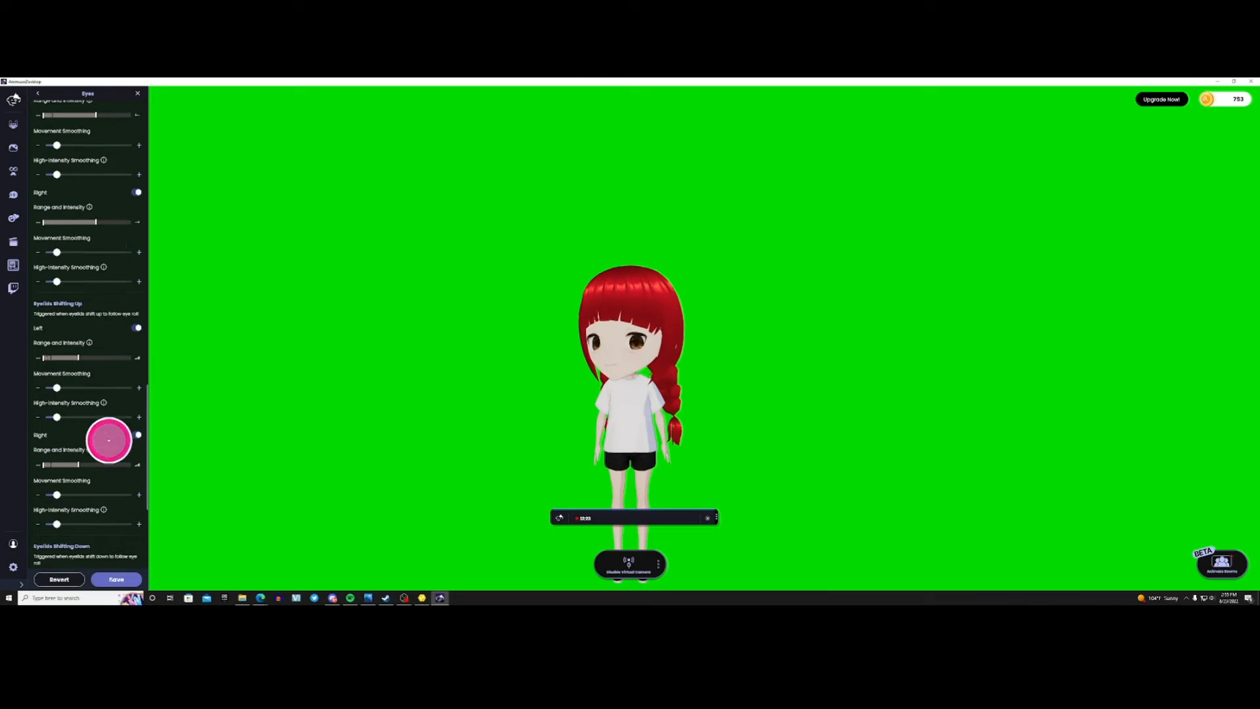
Browse the Brows tracking settings down to Brow Down, then move on to Mouth and Tongue
left_click(41, 93)
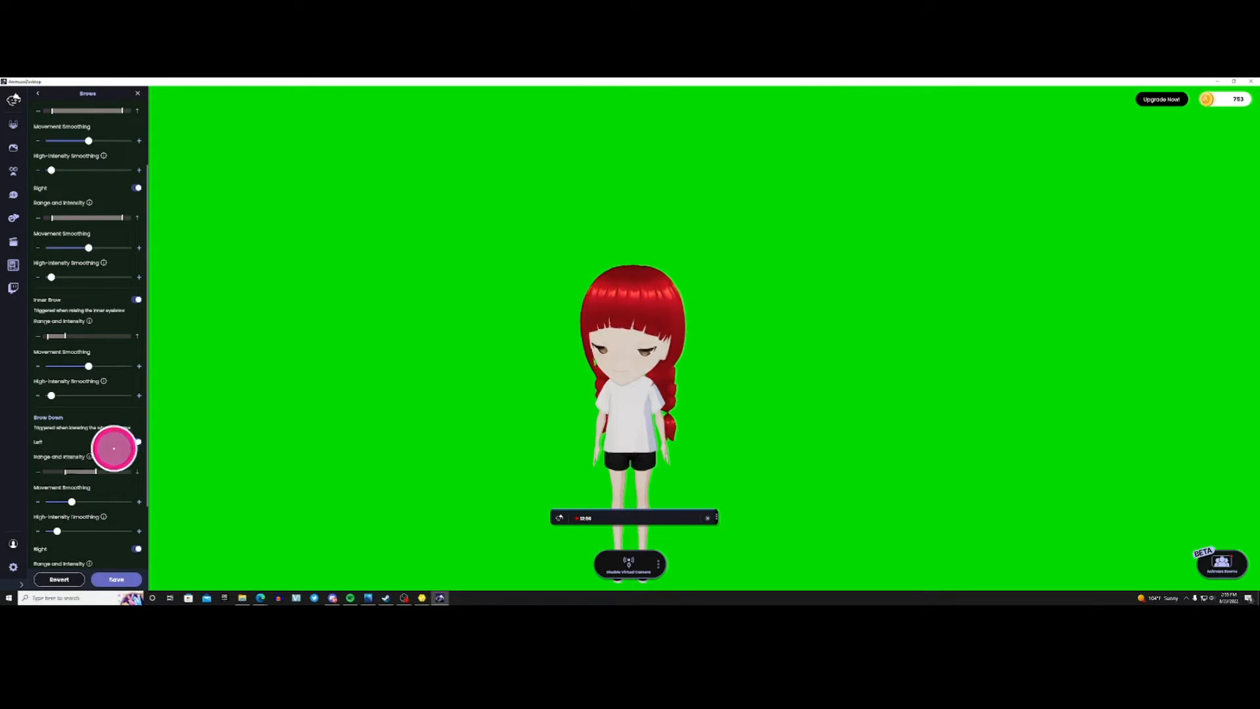
scroll("down", 3)
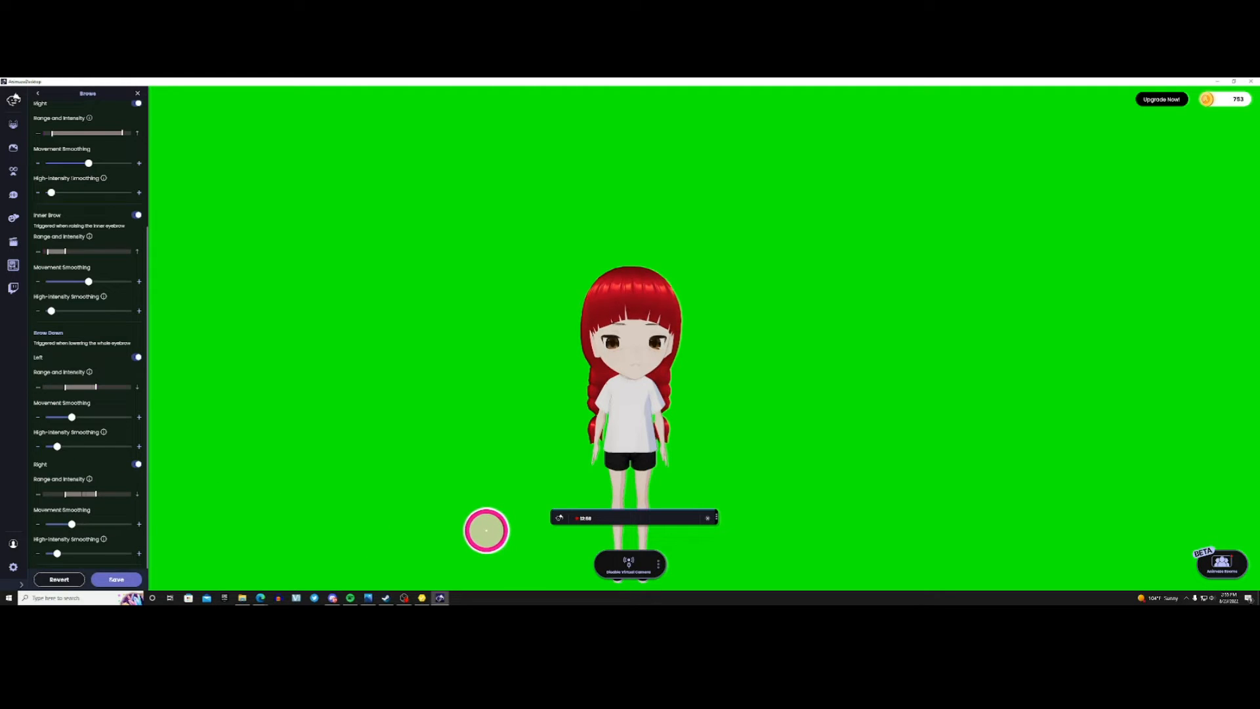
mouse_move(784, 386)
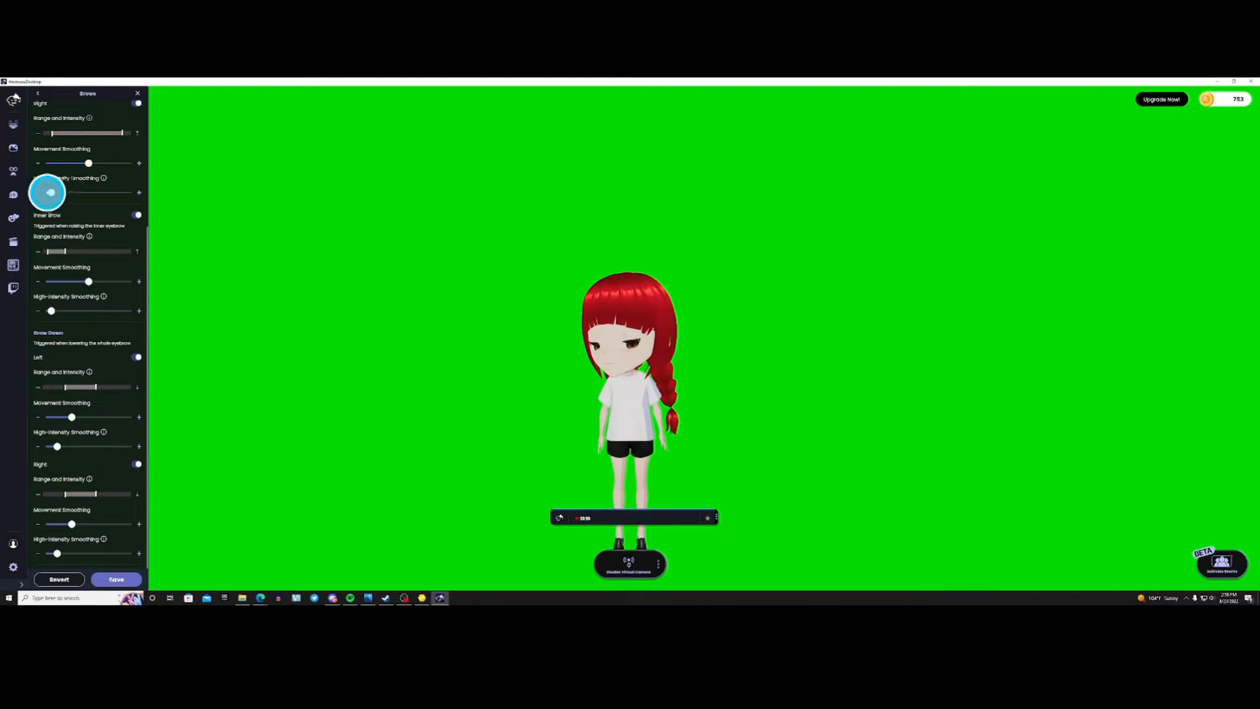
left_click(41, 93)
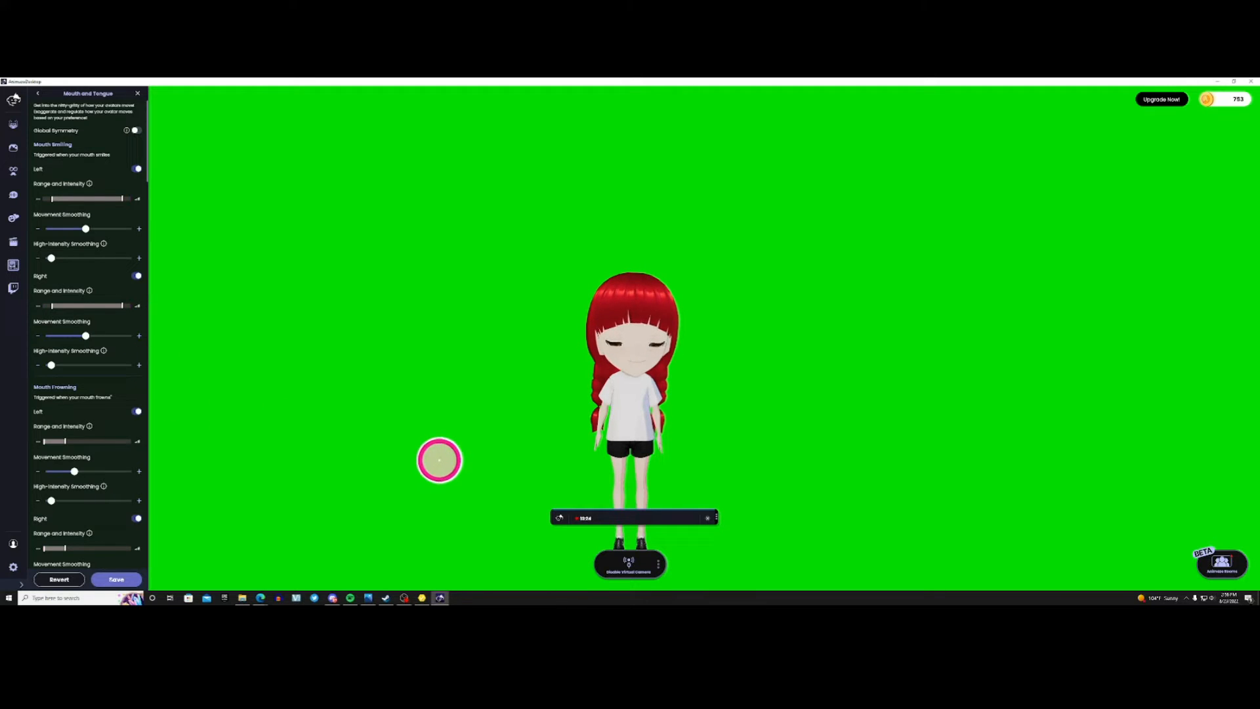
mouse_move(390, 483)
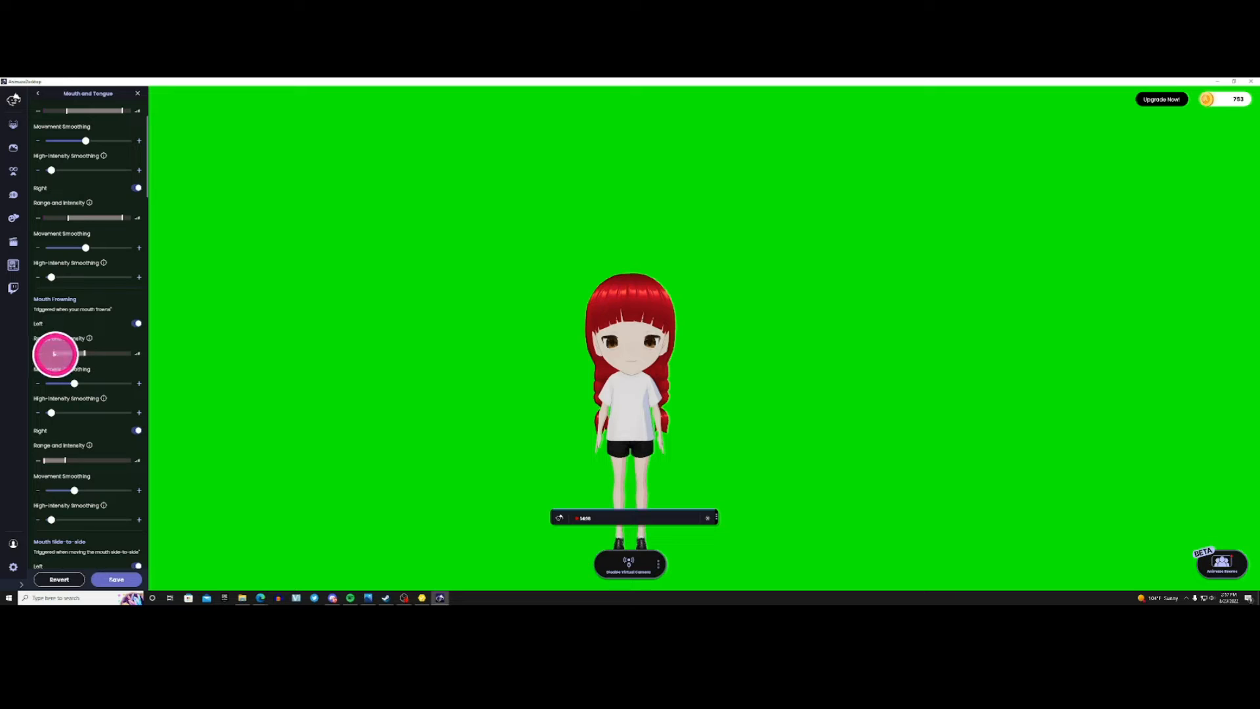
Drag the Mouth Frowning Left Range and Intensity handle outward
left_click_drag(80, 354, 293, 400)
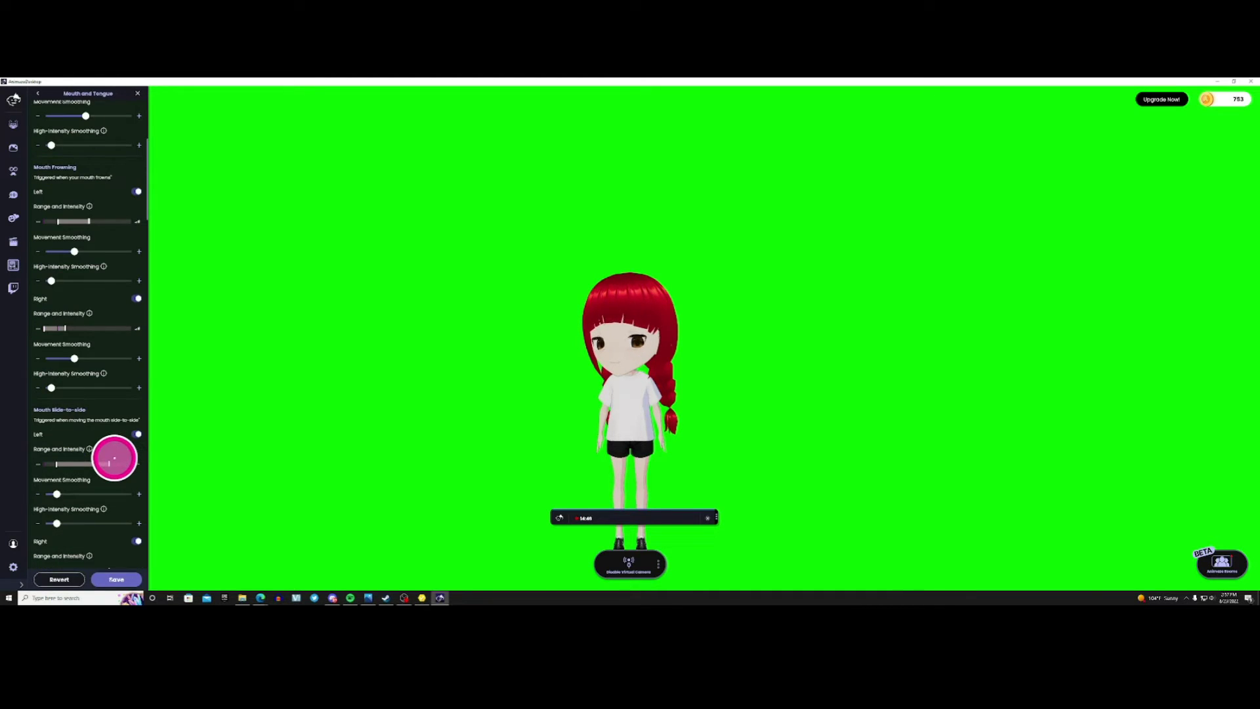
scroll("down", 3)
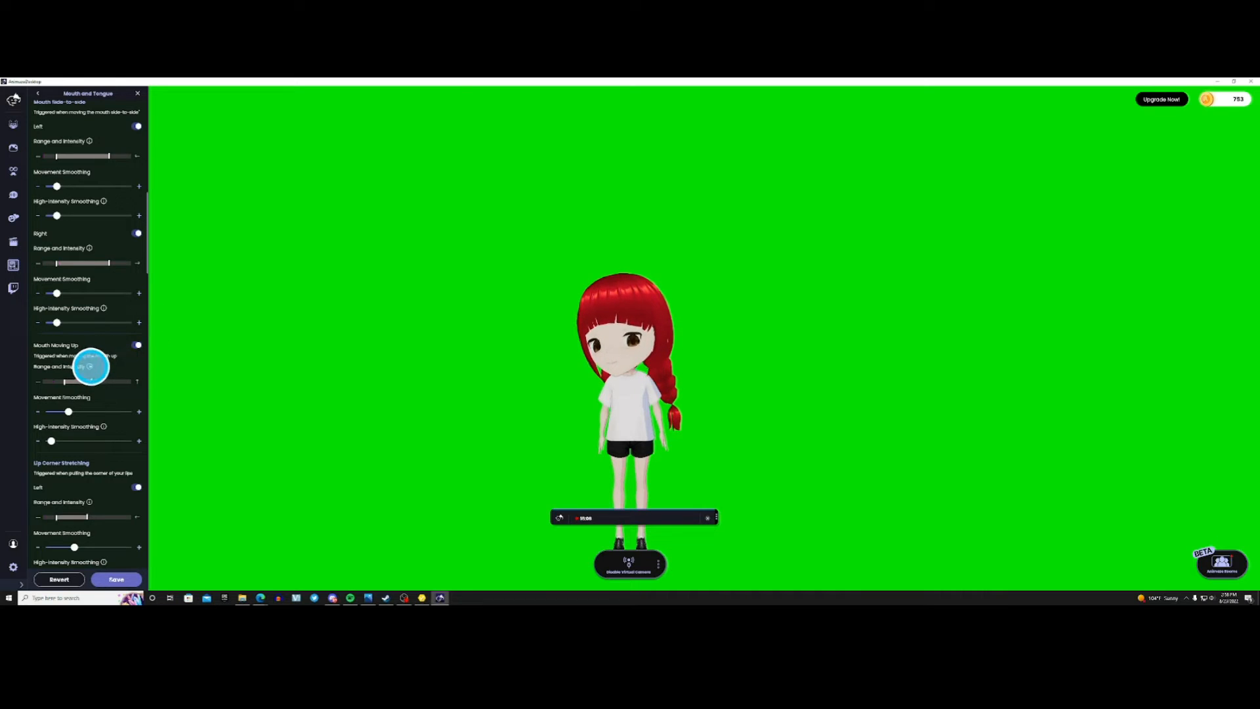
left_click(88, 366)
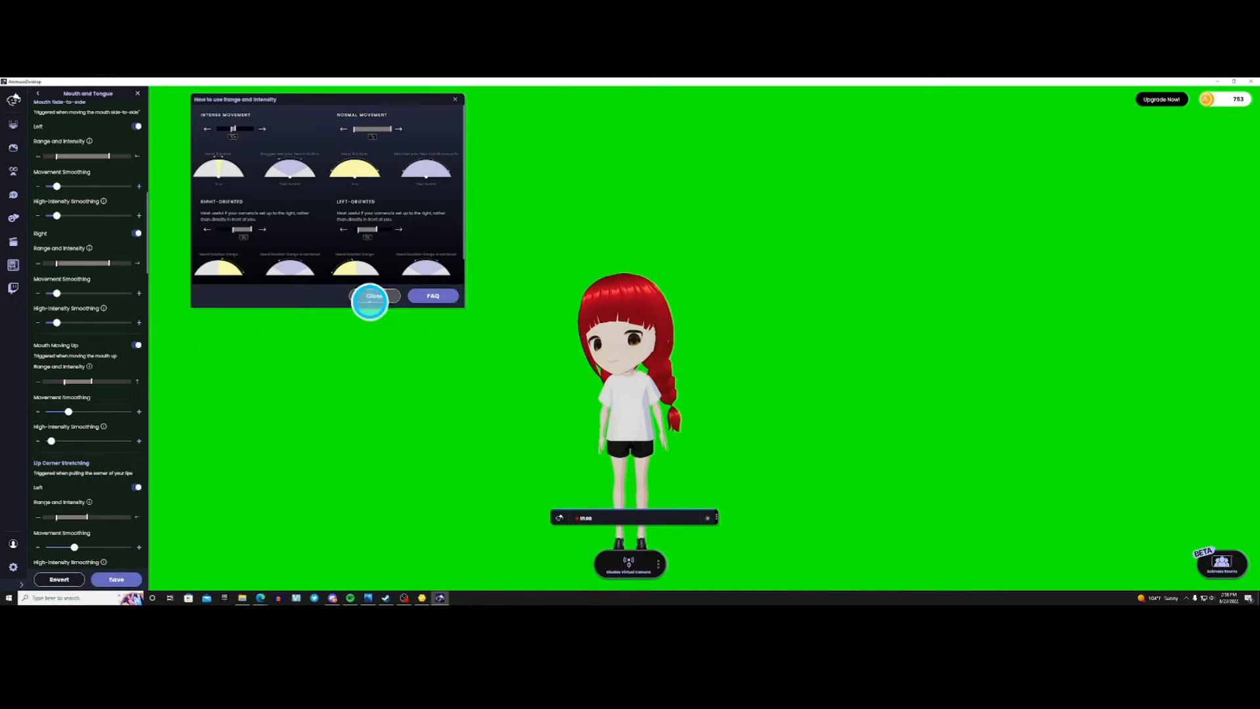
left_click(373, 296)
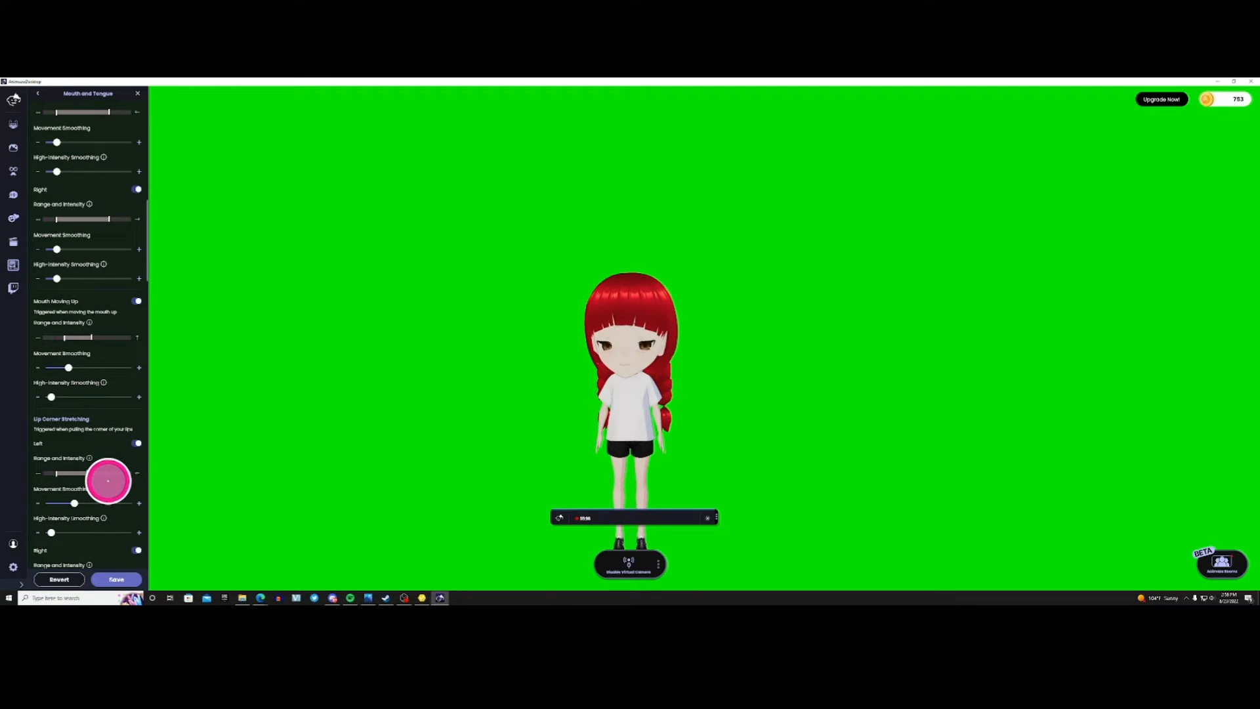
scroll("down", 3)
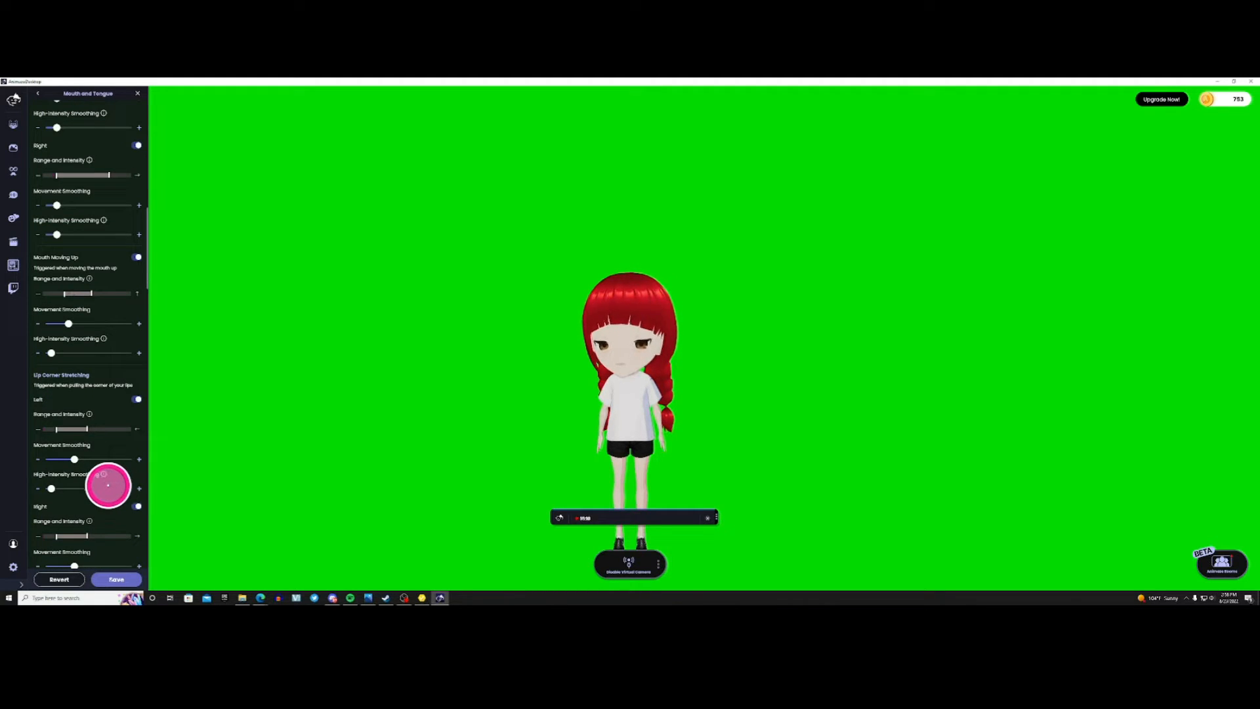
scroll("down", 3)
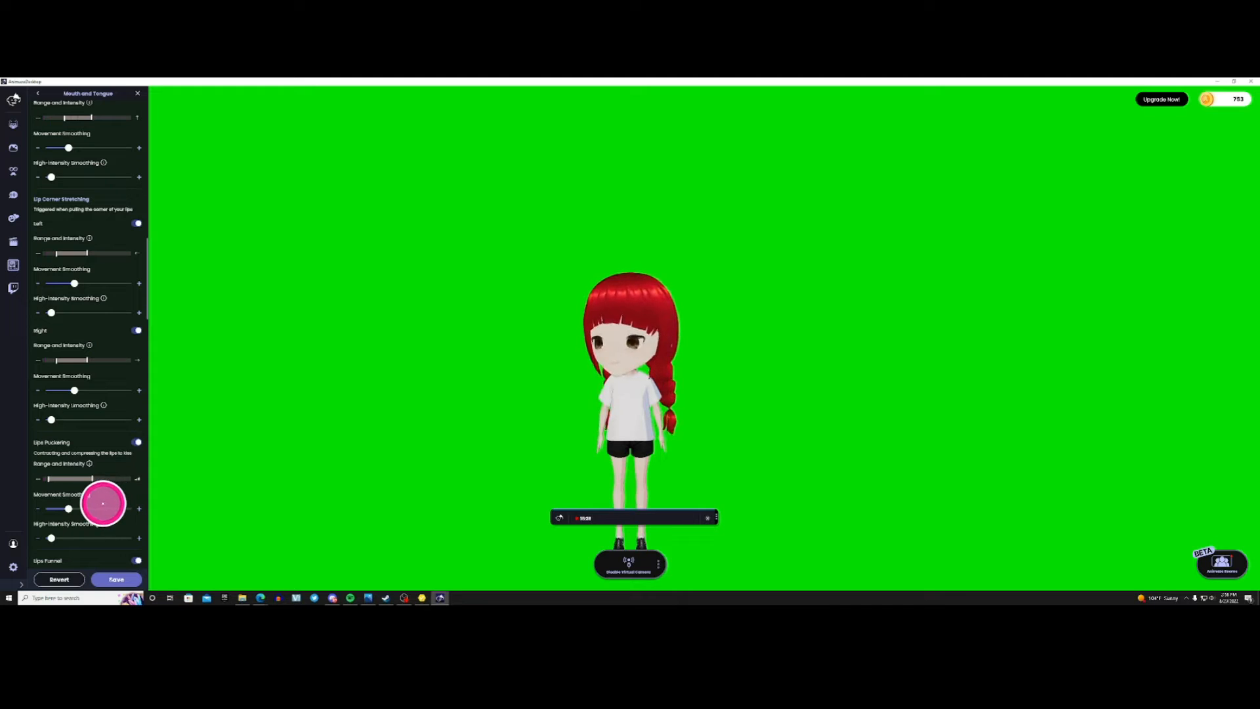
scroll("down", 3)
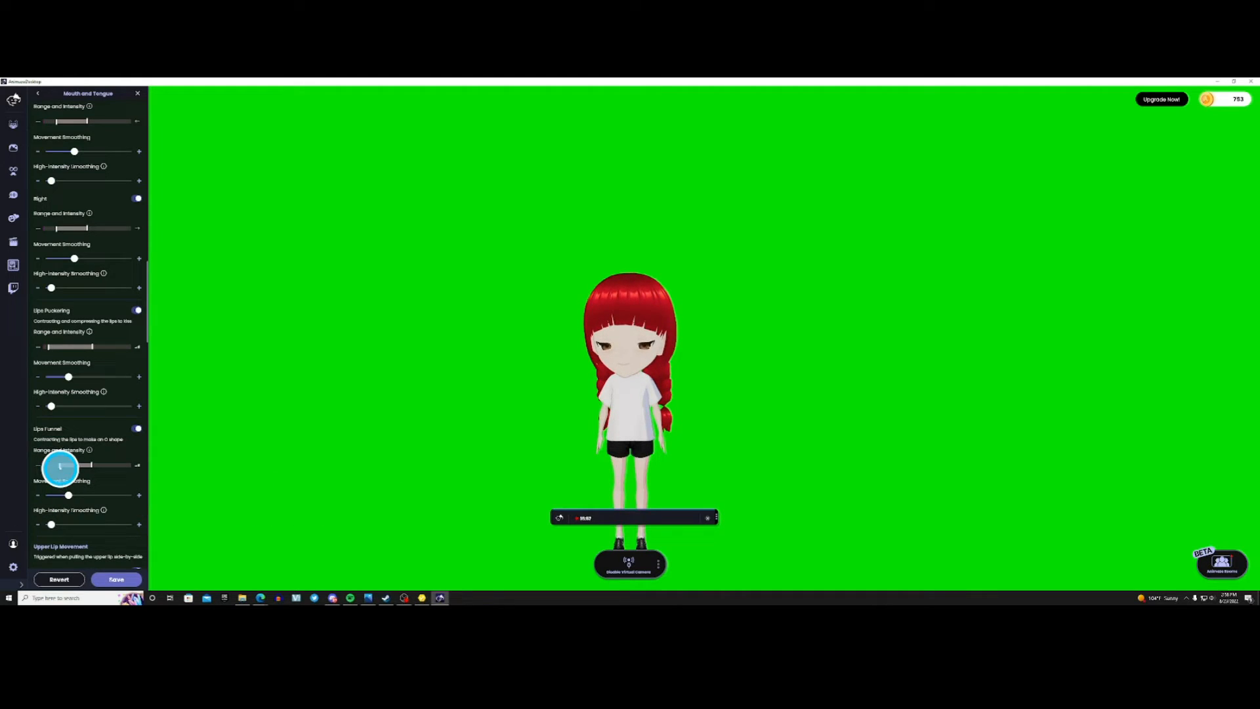
scroll("down", 3)
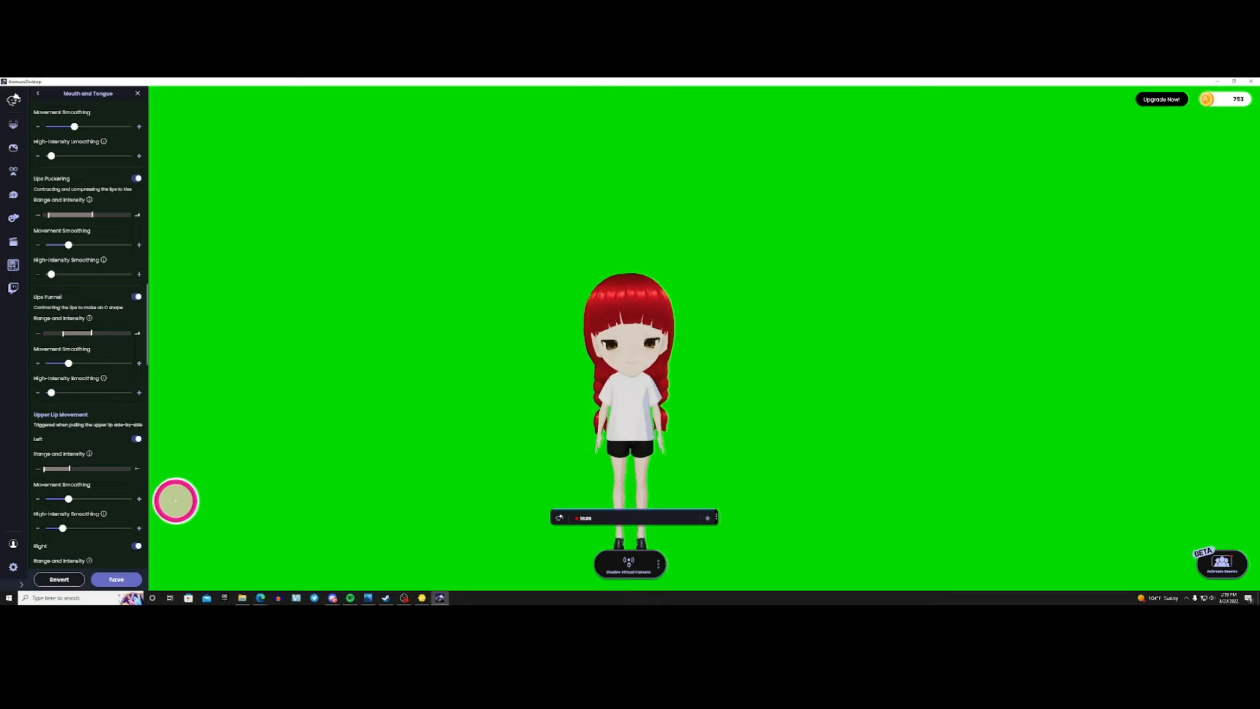
scroll("down", 3)
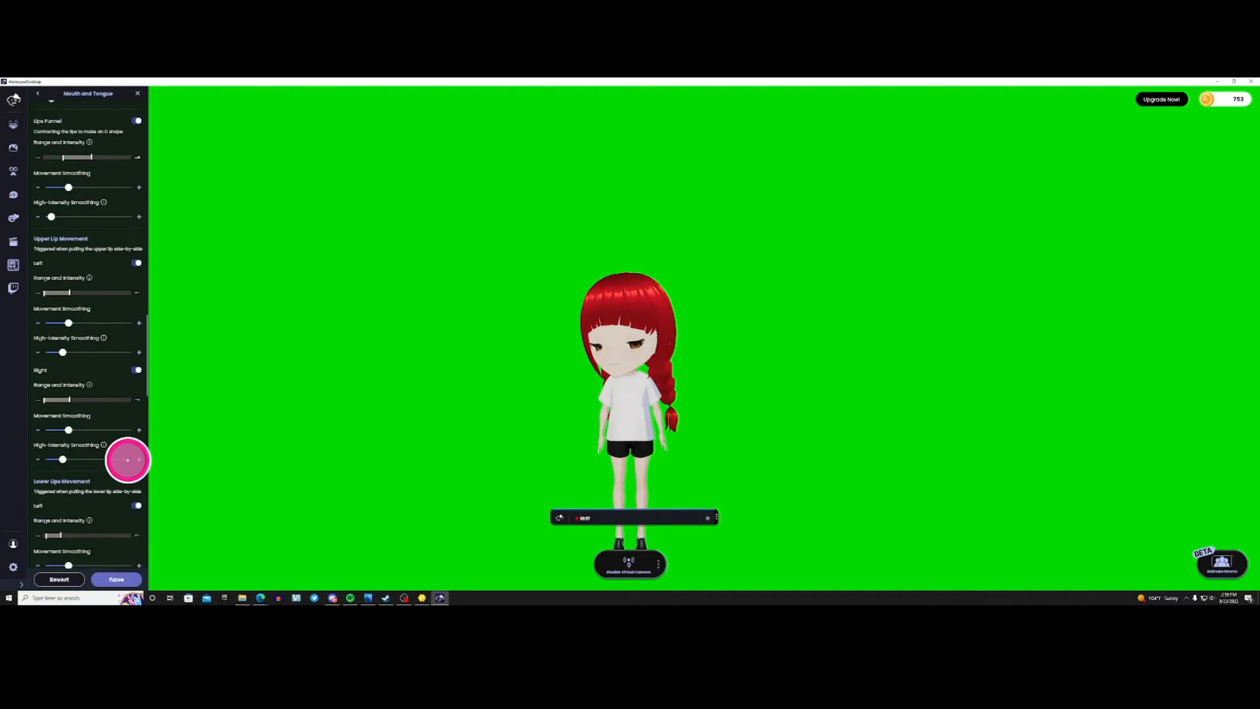
scroll("down", 3)
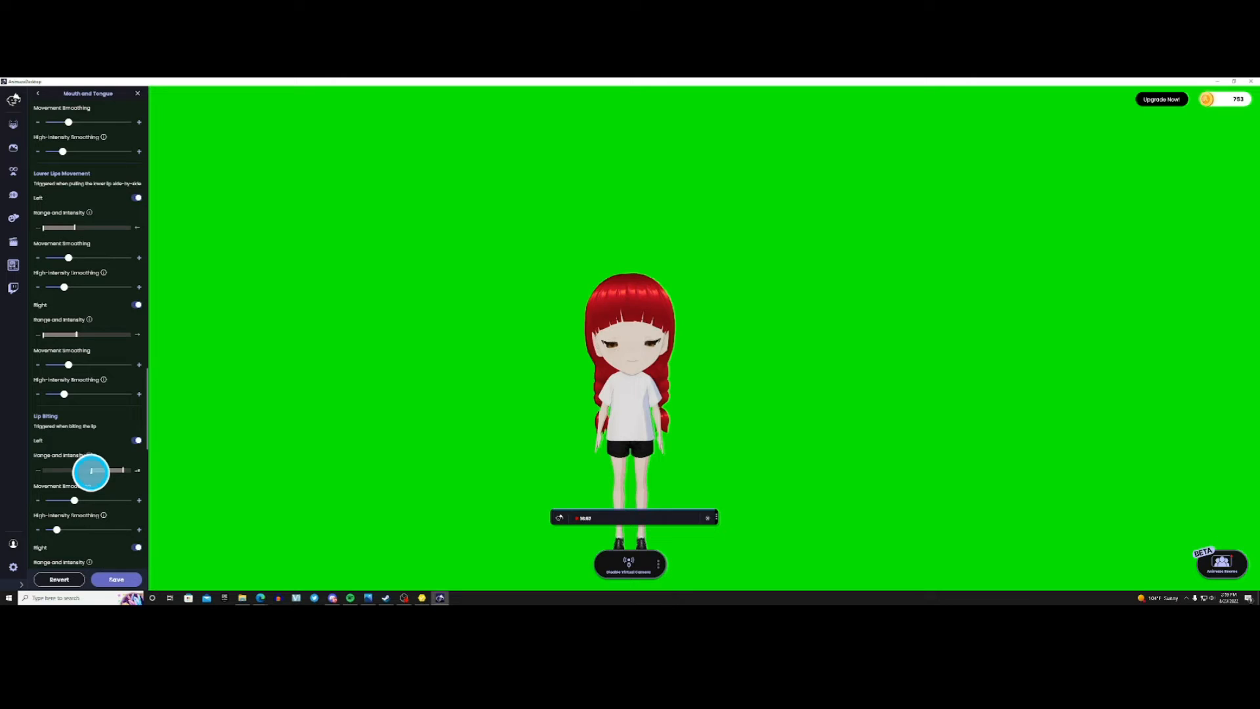
Widen the Lip Biting Left range, then scroll down to Tongue Side-to-side Movement
left_click_drag(91, 470, 123, 470)
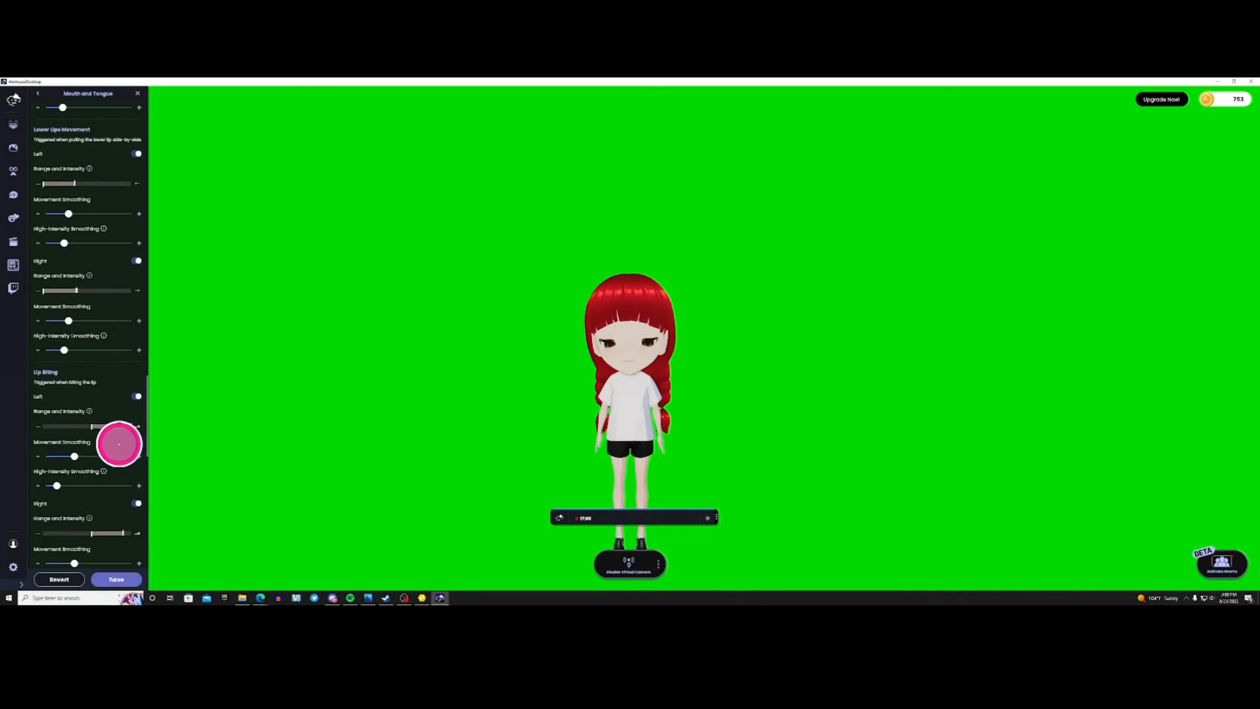
scroll("down", 3)
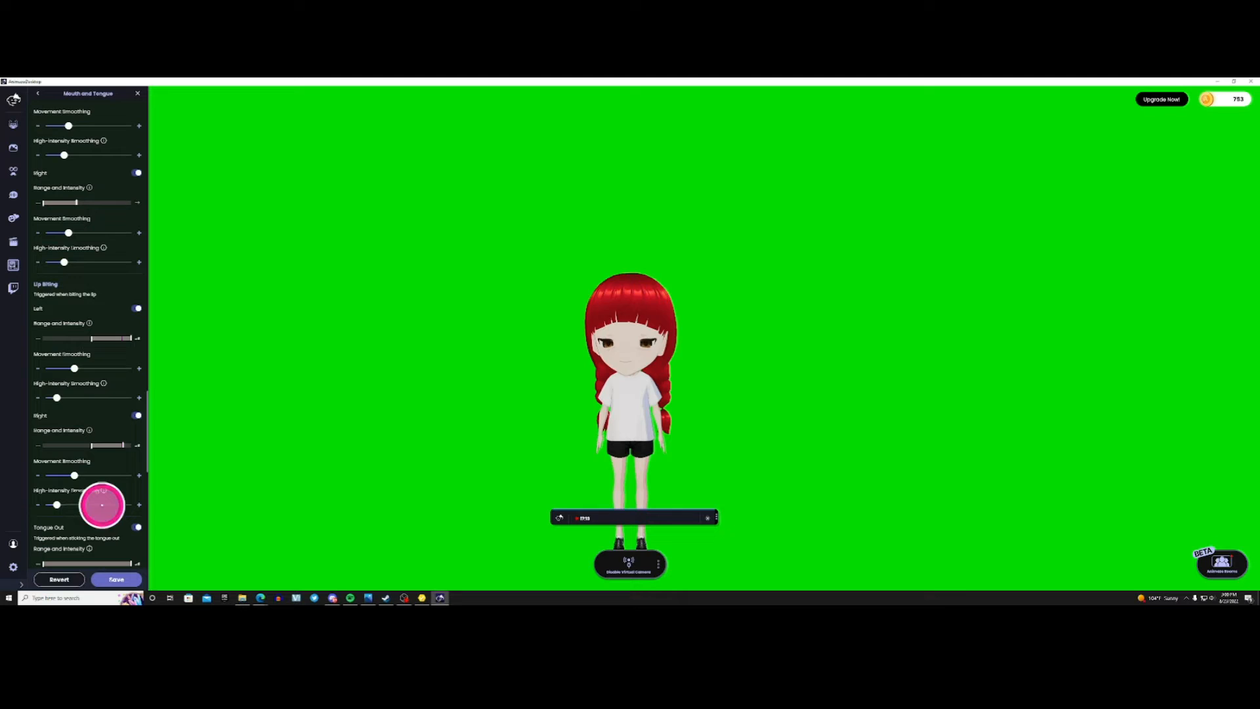
scroll("down", 3)
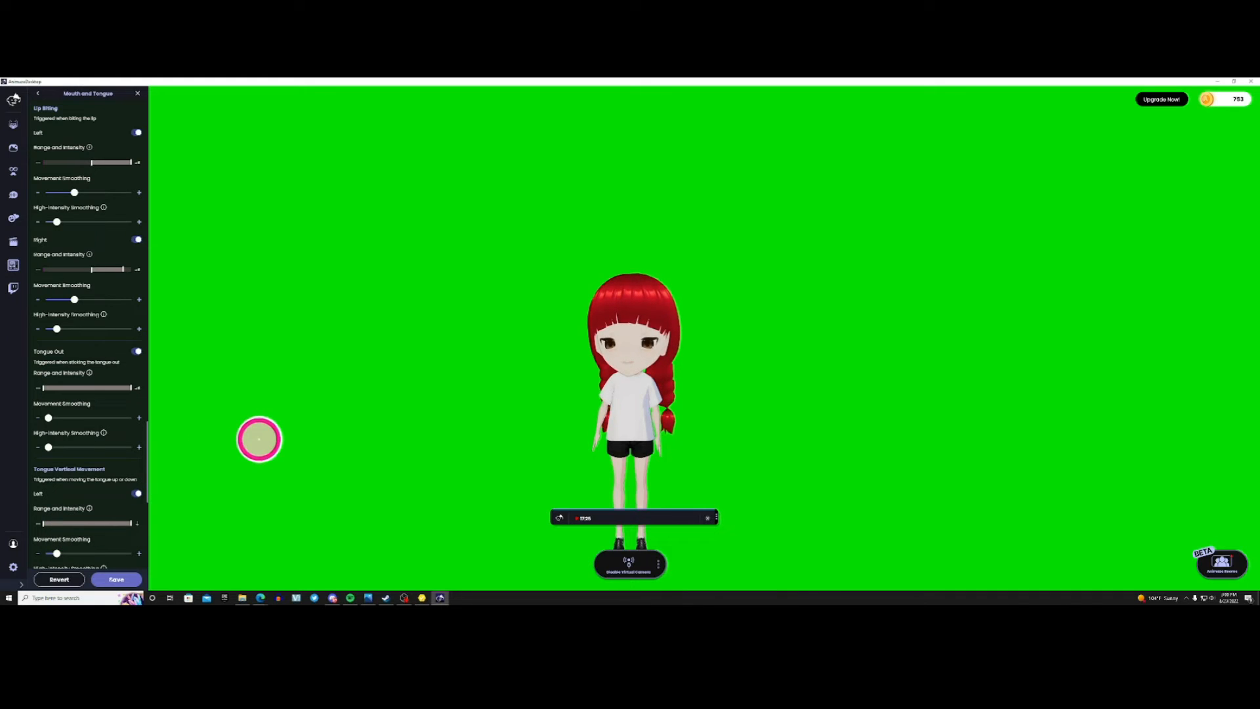
mouse_move(179, 508)
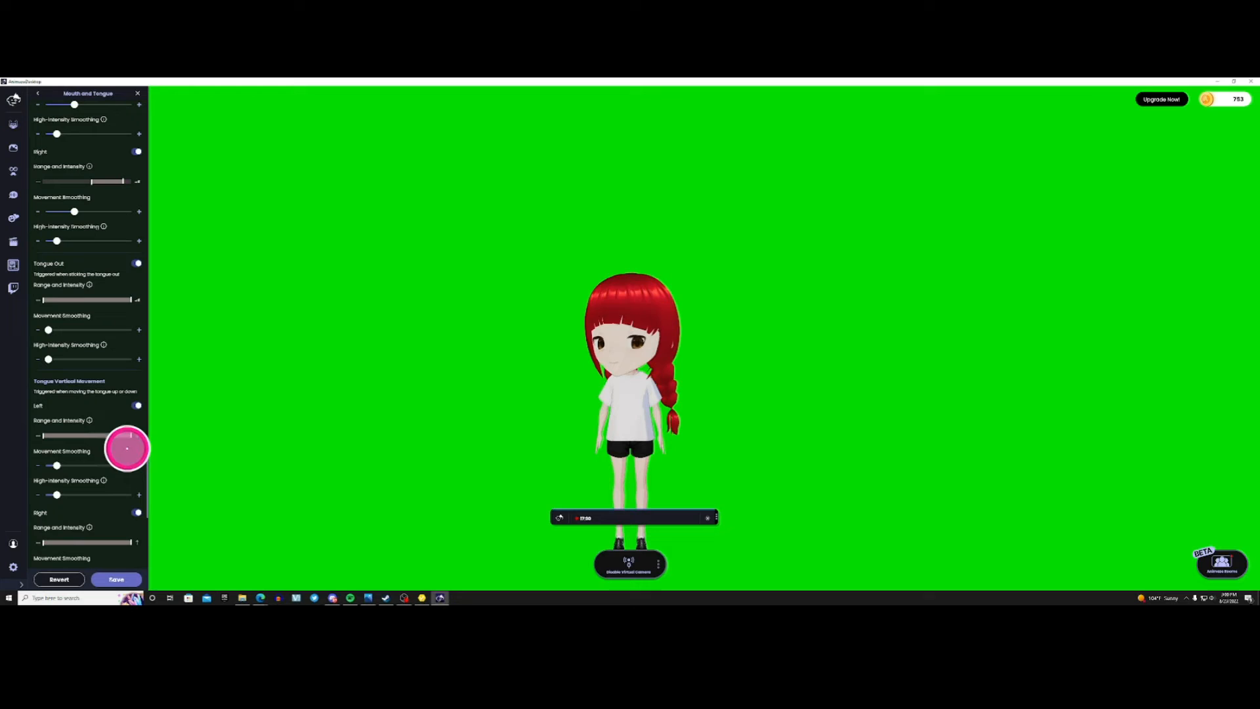
scroll("down", 3)
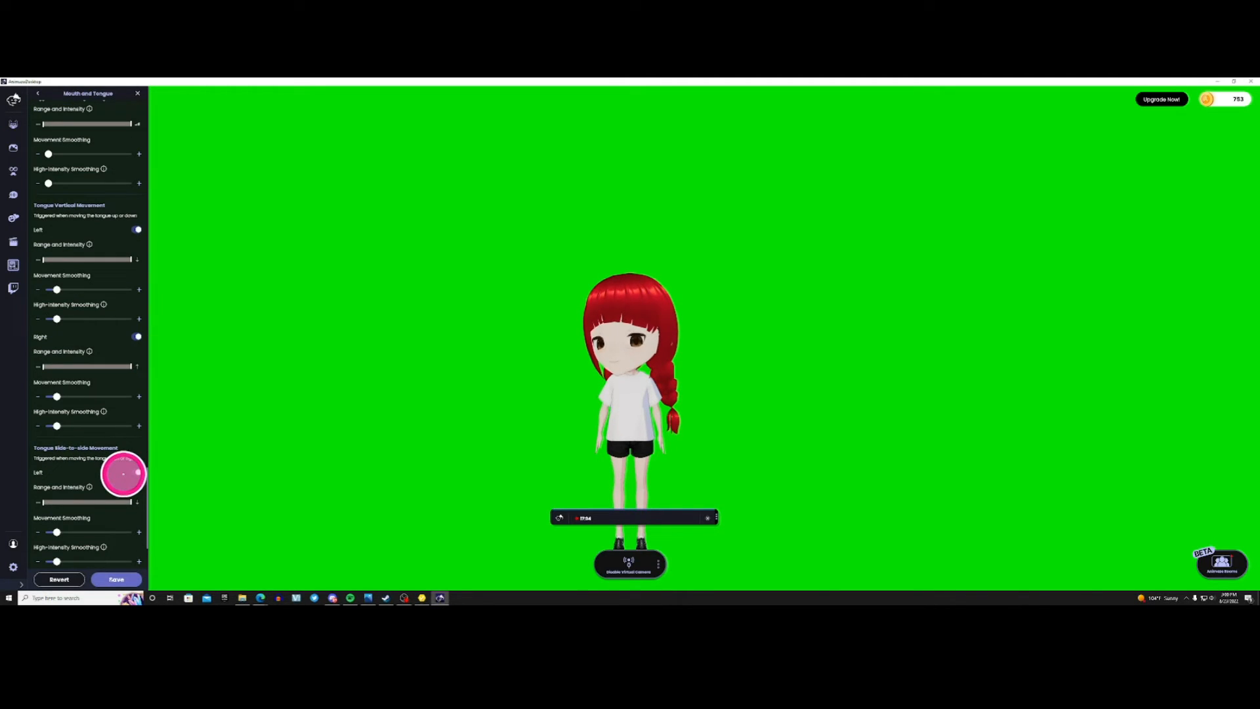
scroll("down", 3)
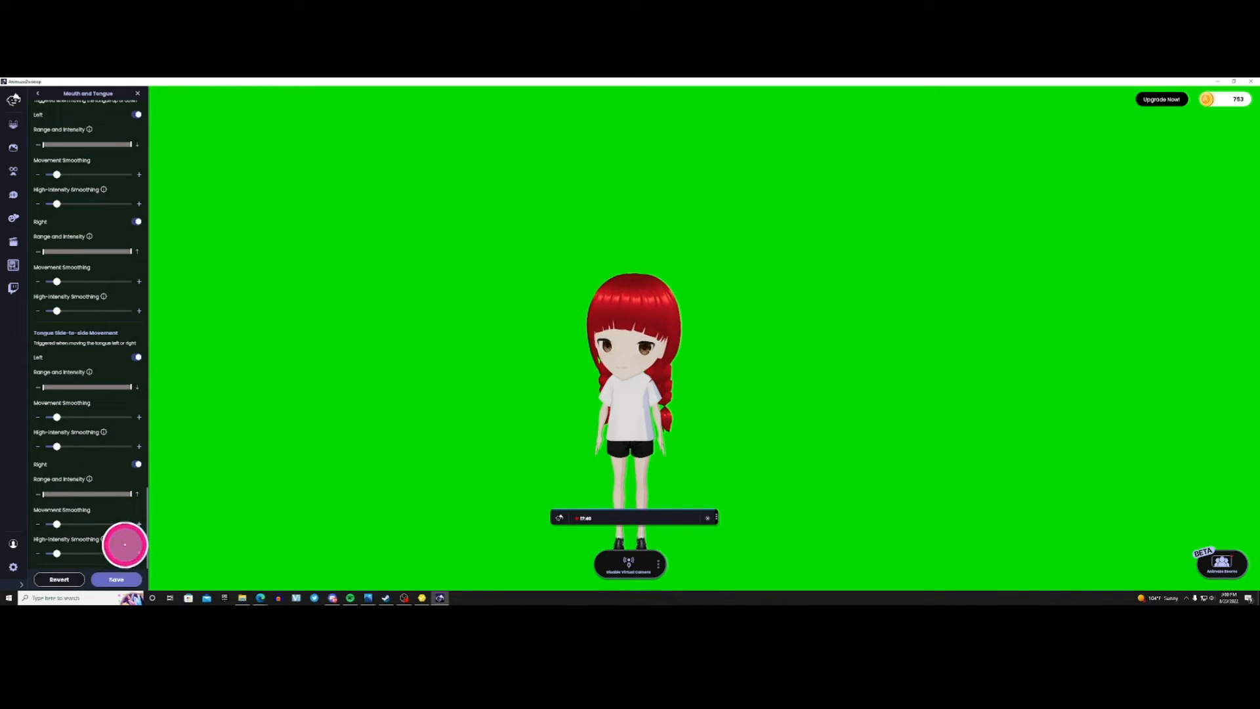
Save, then back out of Mouth and Tongue through Nose to the tracker inputs list
left_click(117, 579)
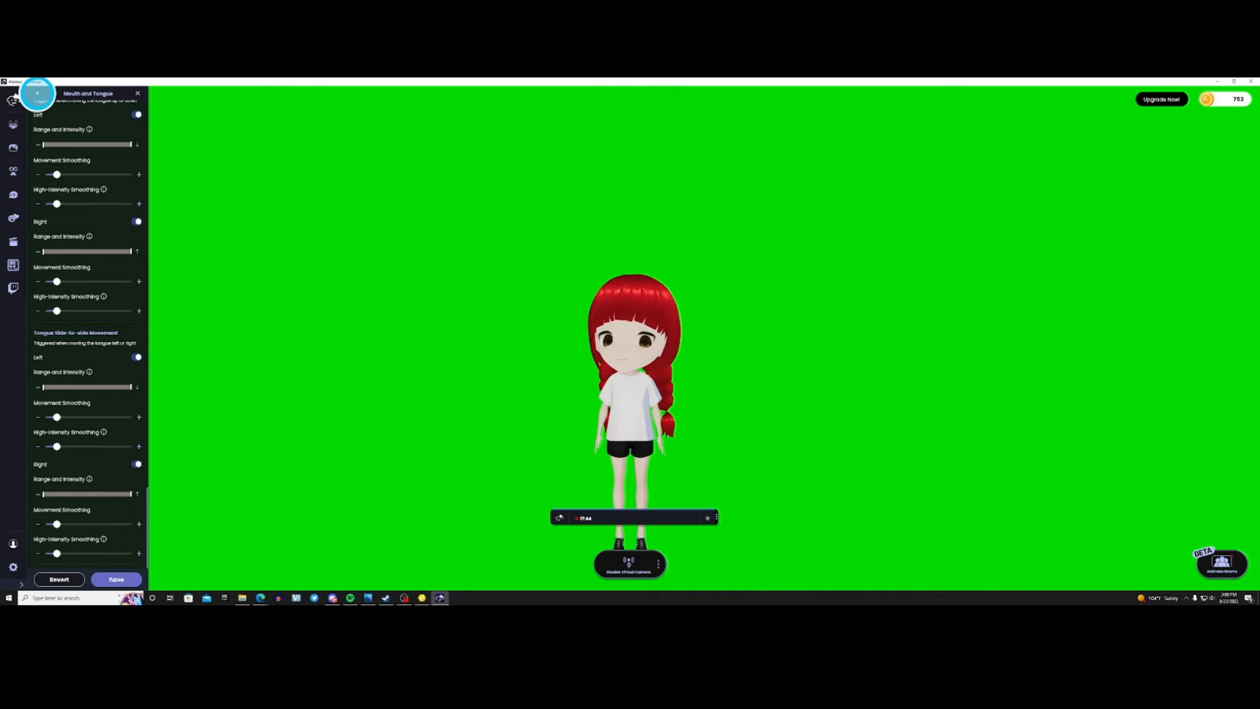
left_click(36, 92)
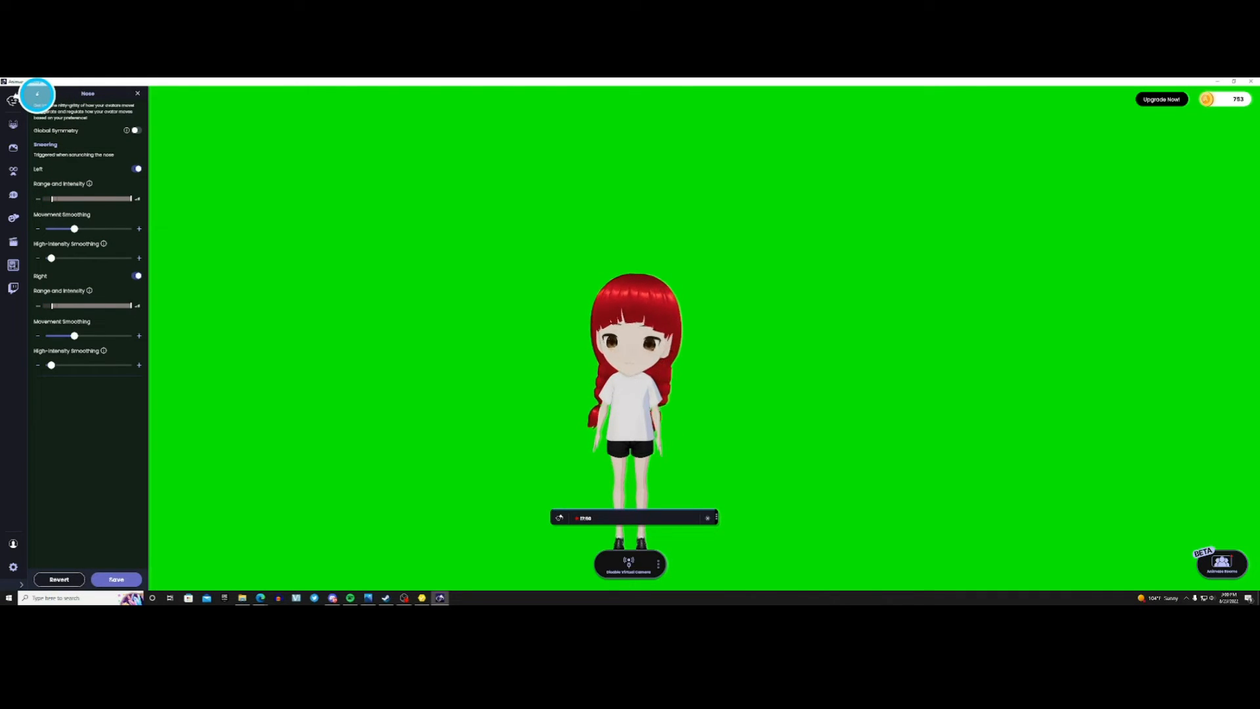
left_click(38, 93)
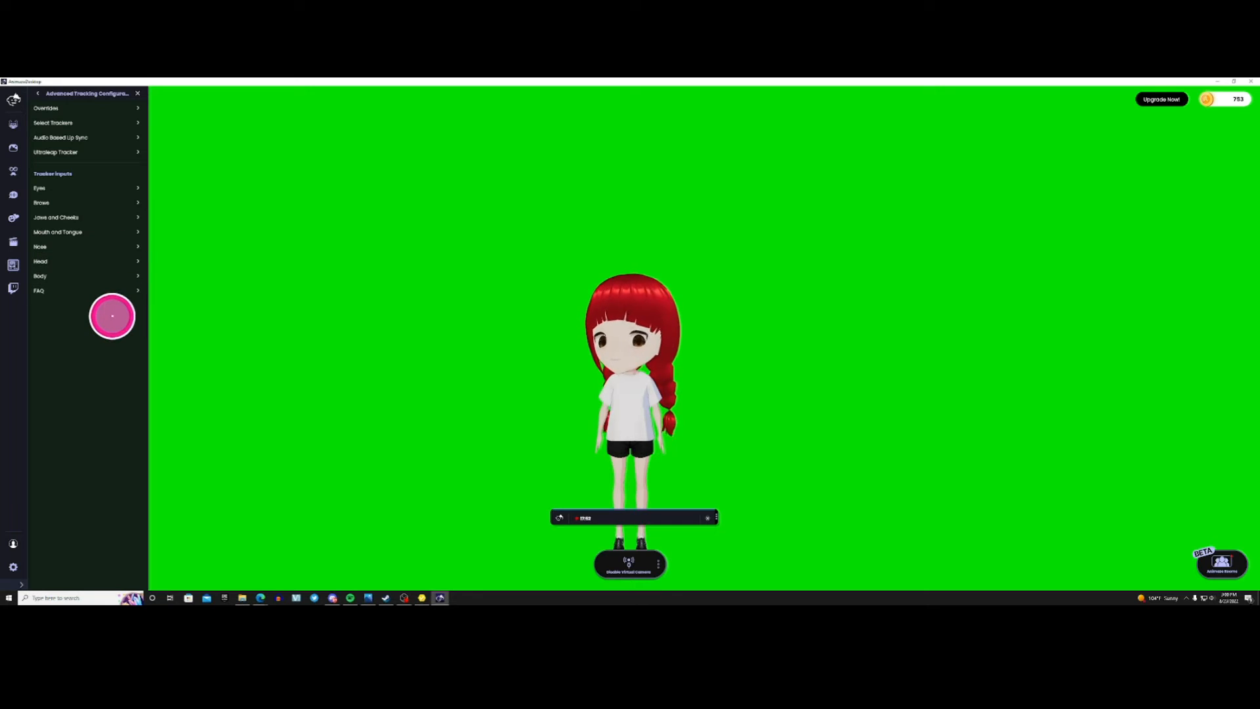
Open Head settings and widen the Head Pitch range and intensity
left_click(40, 261)
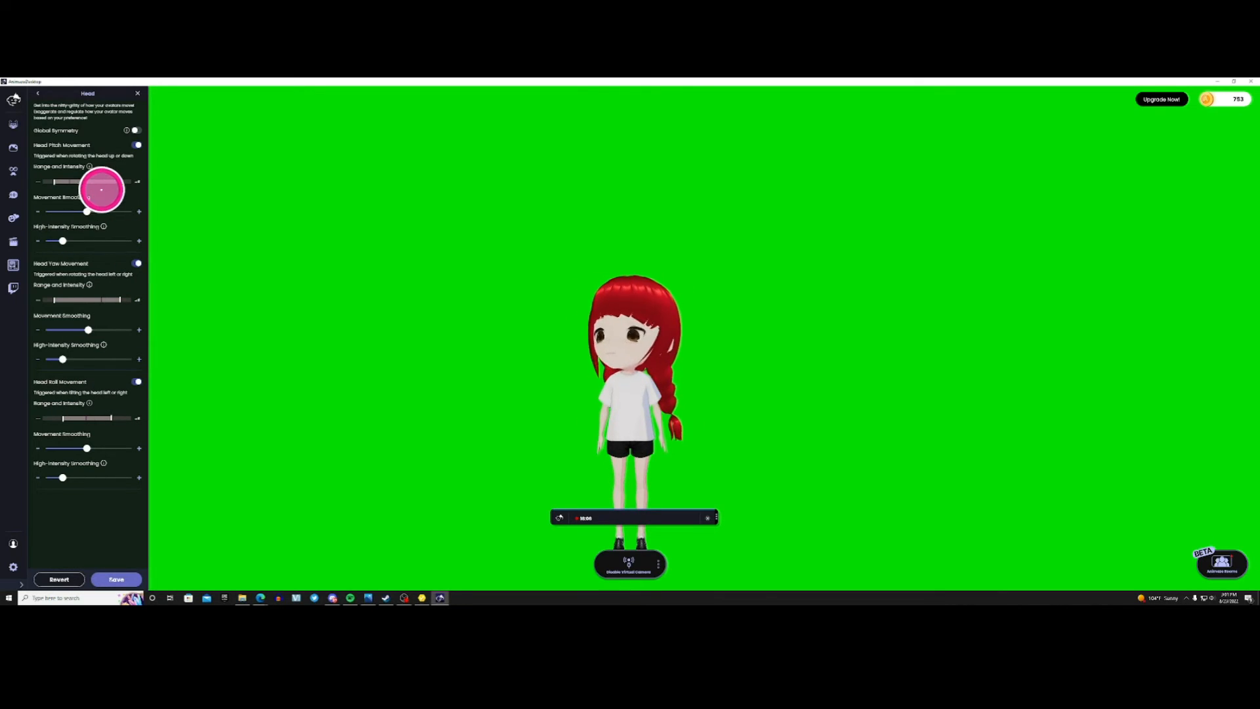
left_click_drag(86, 212, 86, 211)
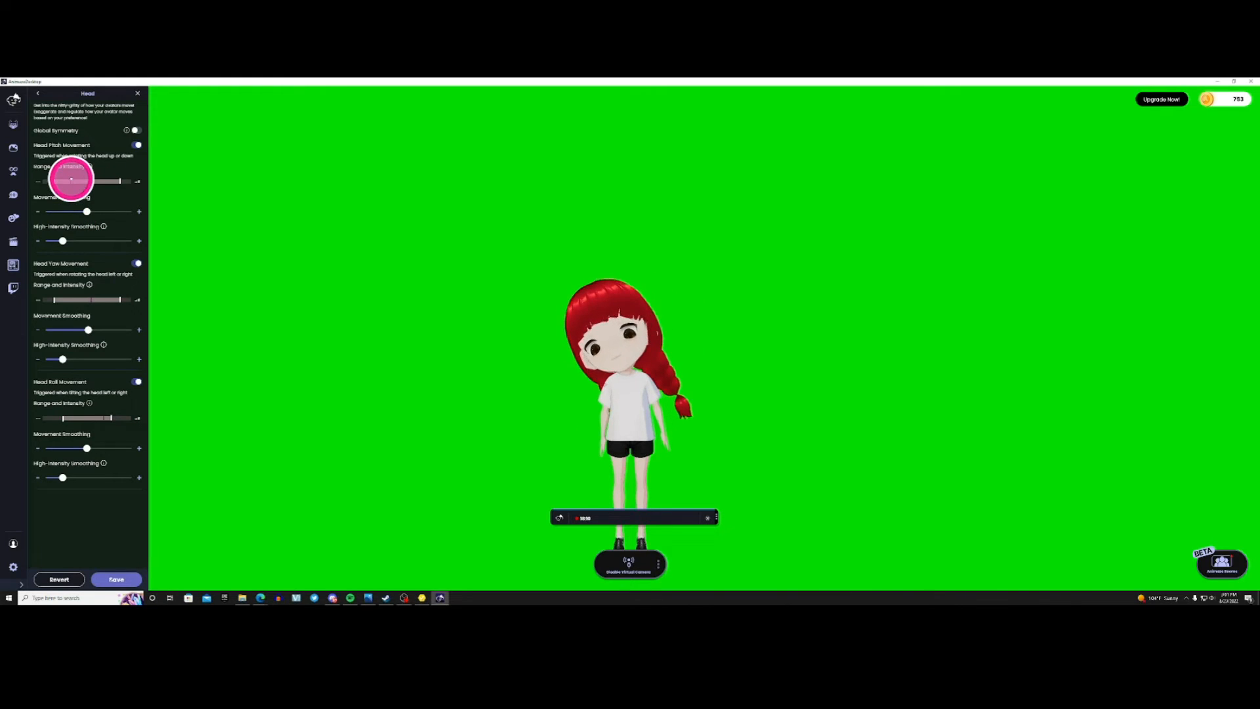
left_click_drag(72, 181, 96, 182)
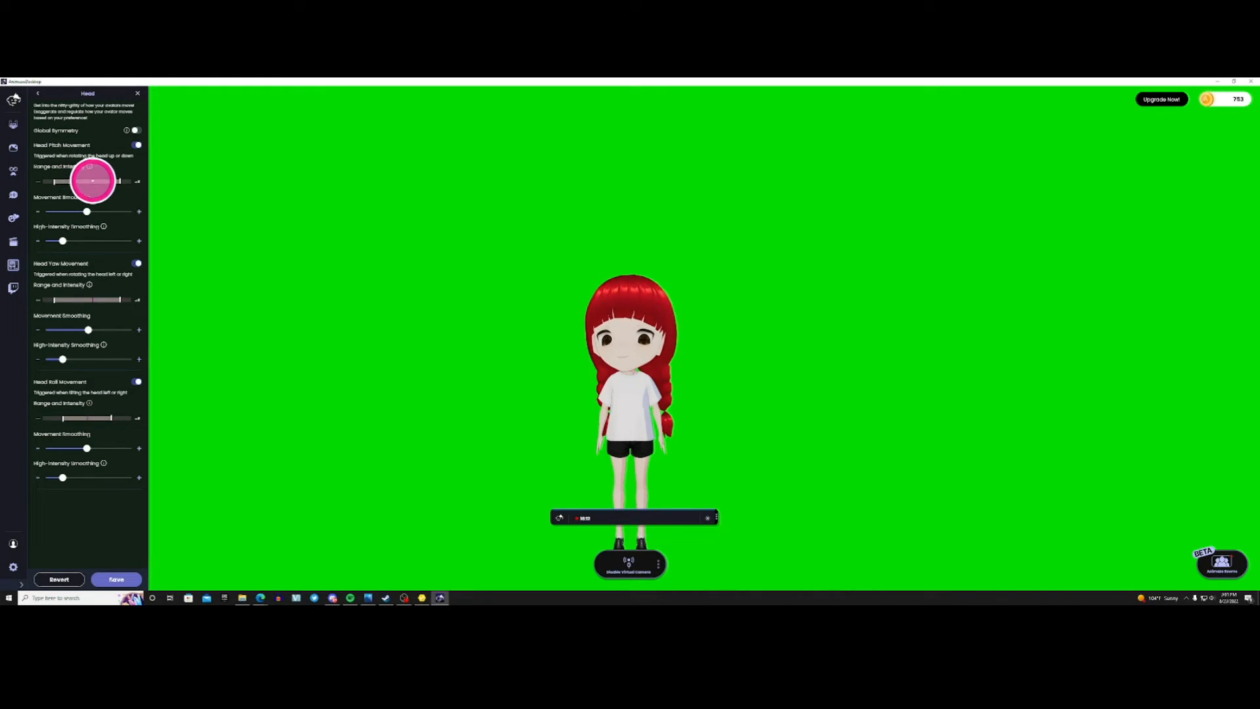
left_click_drag(87, 181, 56, 181)
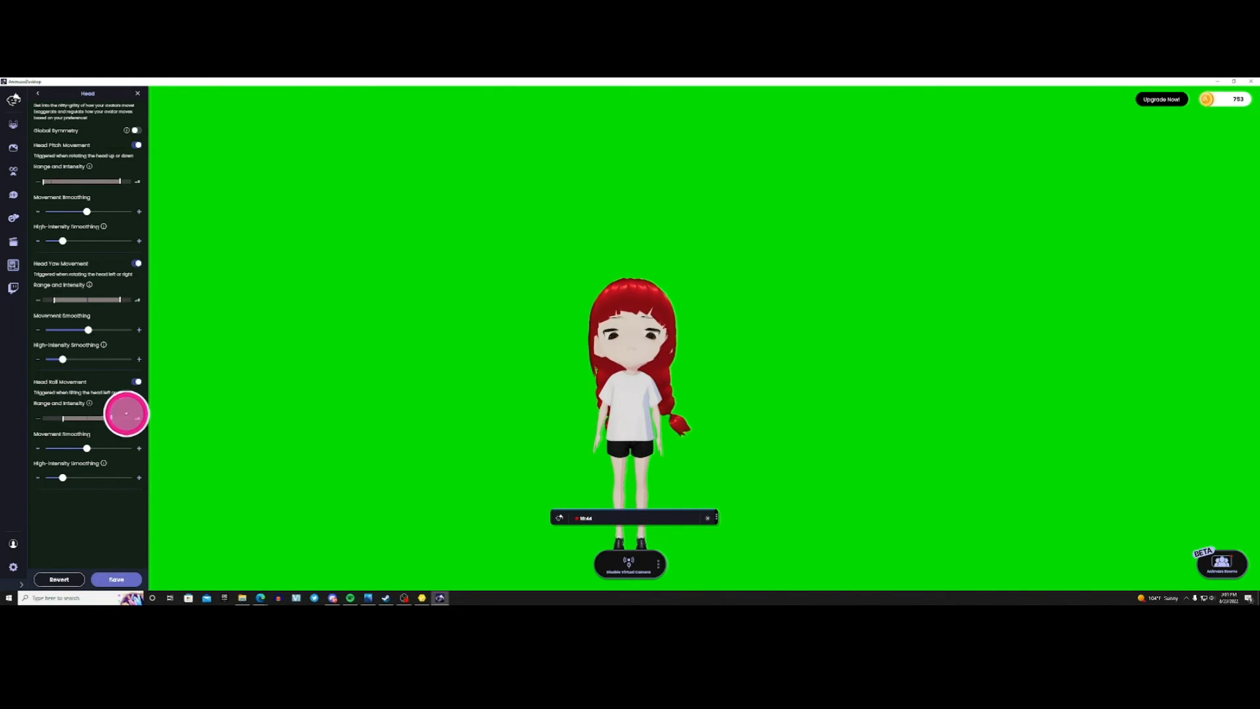
Widen the Head Roll range and intensity and return to the tracker inputs list
left_click_drag(126, 413, 97, 419)
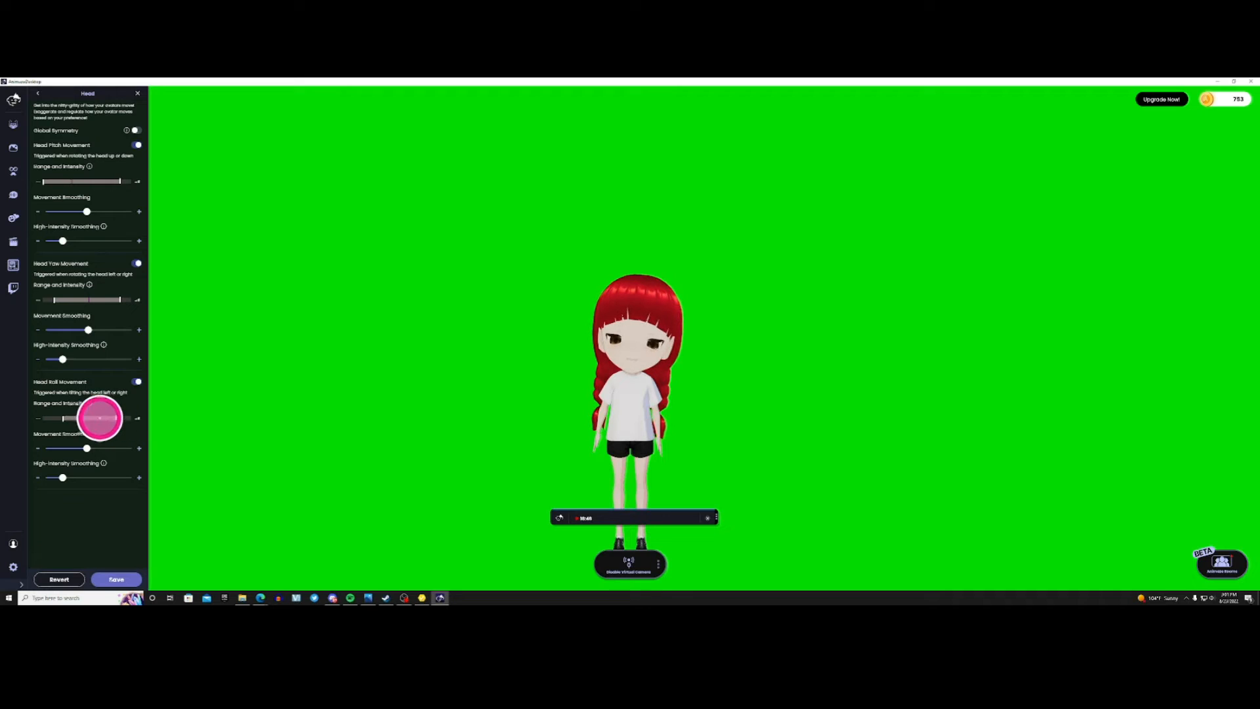
left_click_drag(101, 418, 62, 418)
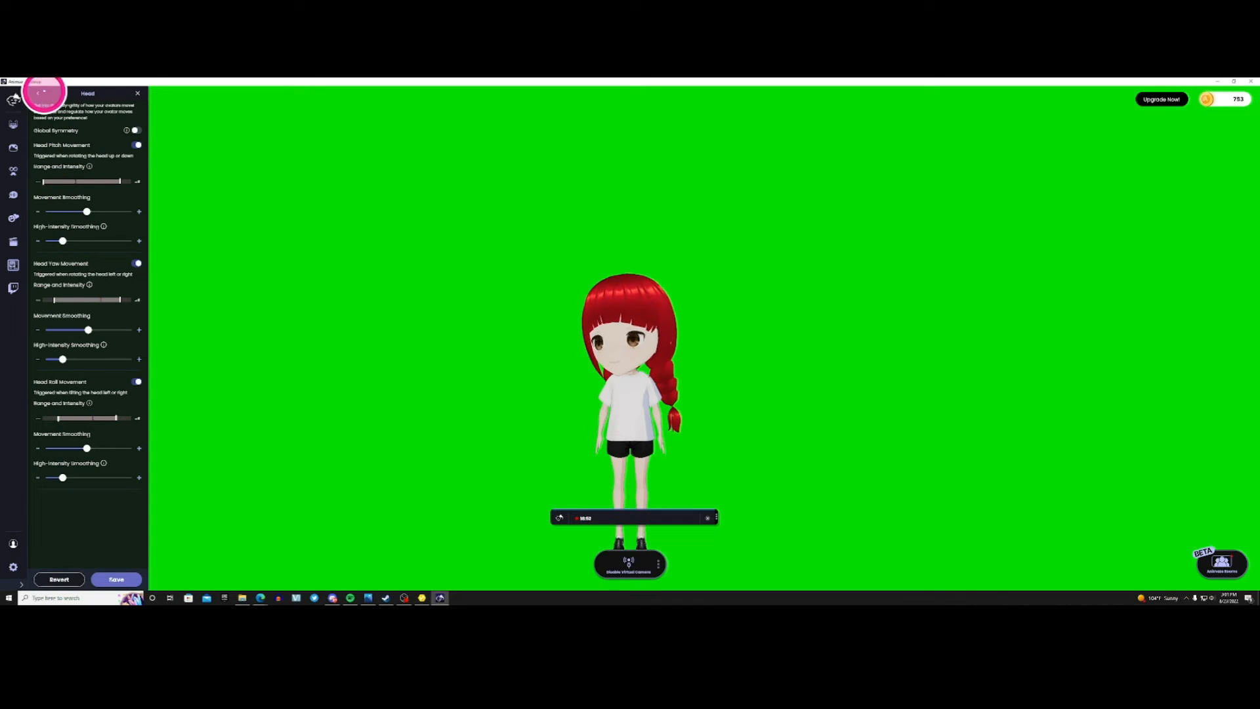
left_click(41, 92)
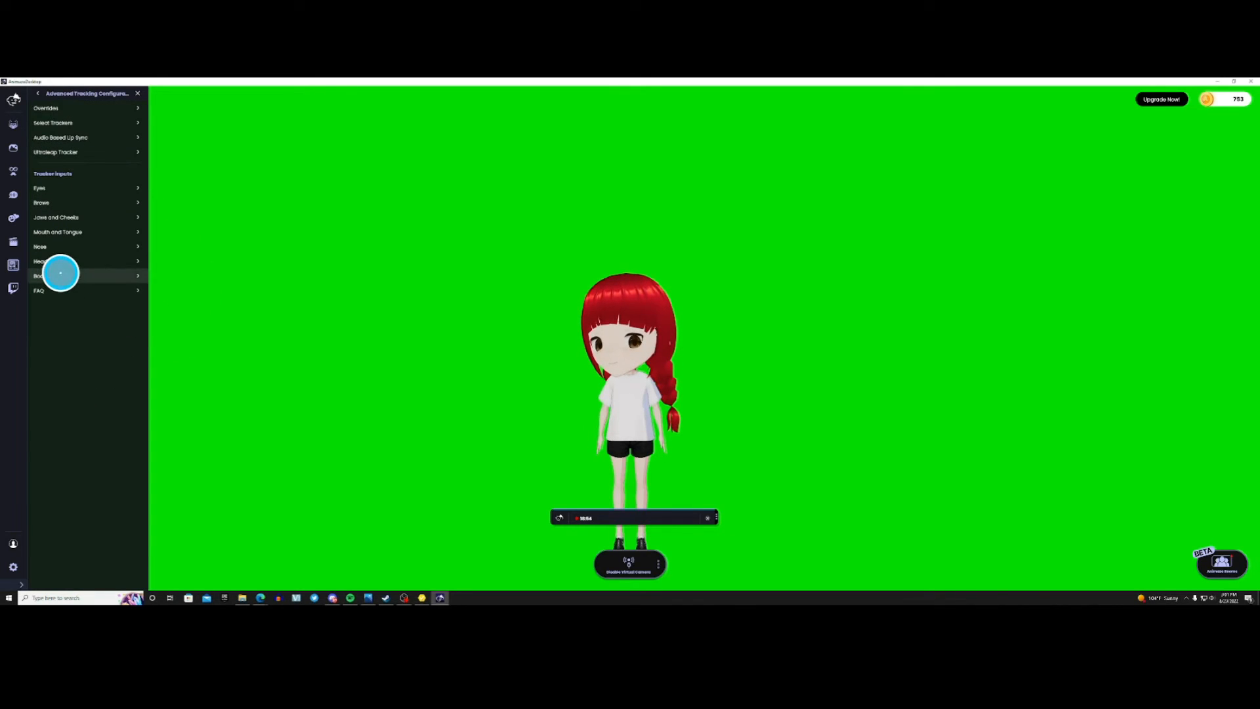
Open Animaze's Body tracking settings and widen the Body Up-Down Movement Range slider
left_click(40, 276)
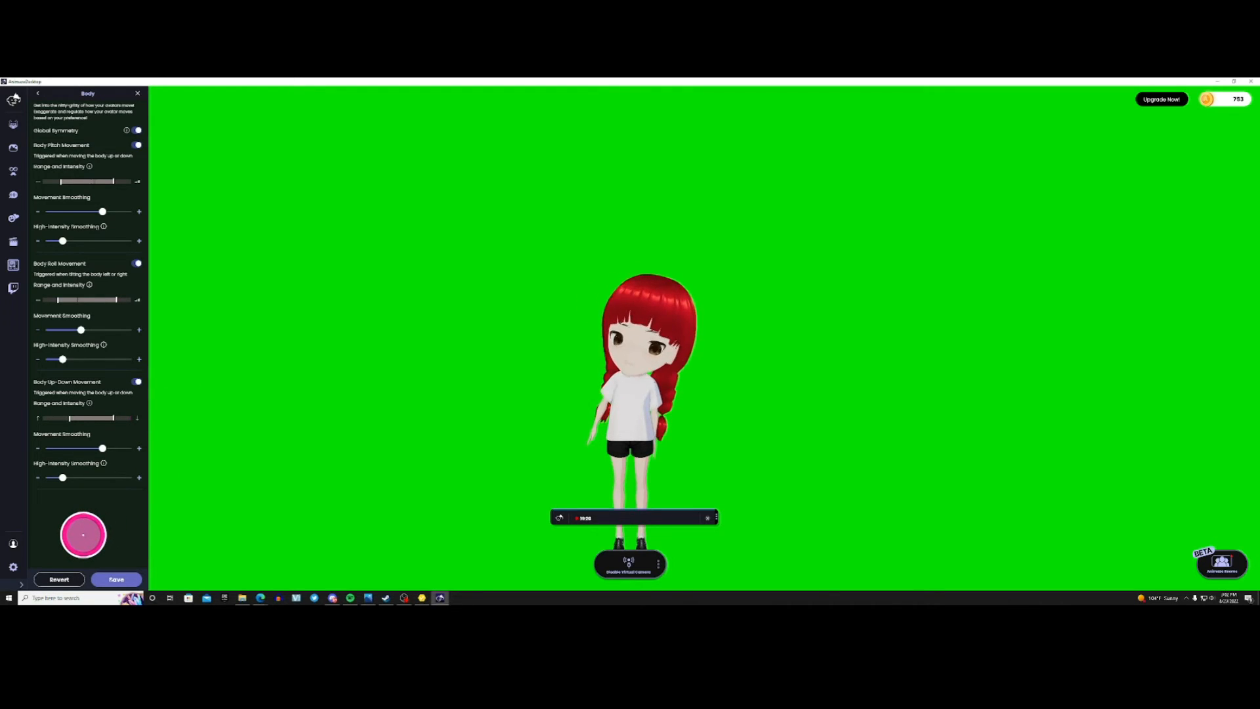
left_click(58, 578)
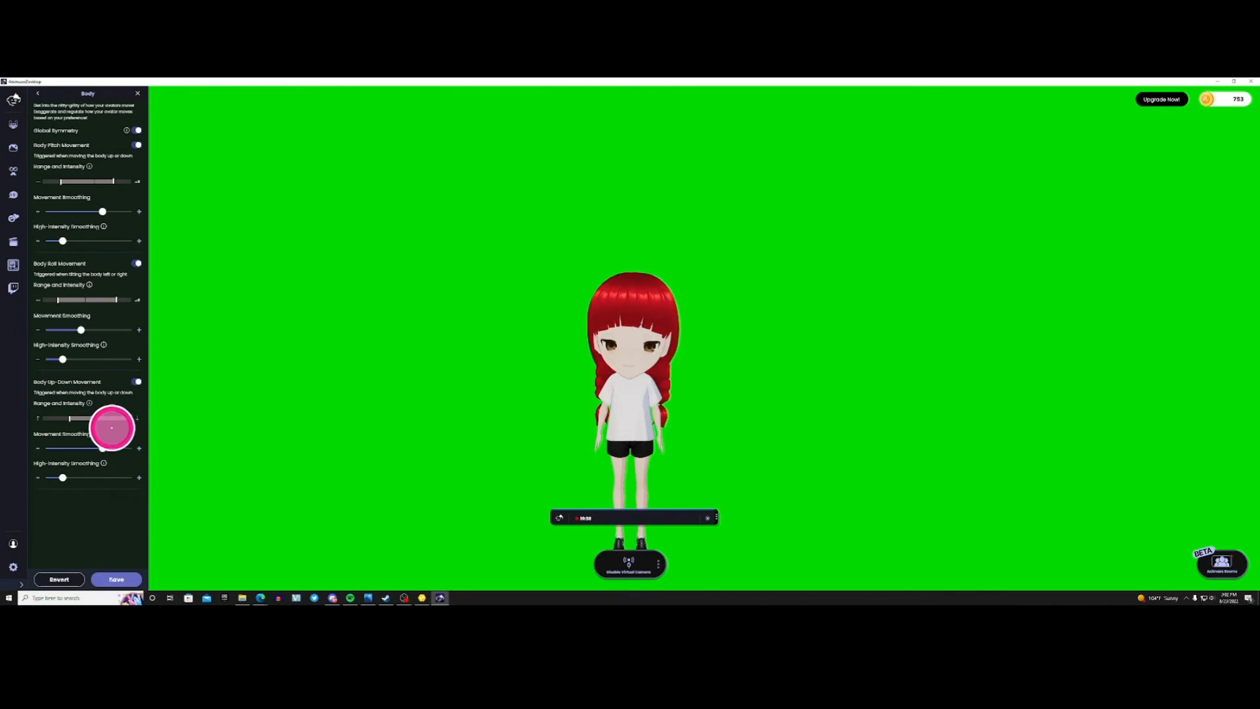
left_click_drag(76, 418, 133, 418)
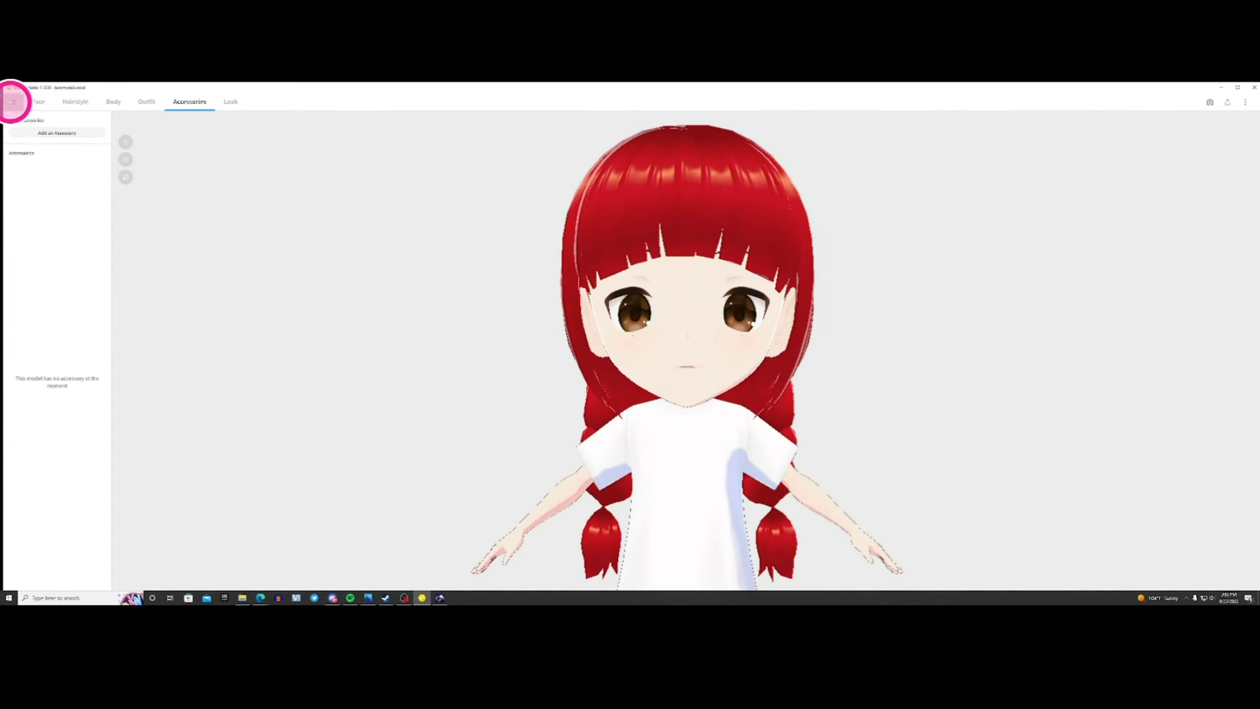
In VRoid Studio's Face tab, open the Expression Editor with Neutral selected
left_click(13, 102)
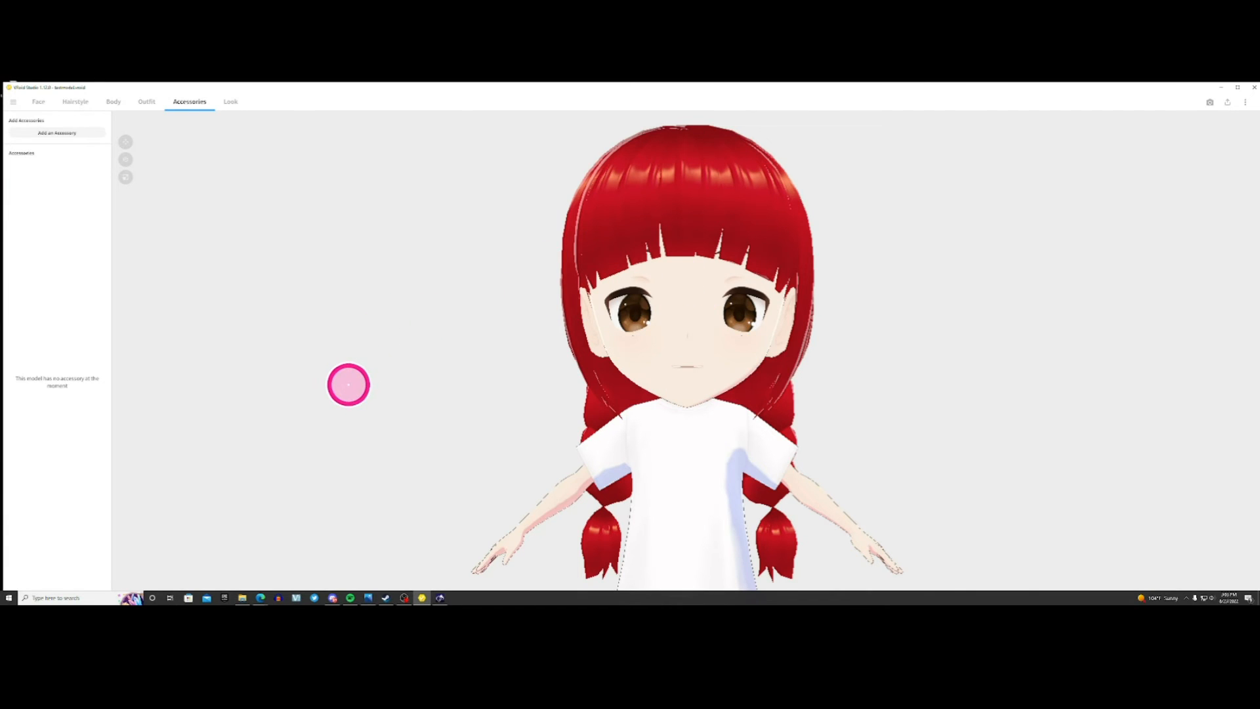
left_click(38, 101)
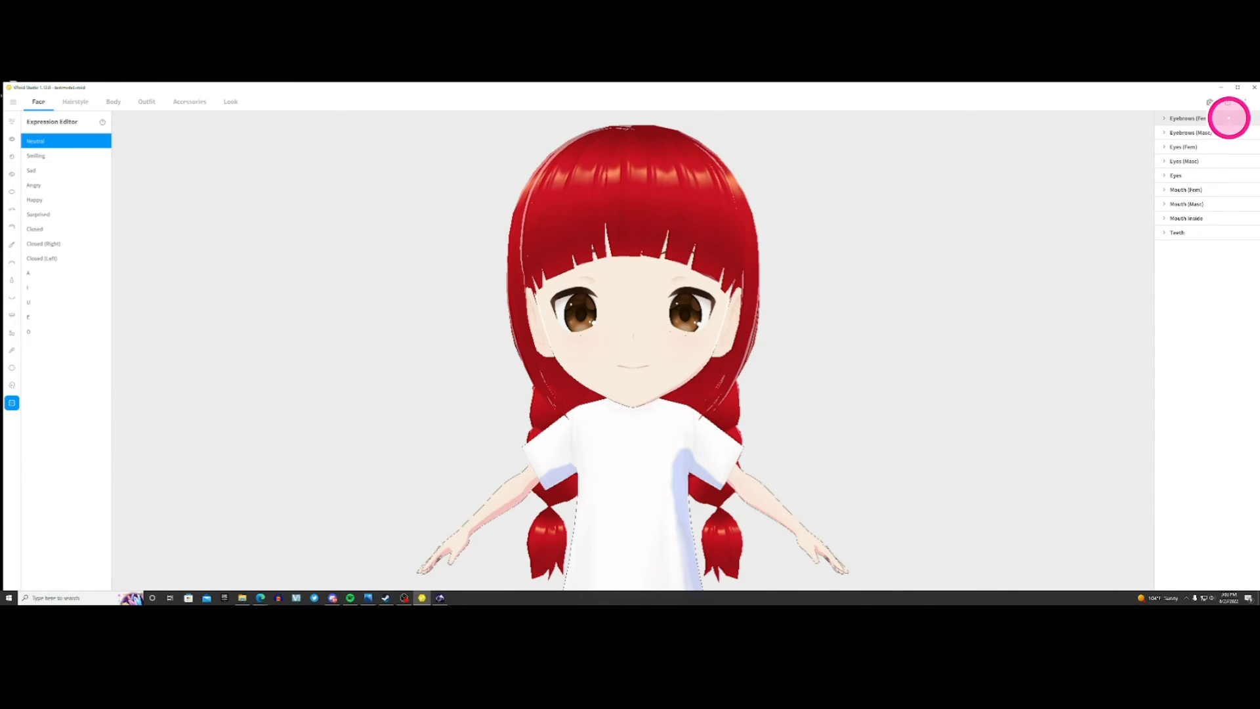
Browse eyebrow shapes, then give the Neutral expression a partly closed right eye
left_click(1178, 119)
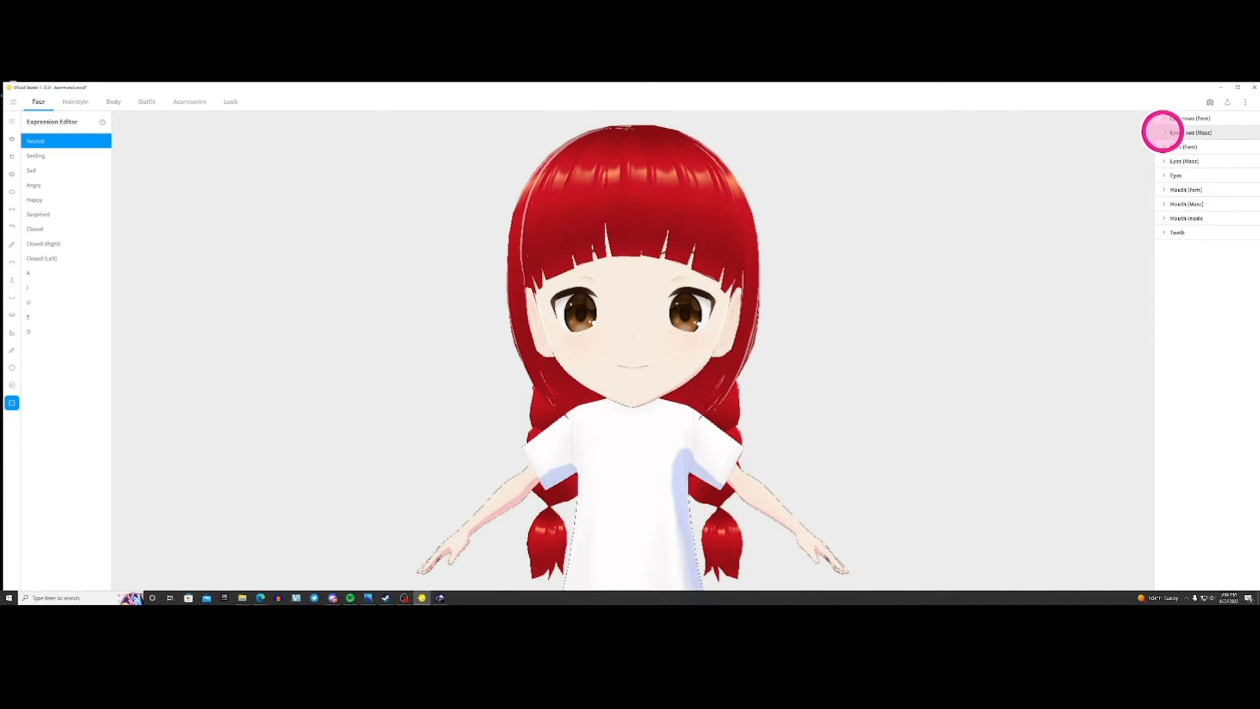
left_click(1184, 134)
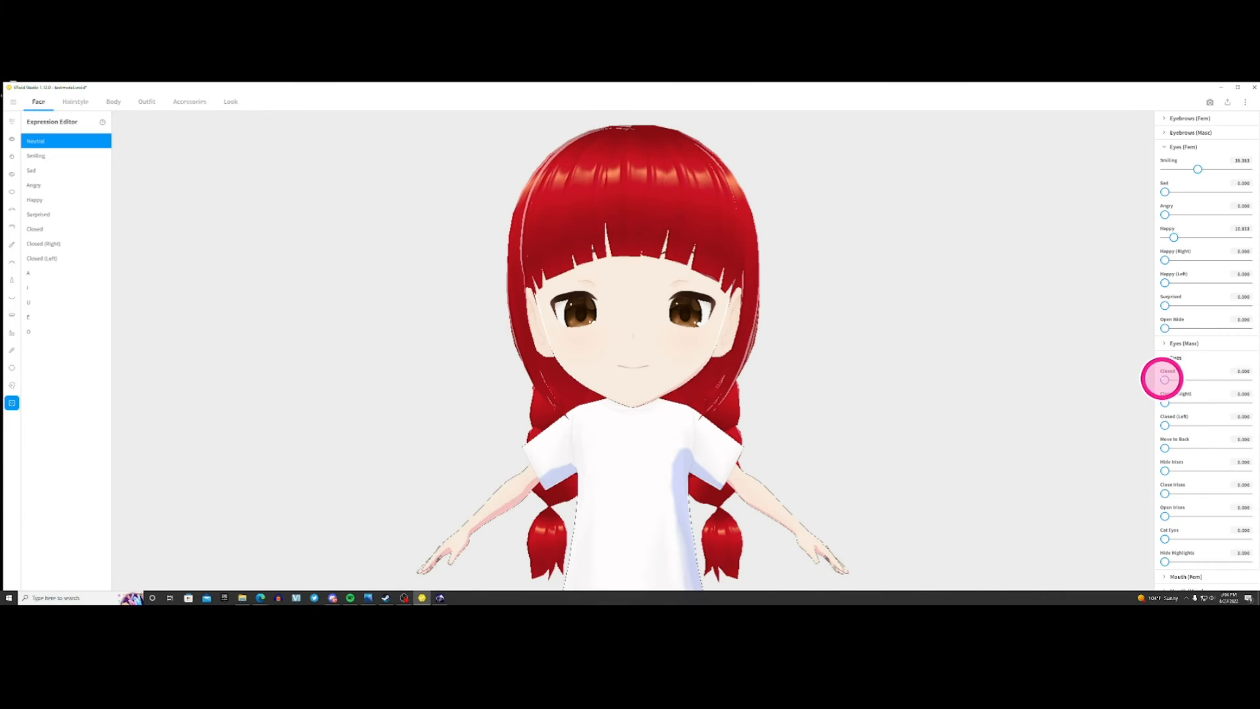
left_click_drag(1164, 380, 1193, 380)
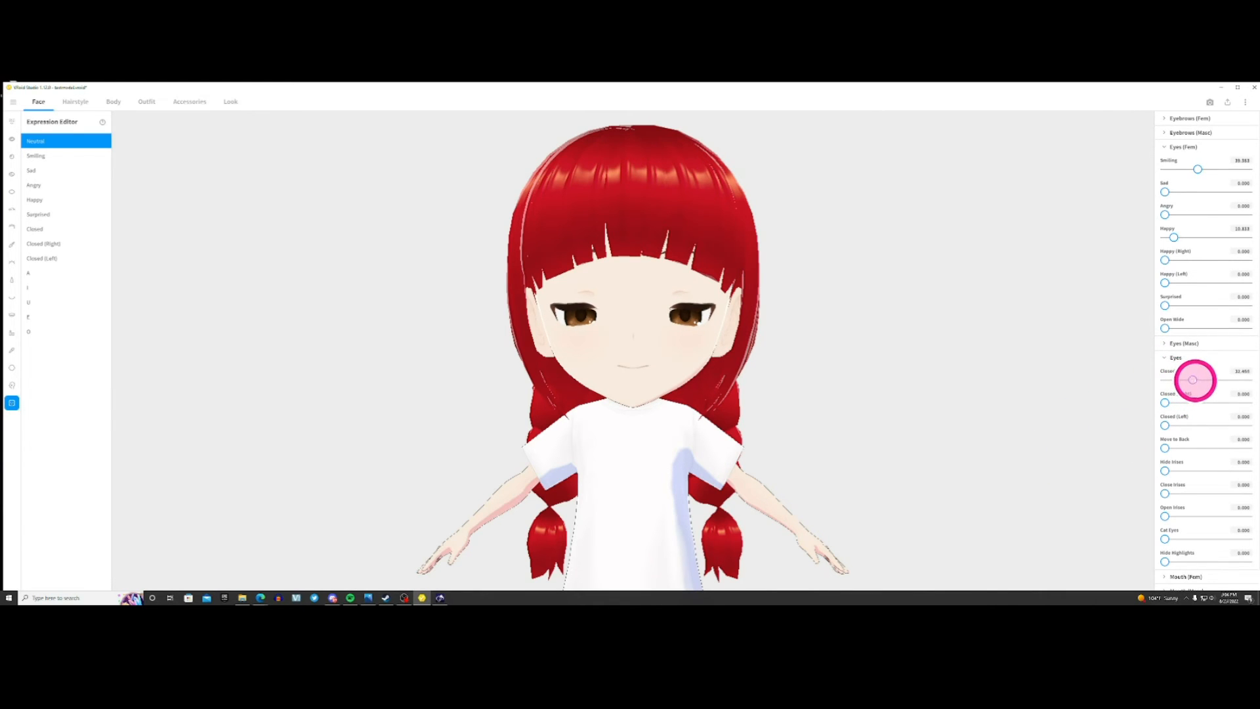
left_click_drag(1195, 380, 1170, 380)
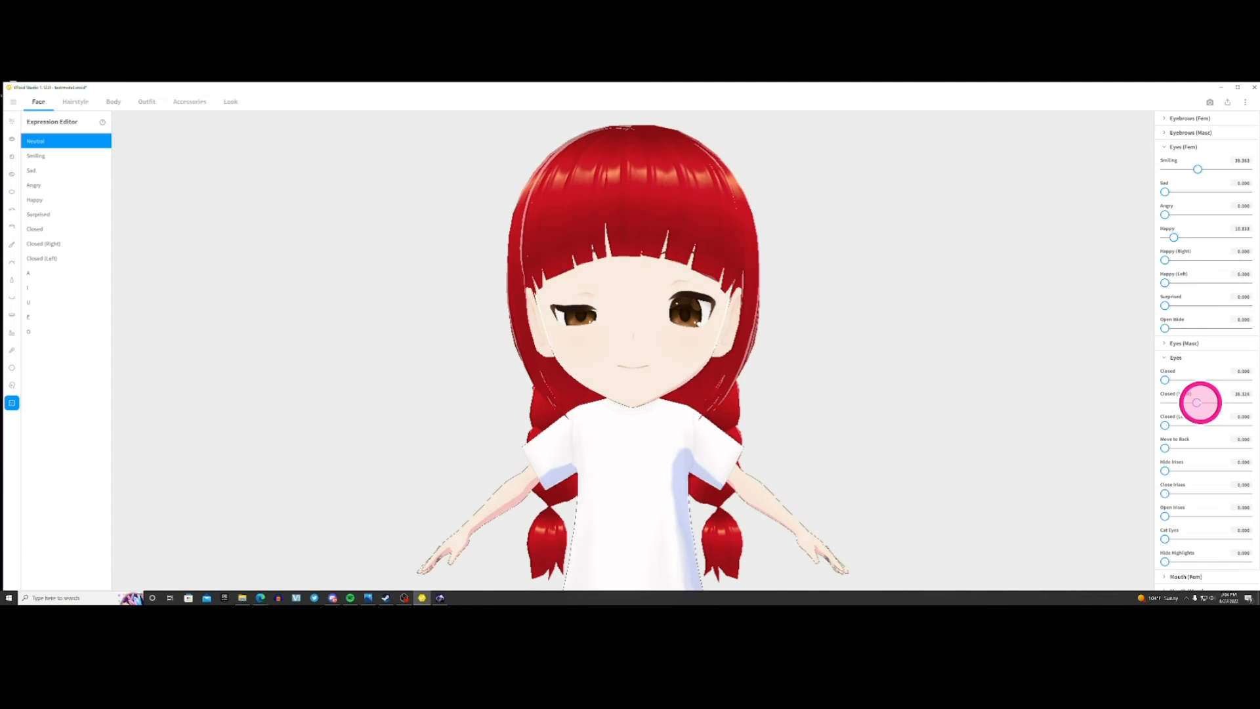
left_click_drag(1197, 402, 1221, 418)
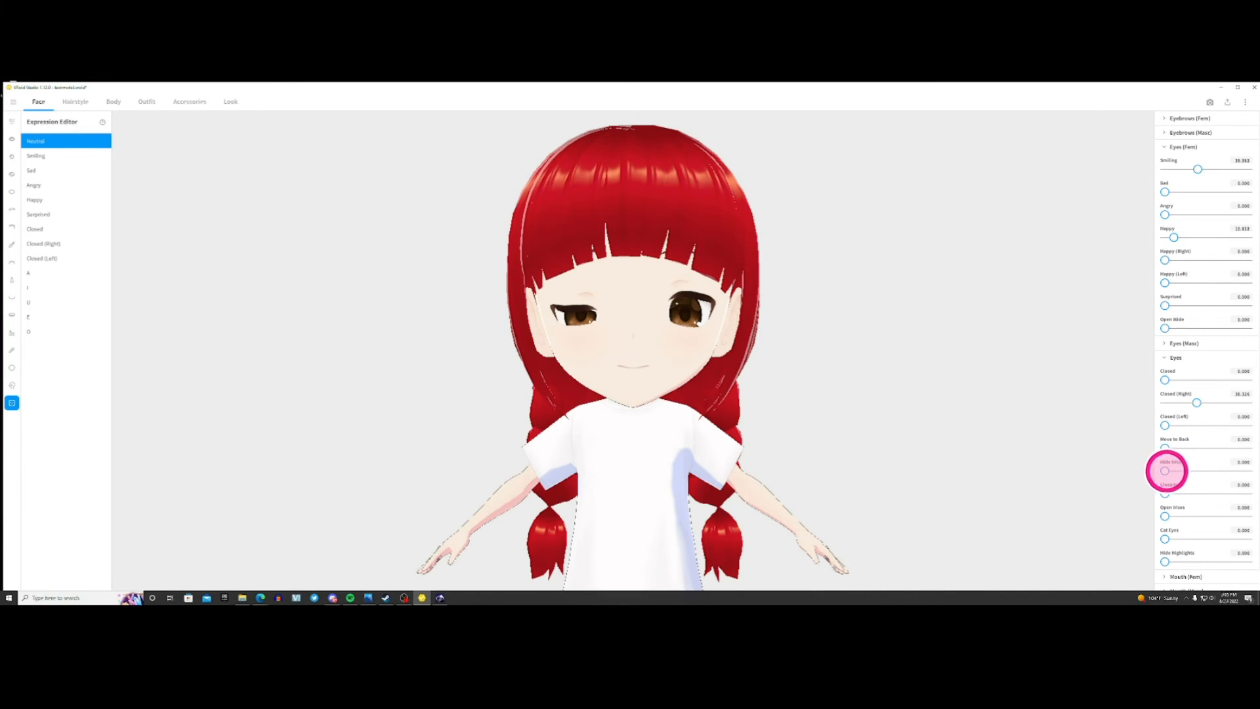
left_click_drag(1166, 470, 1237, 470)
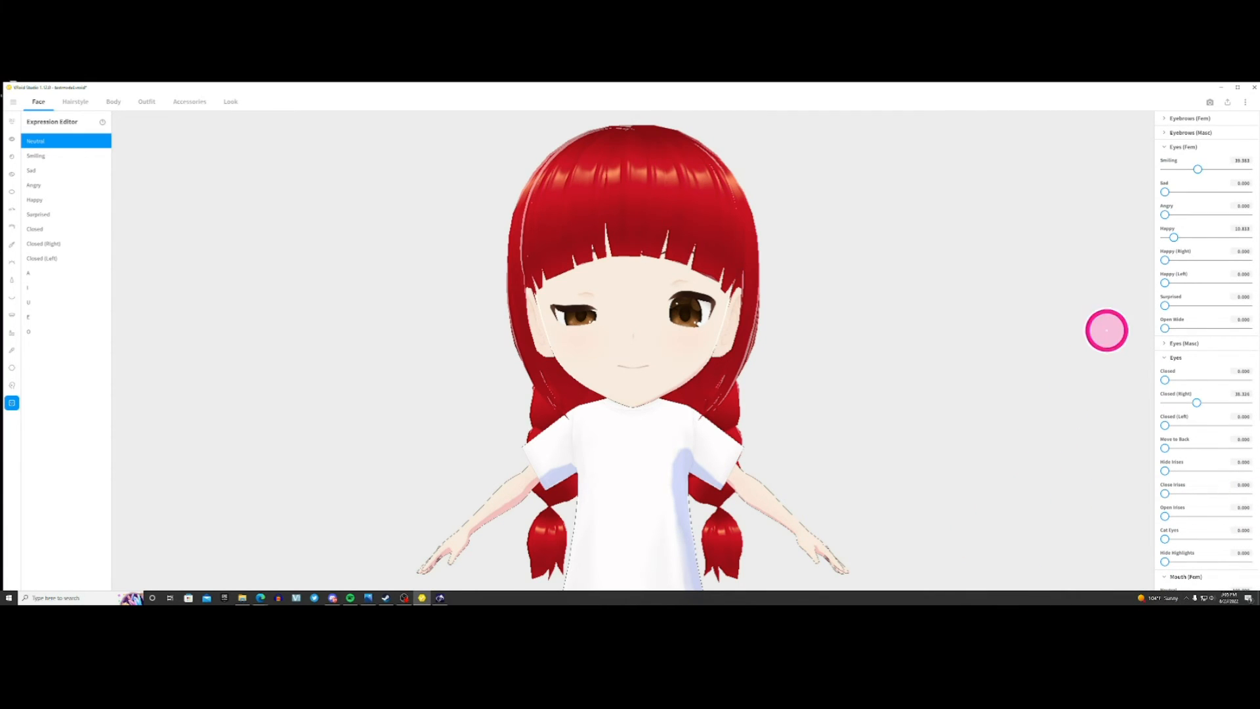
mouse_move(1151, 253)
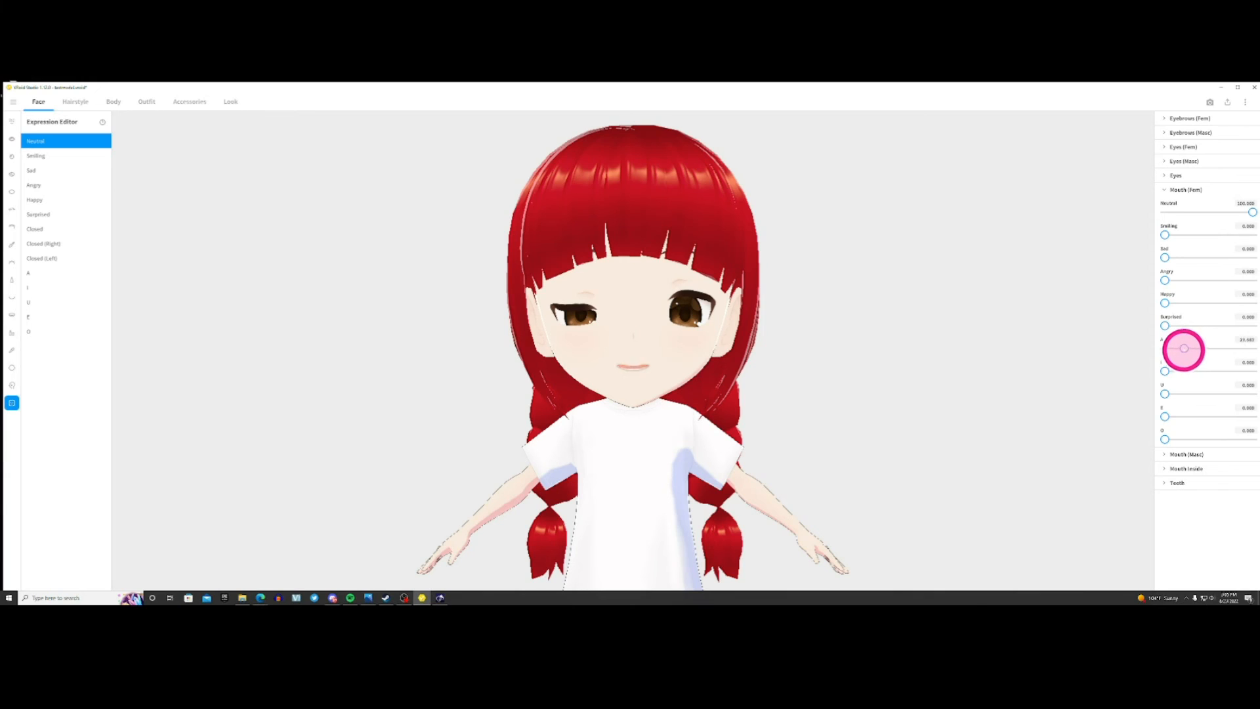
Tune the Neutral A, I, U and E mouth shapes, reducing O to about 4.9
left_click_drag(1183, 348, 1173, 348)
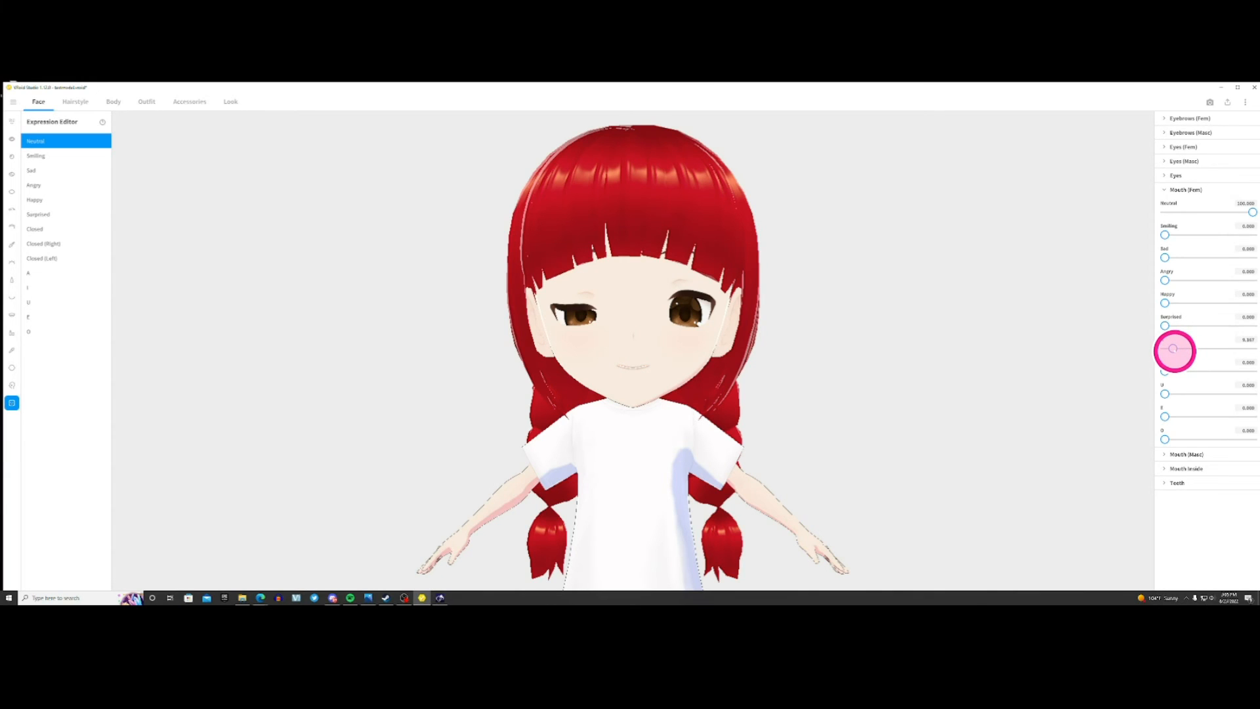
left_click_drag(1174, 349, 1197, 370)
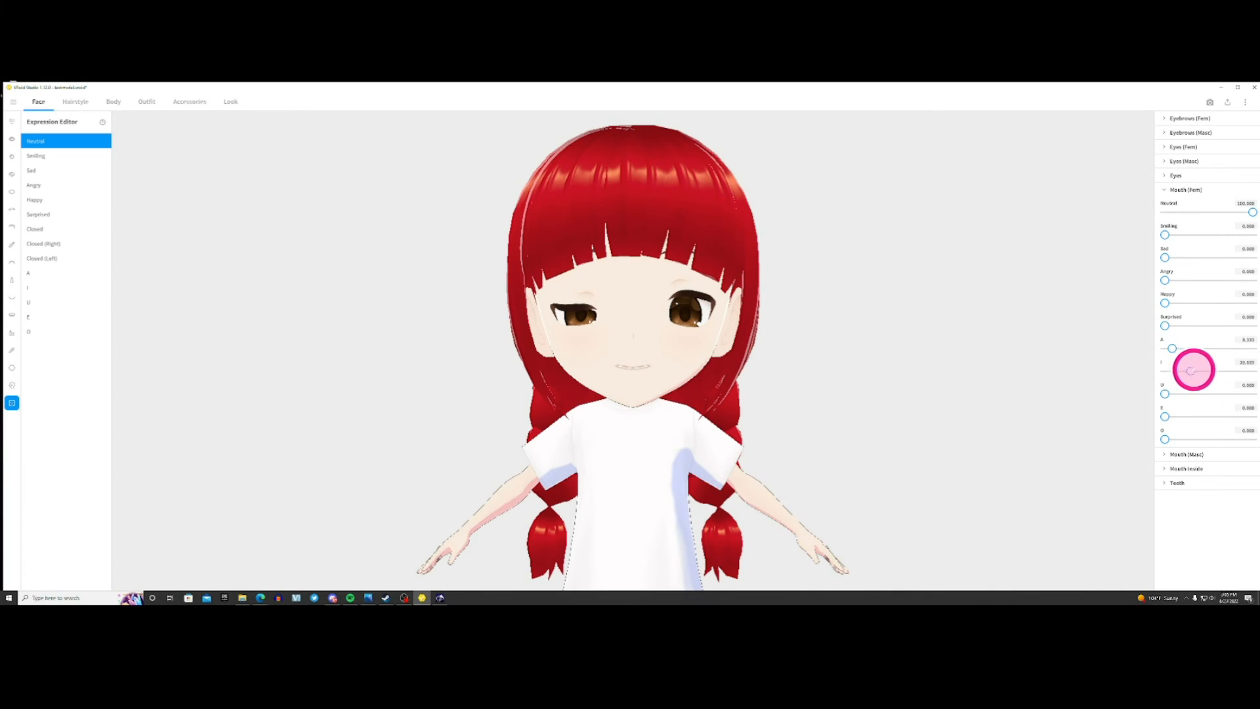
left_click_drag(1194, 370, 1169, 369)
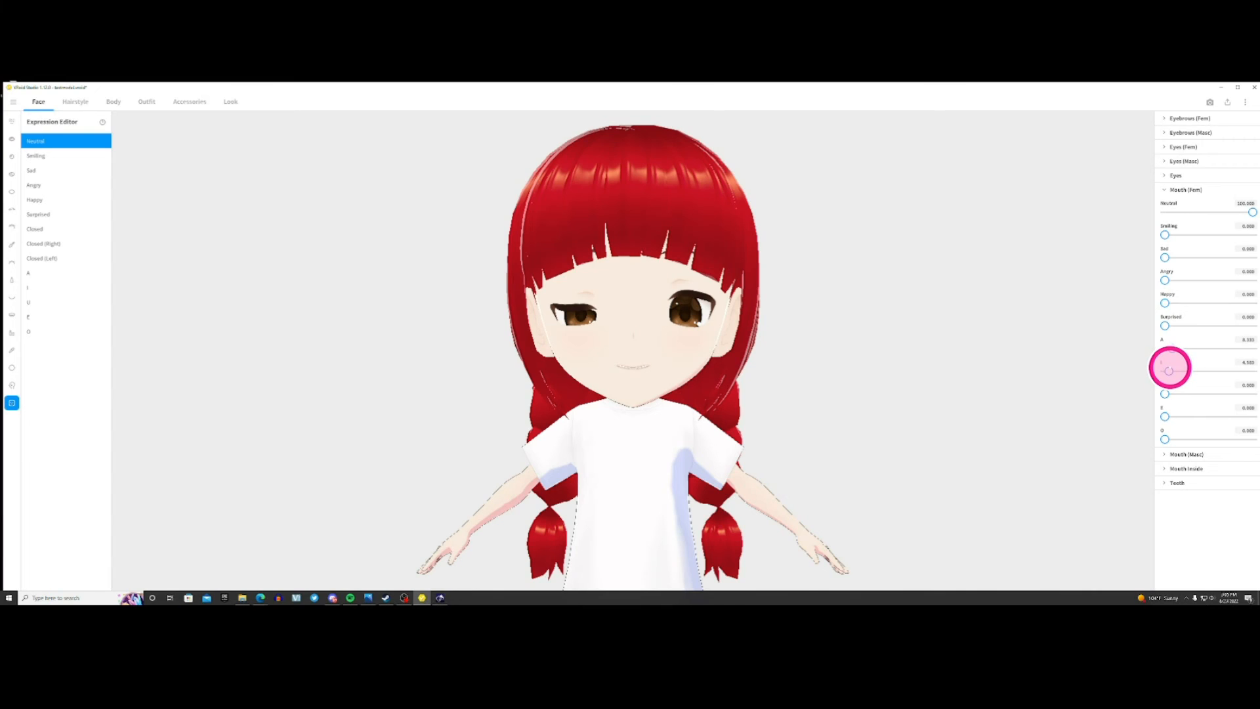
left_click_drag(1170, 368, 1185, 378)
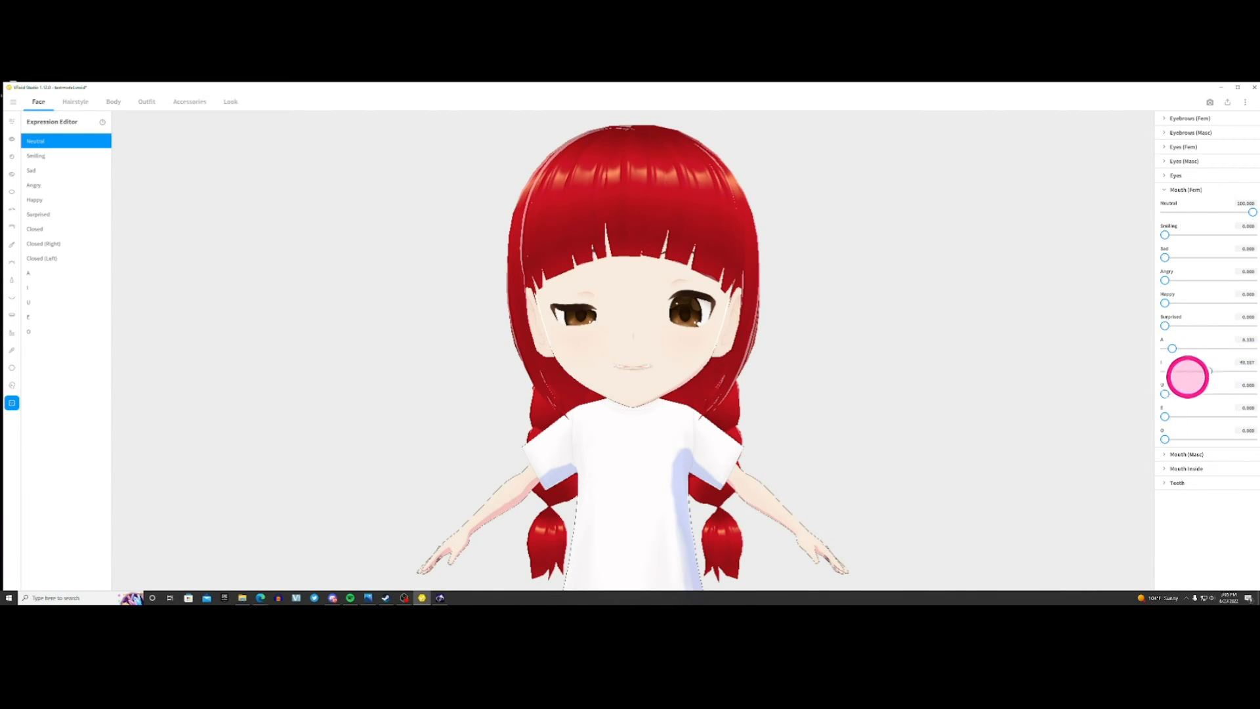
left_click_drag(1187, 372, 1164, 371)
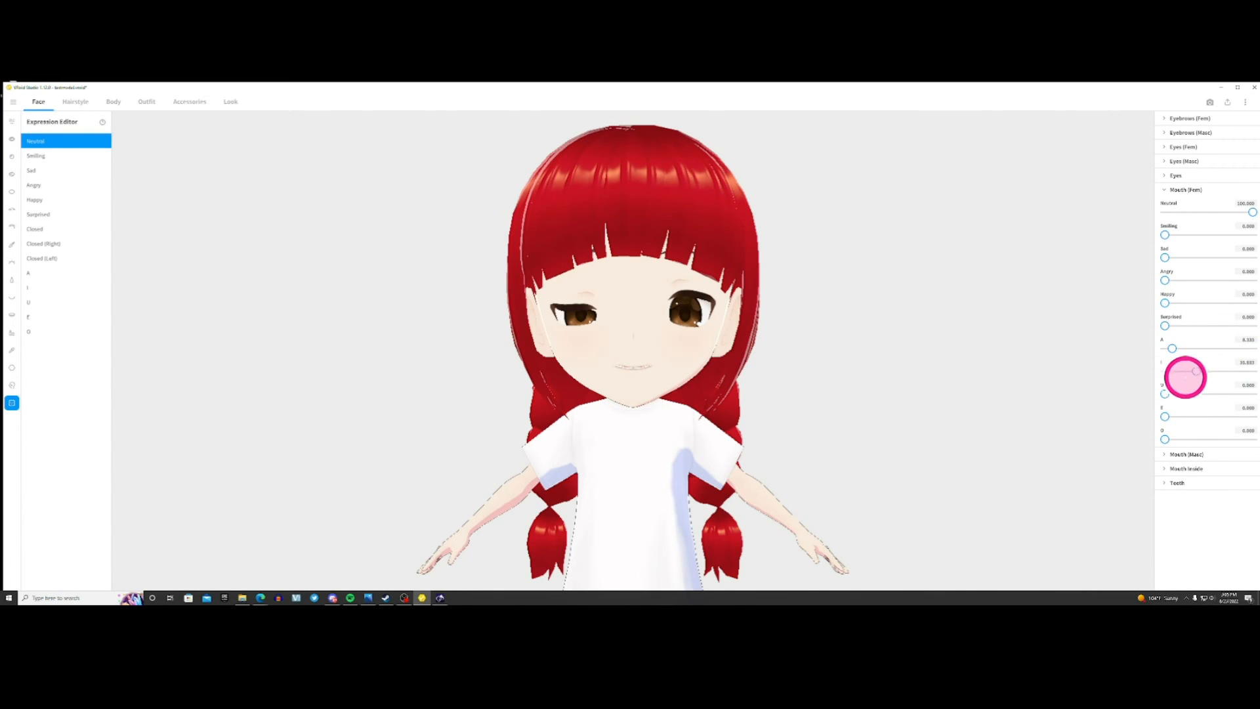
left_click_drag(1166, 373, 1166, 393)
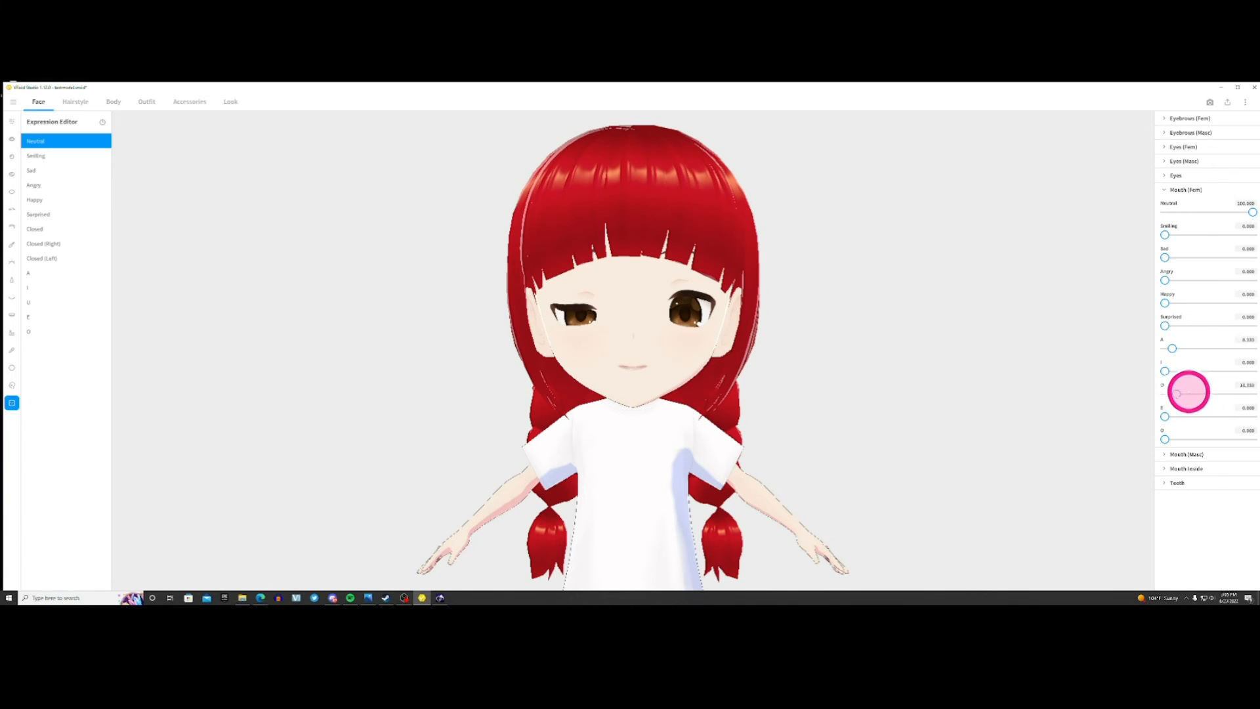
left_click_drag(1173, 391, 1188, 391)
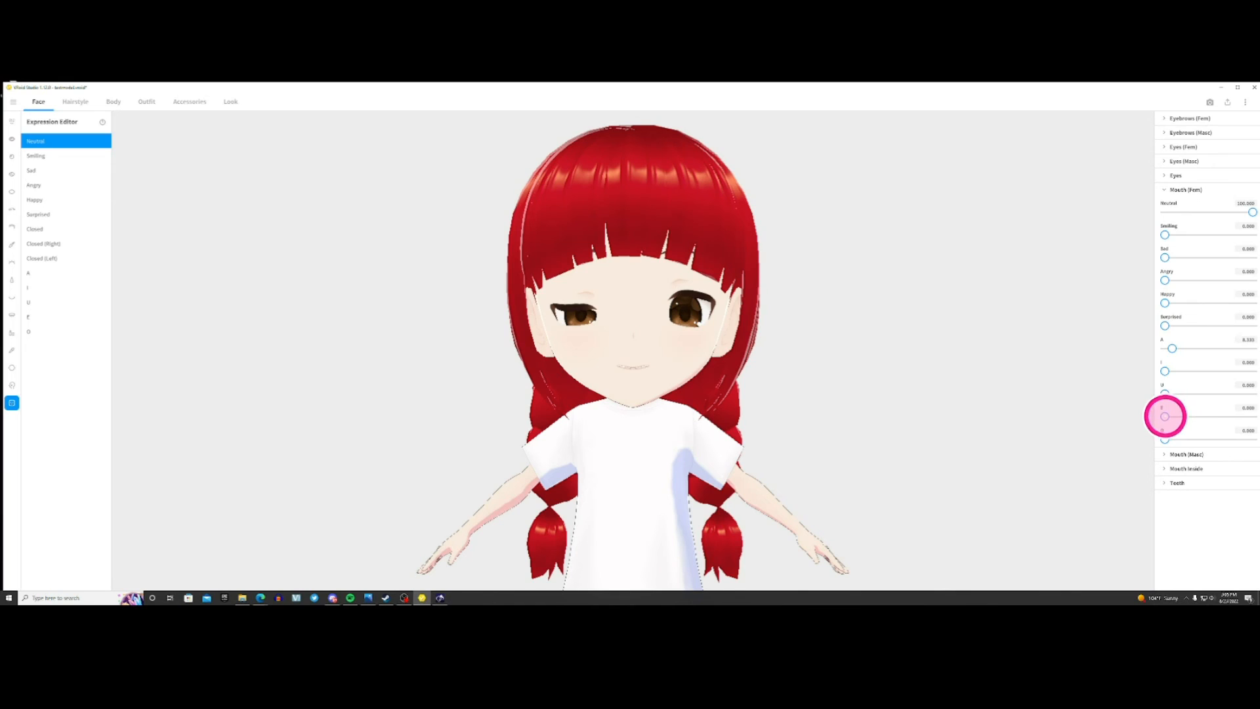
left_click_drag(1164, 415, 1245, 398)
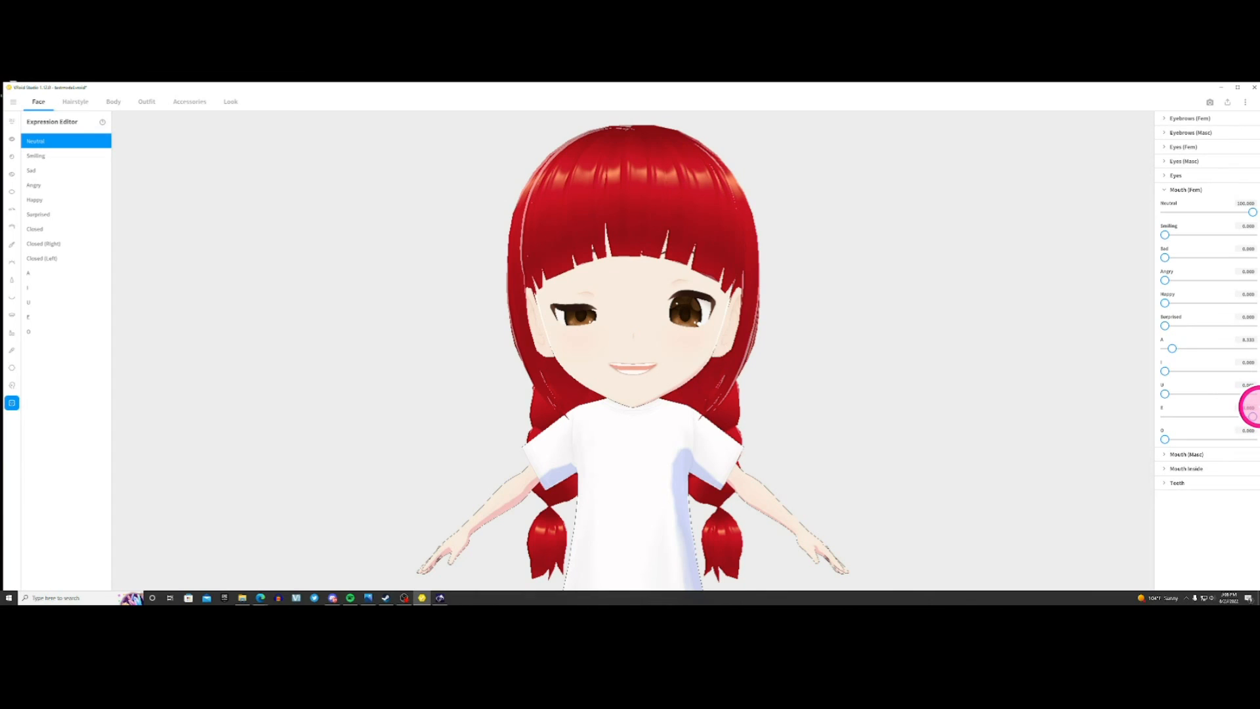
left_click_drag(1250, 408, 1166, 370)
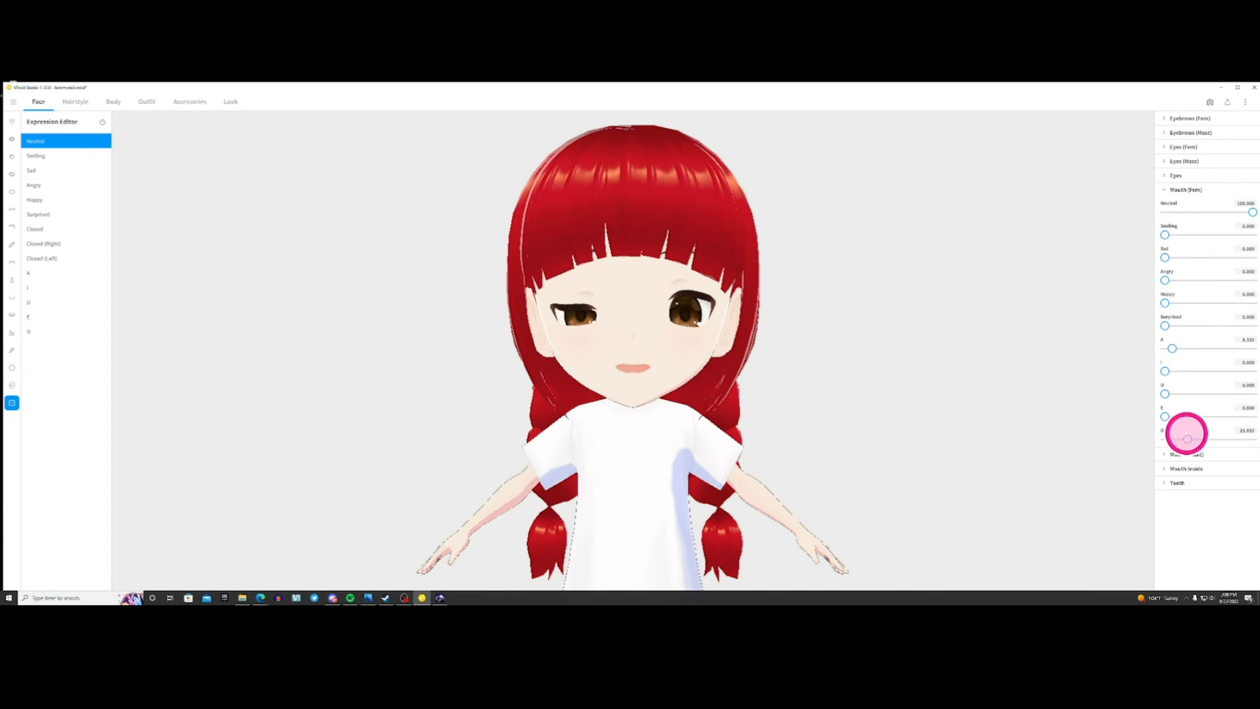
left_click_drag(1185, 433, 1177, 434)
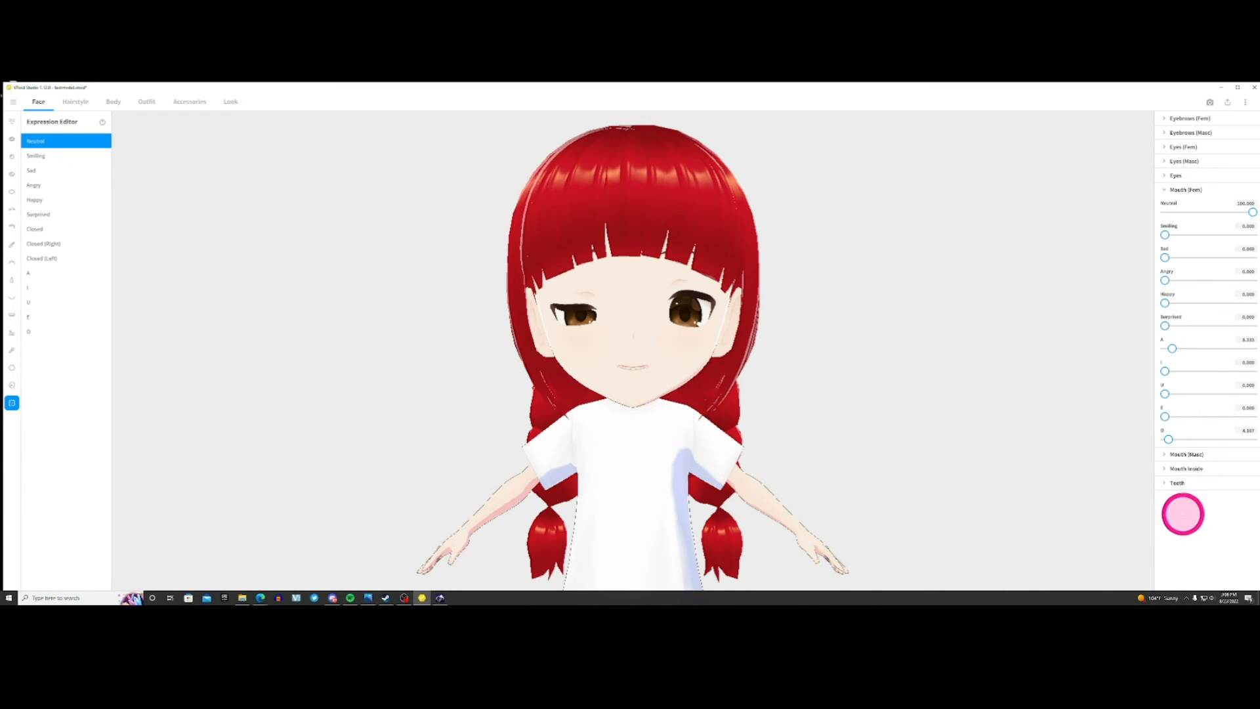
scroll("down", 3)
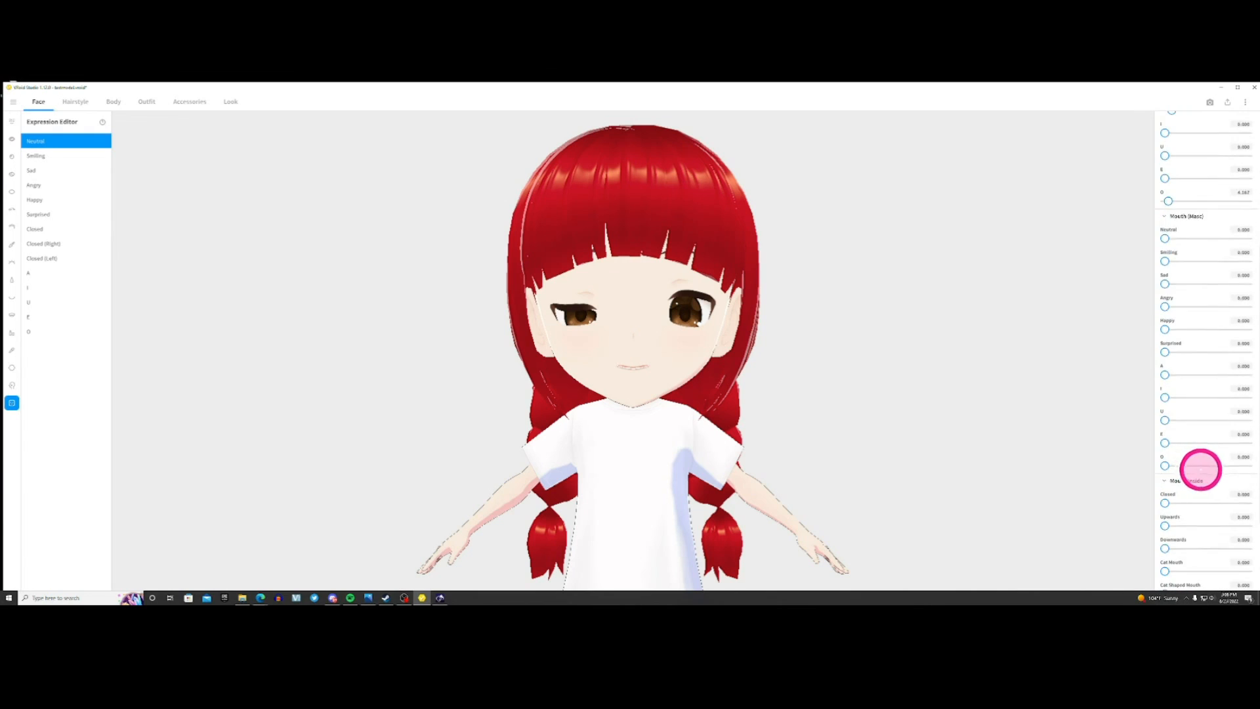
Scroll the expression sliders through the Mouth (Masc), Mouth Inside and Teeth sections
scroll("down", 3)
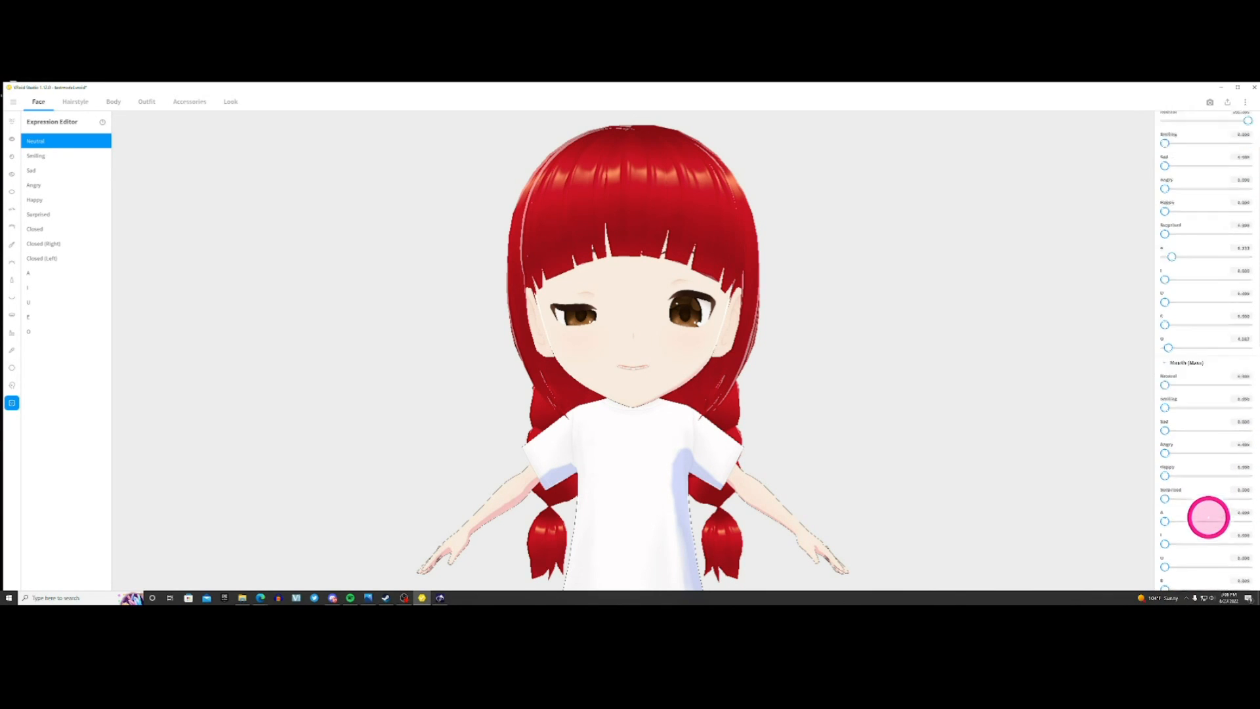
scroll("down", 3)
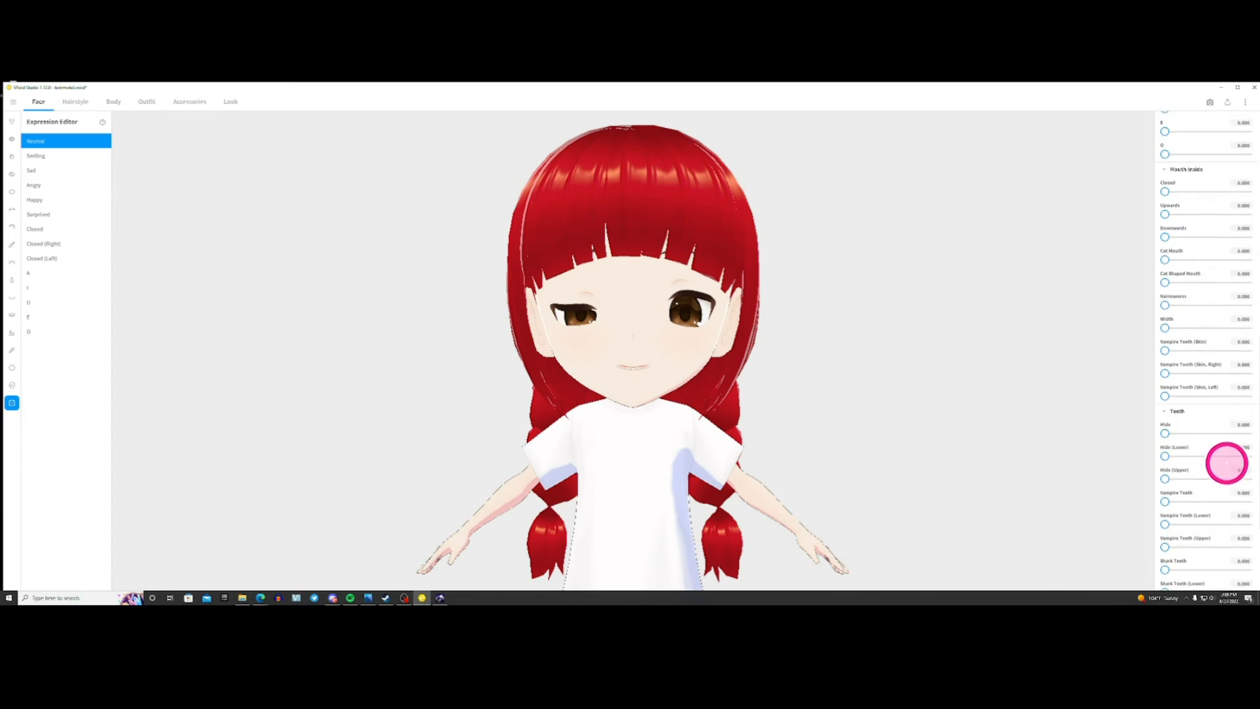
scroll("down", 3)
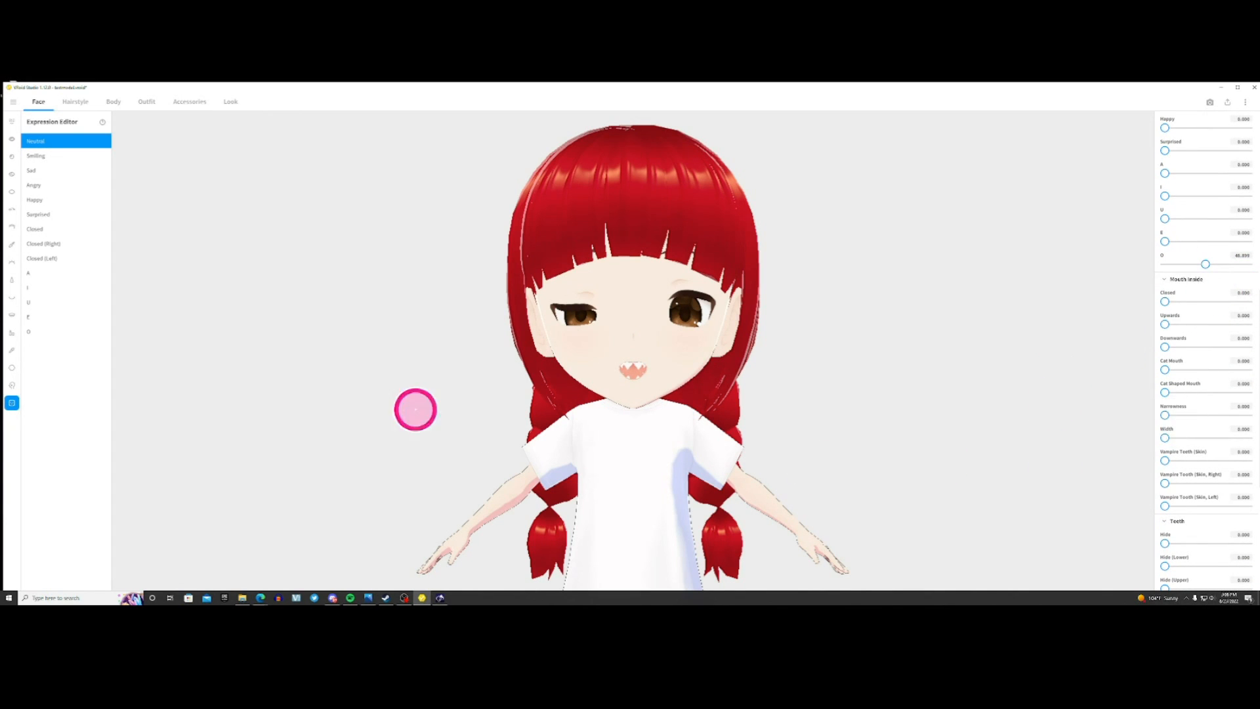
Preview the Smiling, Angry, Happy and Surprised expressions on the red-haired model
left_click(36, 156)
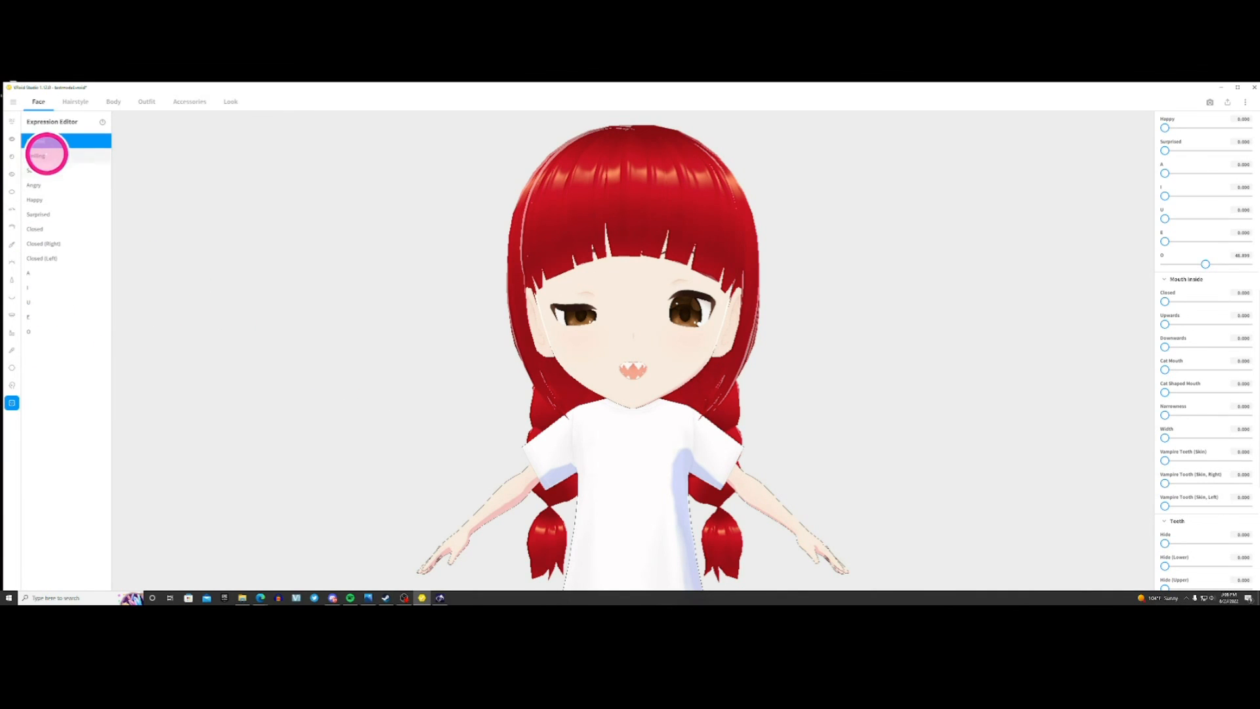
left_click(34, 185)
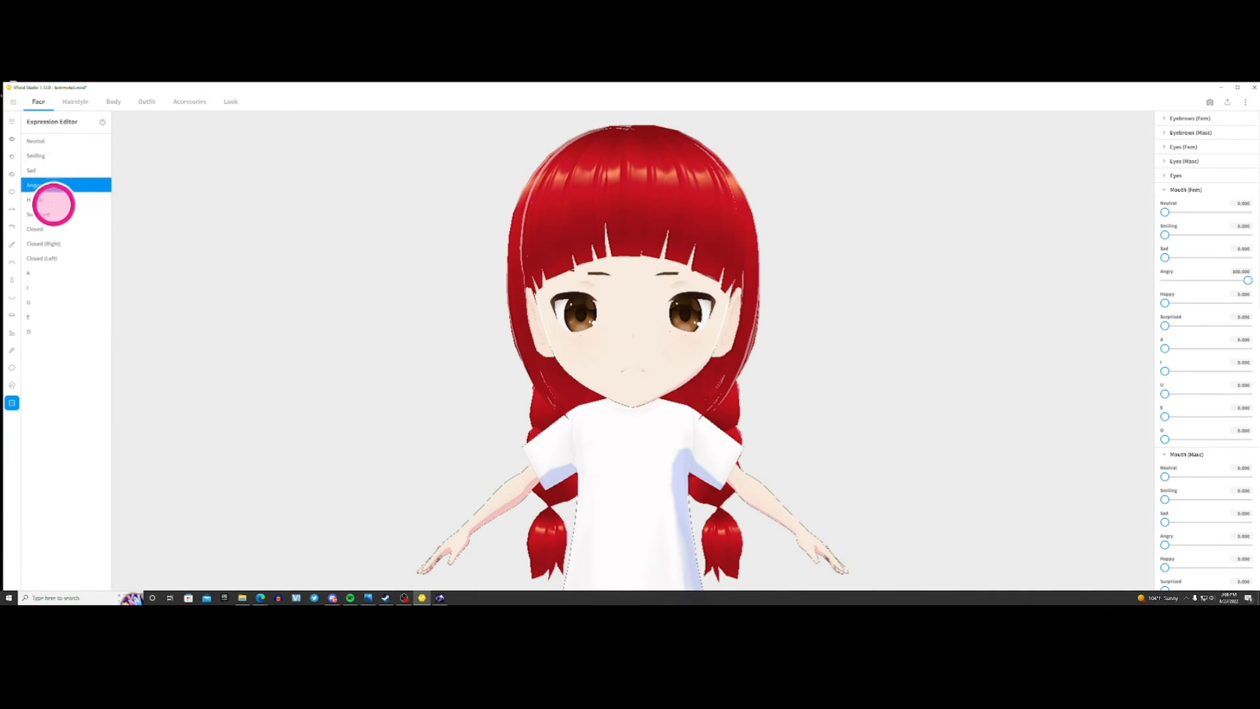
left_click(36, 199)
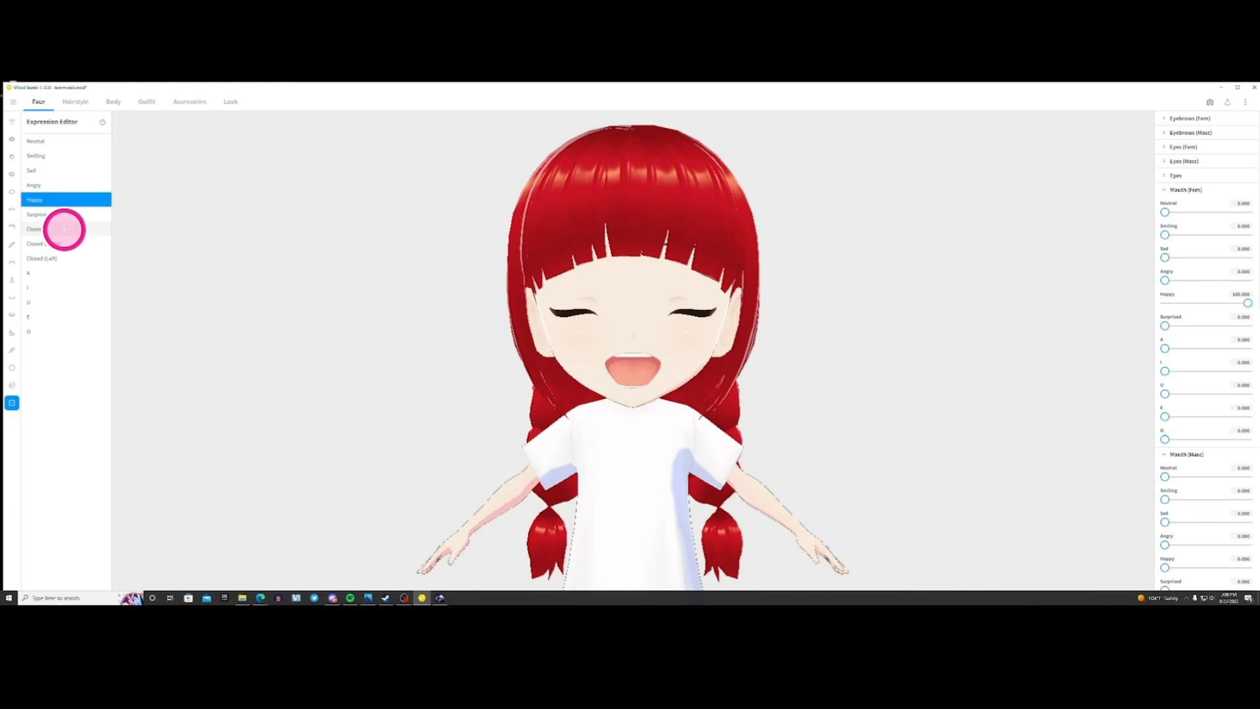
left_click(38, 214)
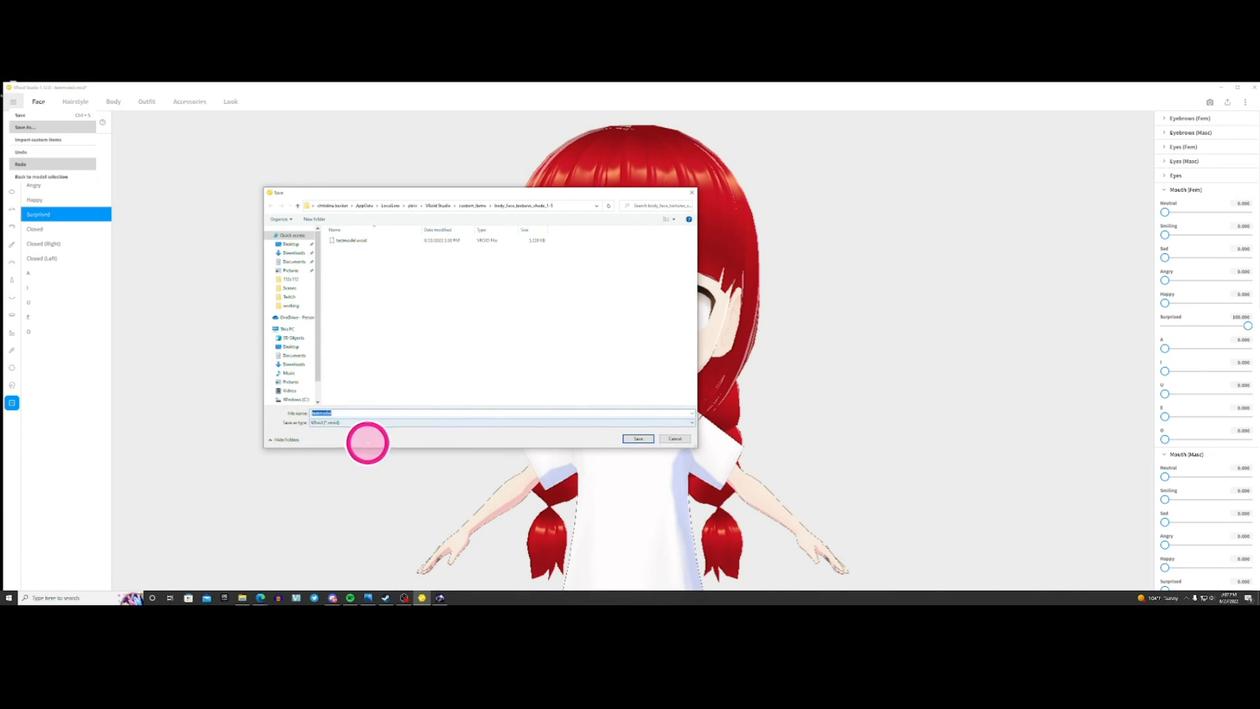
Save the red-haired model file to the Desktop, then show the export options
left_click(289, 244)
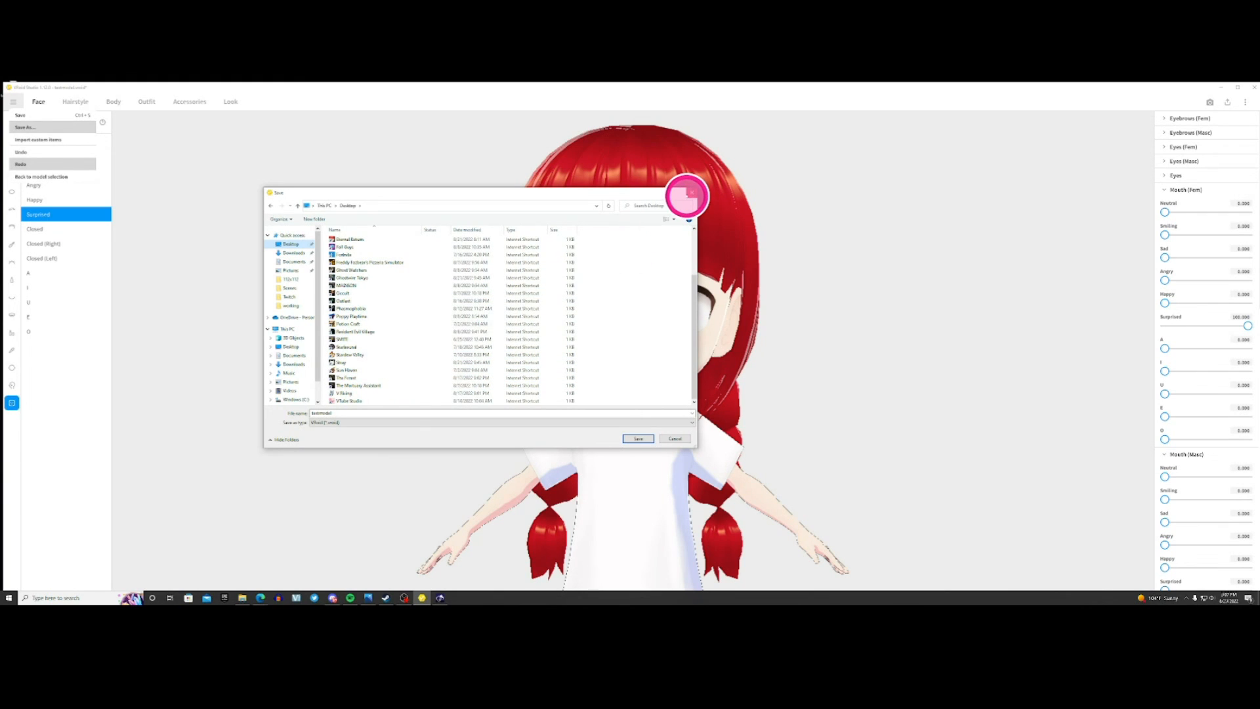
left_click(637, 438)
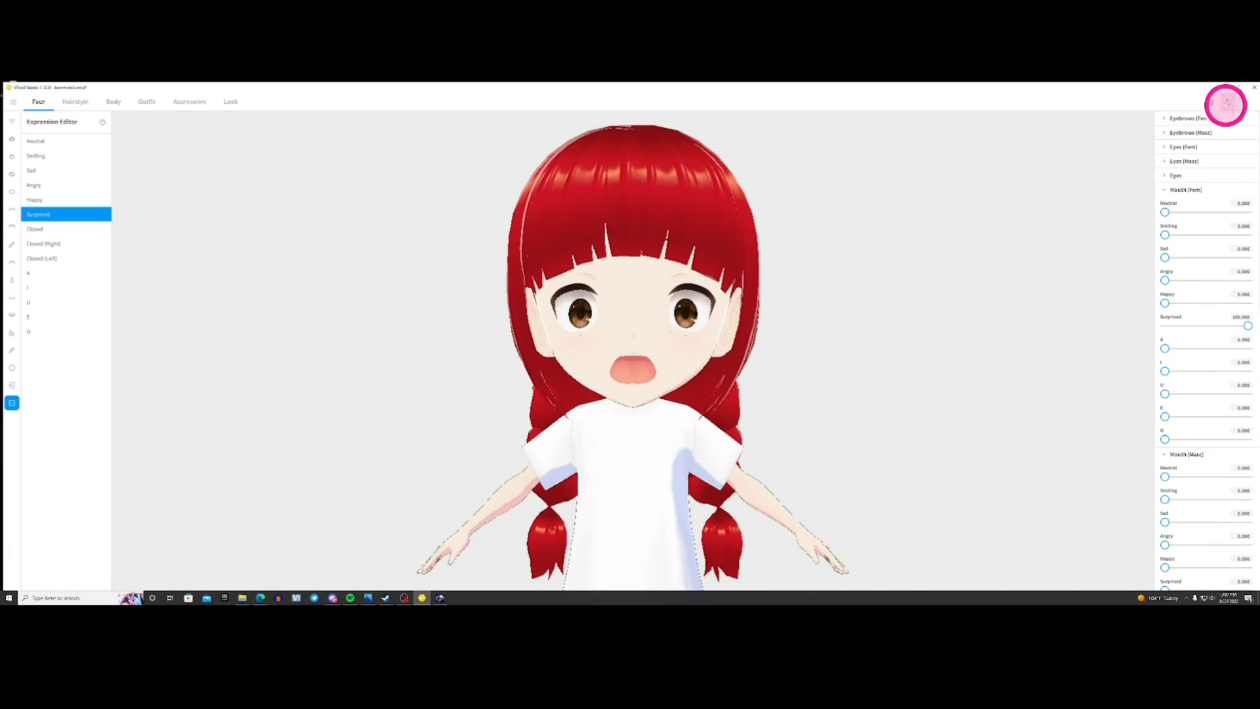
left_click(1228, 101)
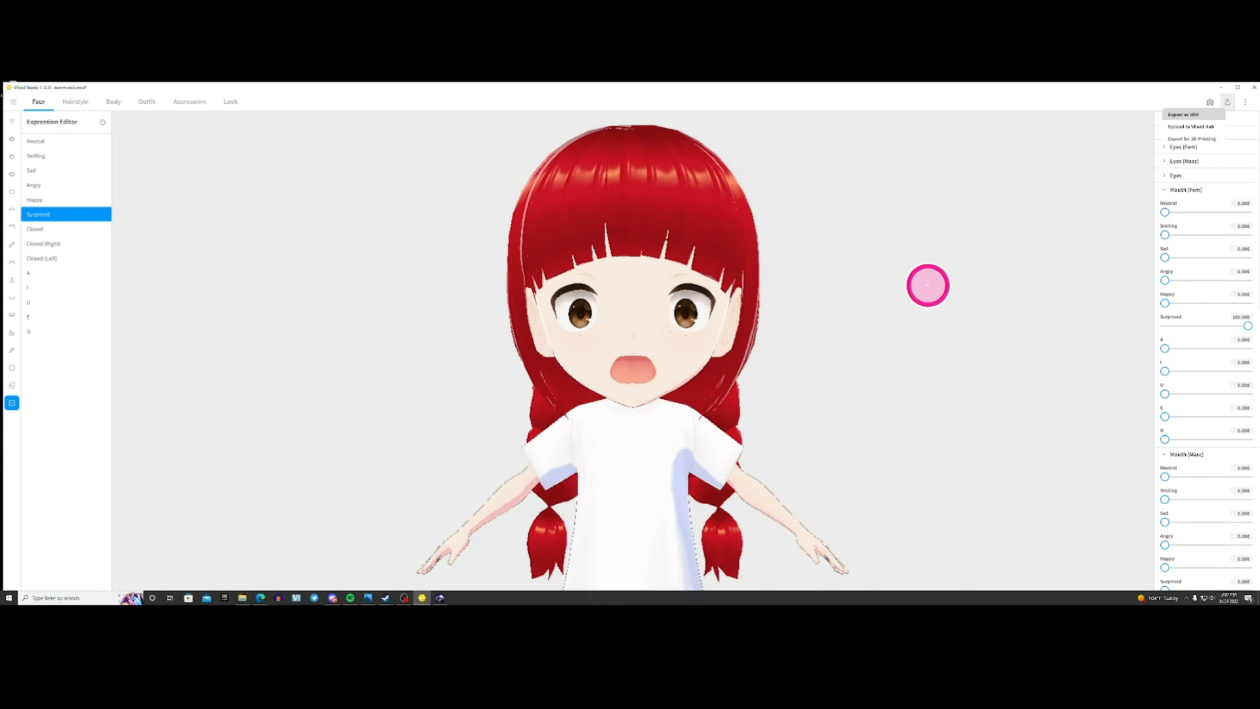
Export the avatar as VRM to the Desktop, overwriting the existing testmodel.vrm
left_click(1182, 111)
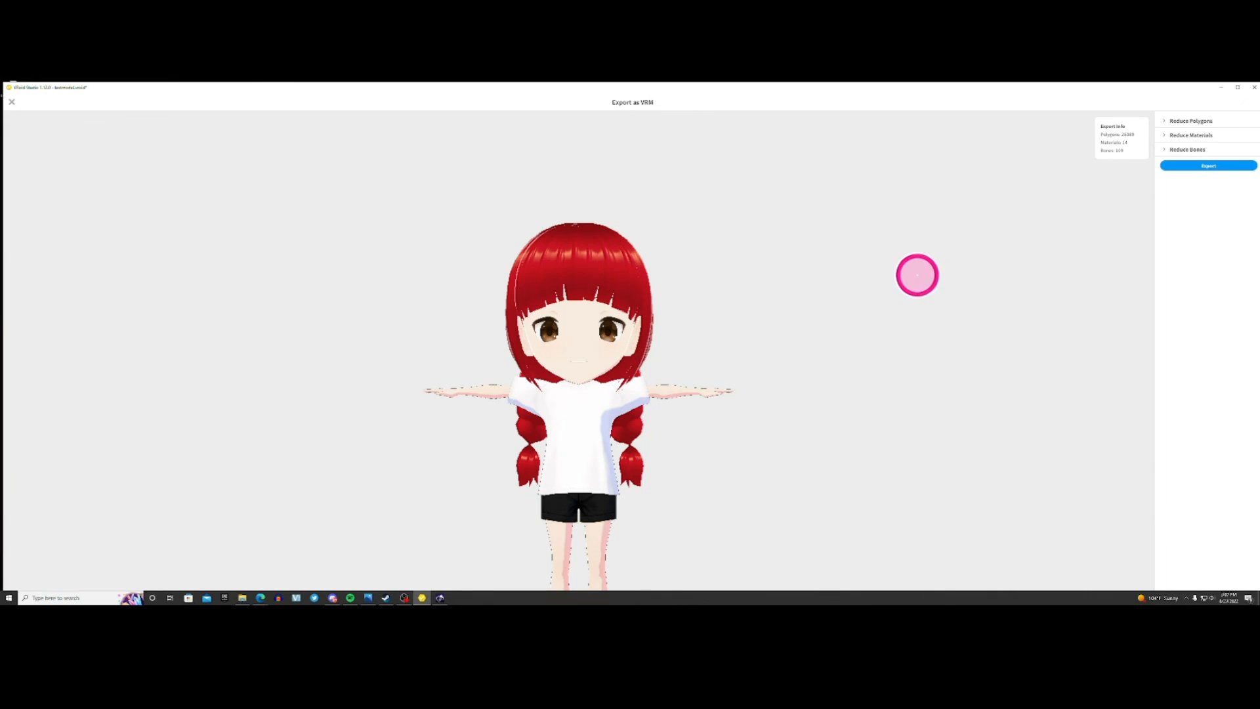
left_click(1209, 165)
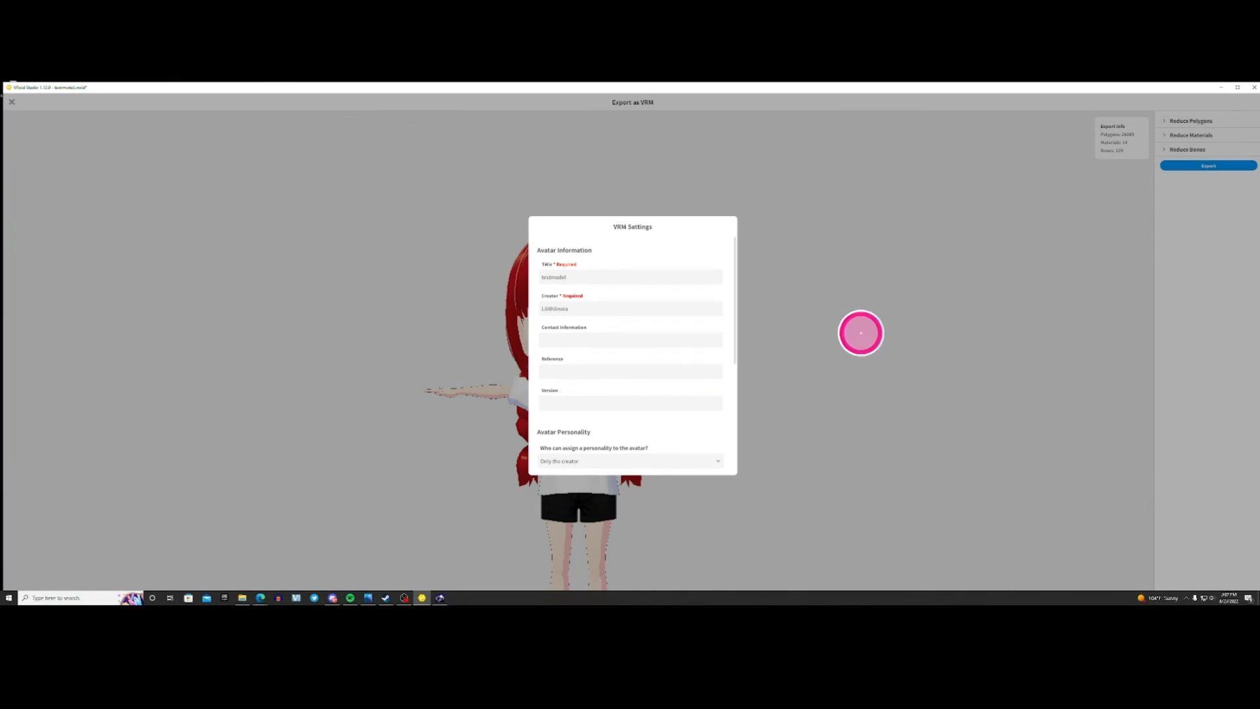
scroll("down", 3)
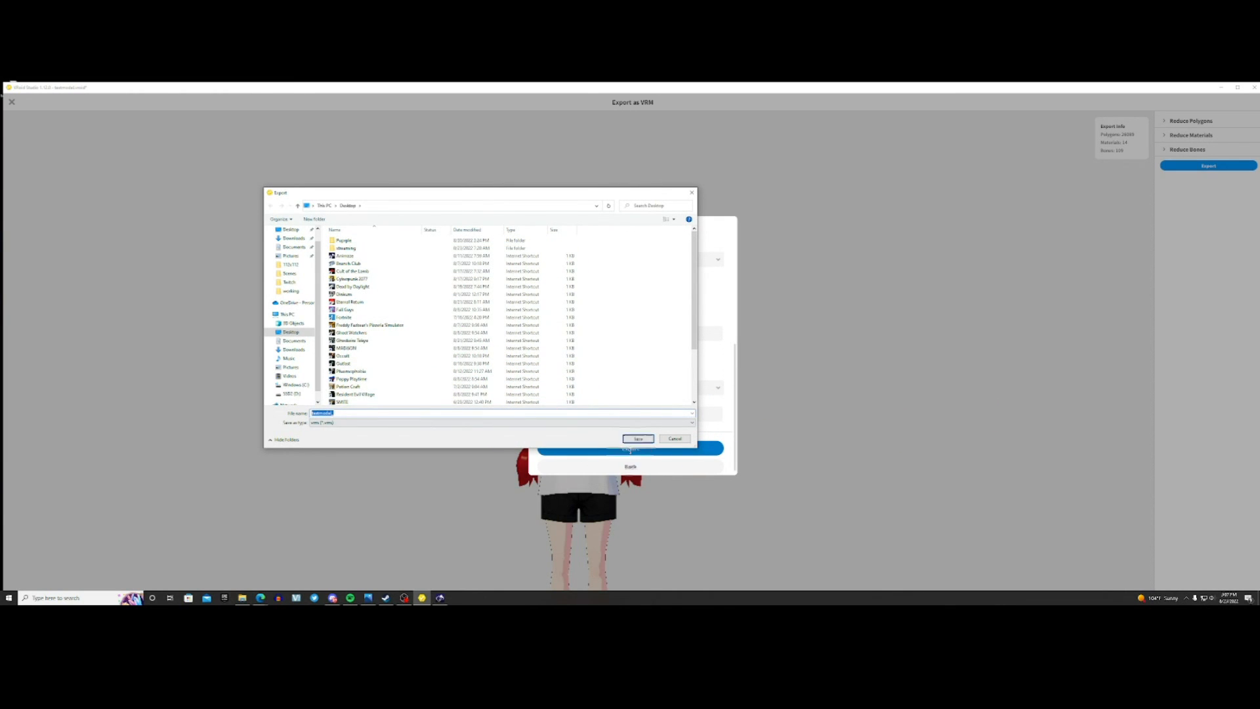
left_click(637, 439)
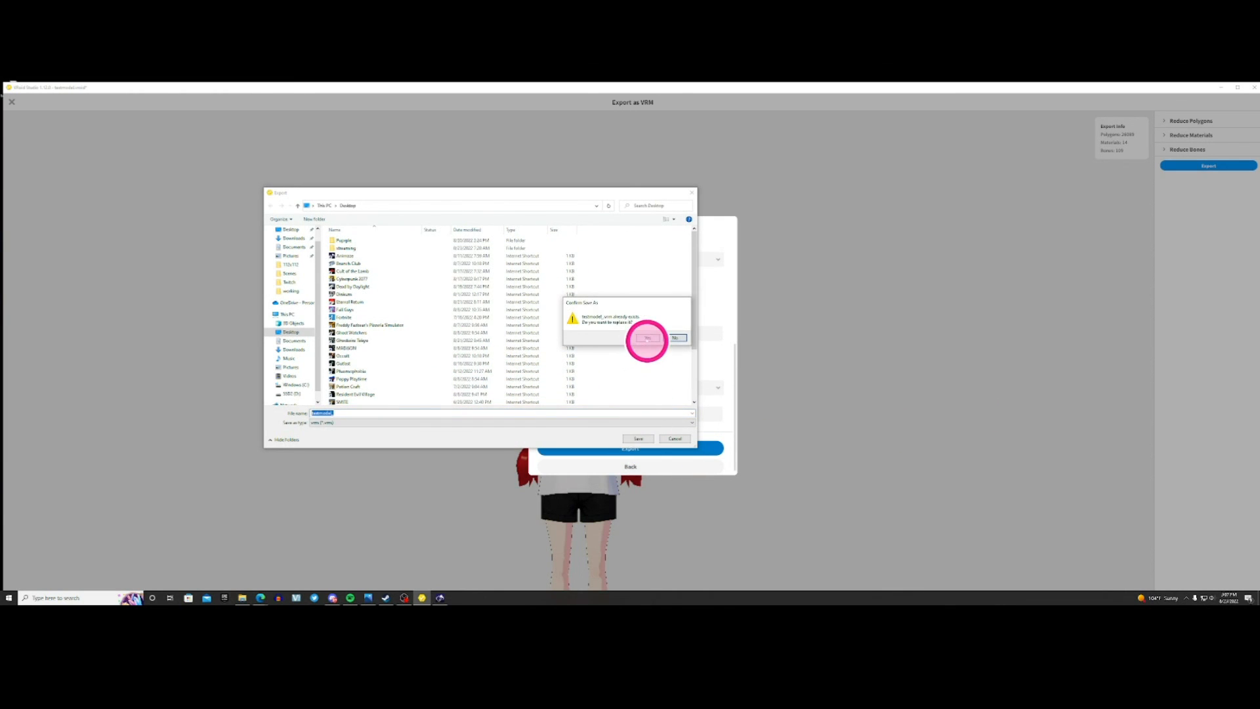
left_click(647, 337)
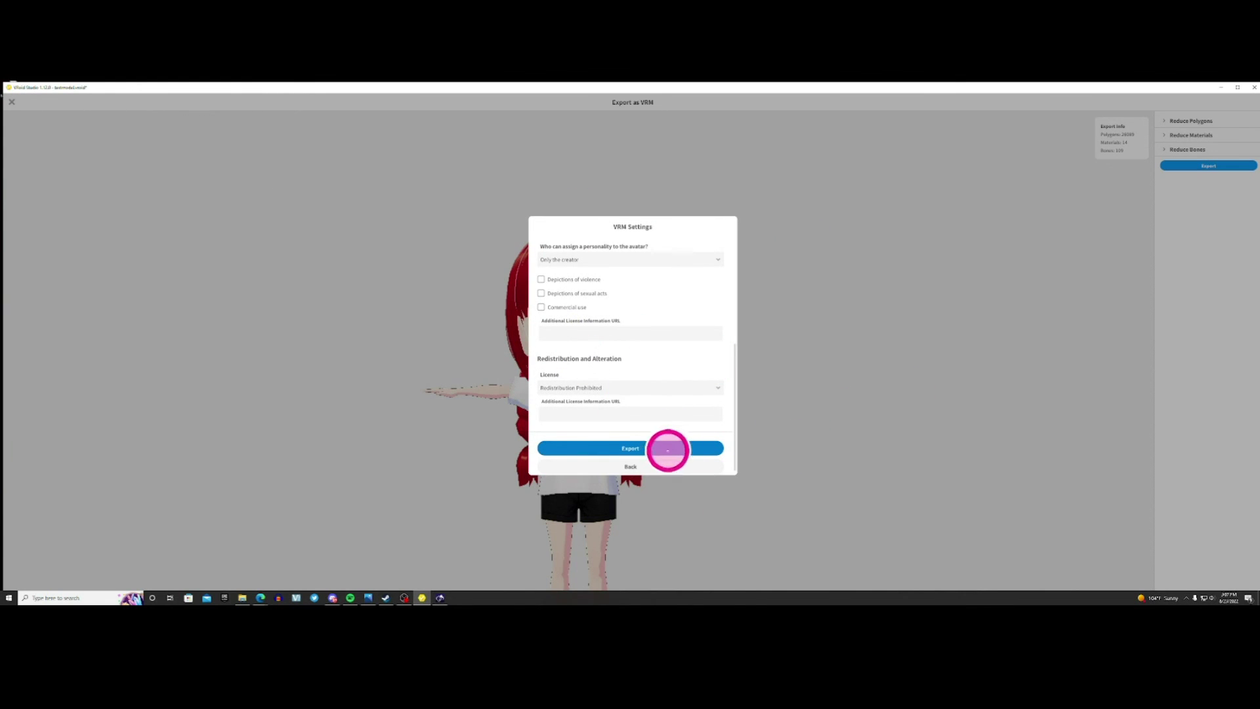
left_click(630, 448)
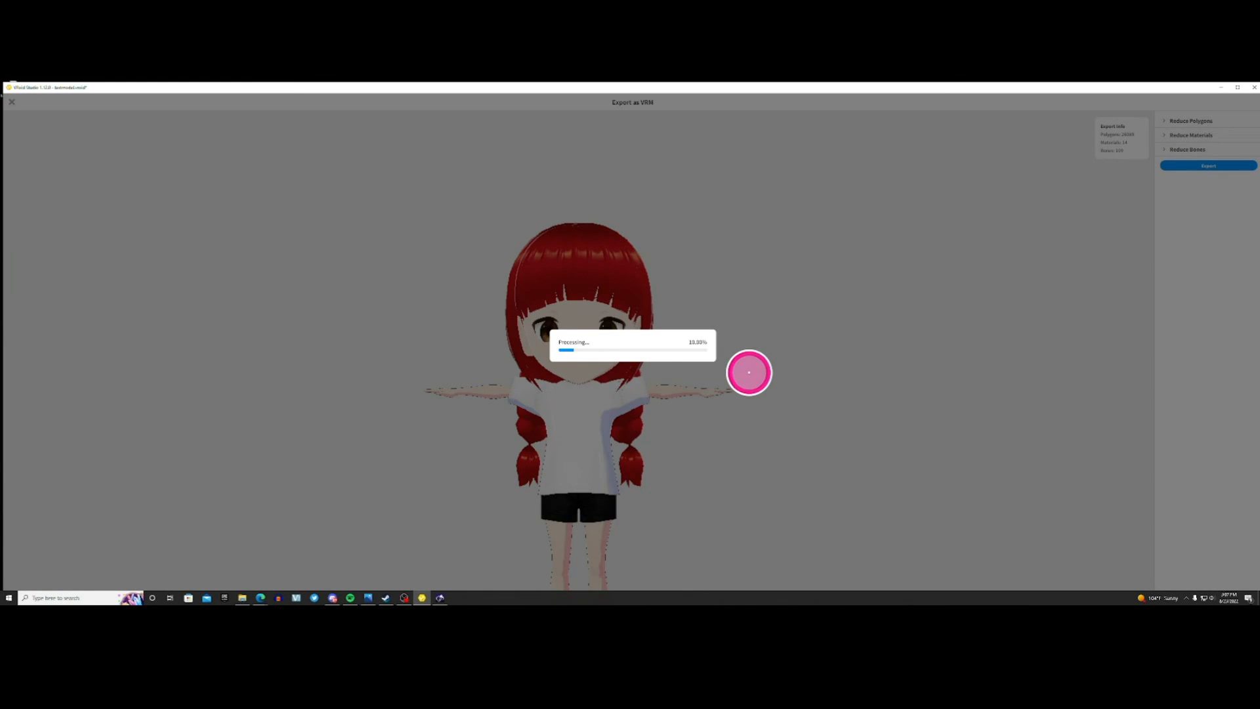
mouse_move(887, 376)
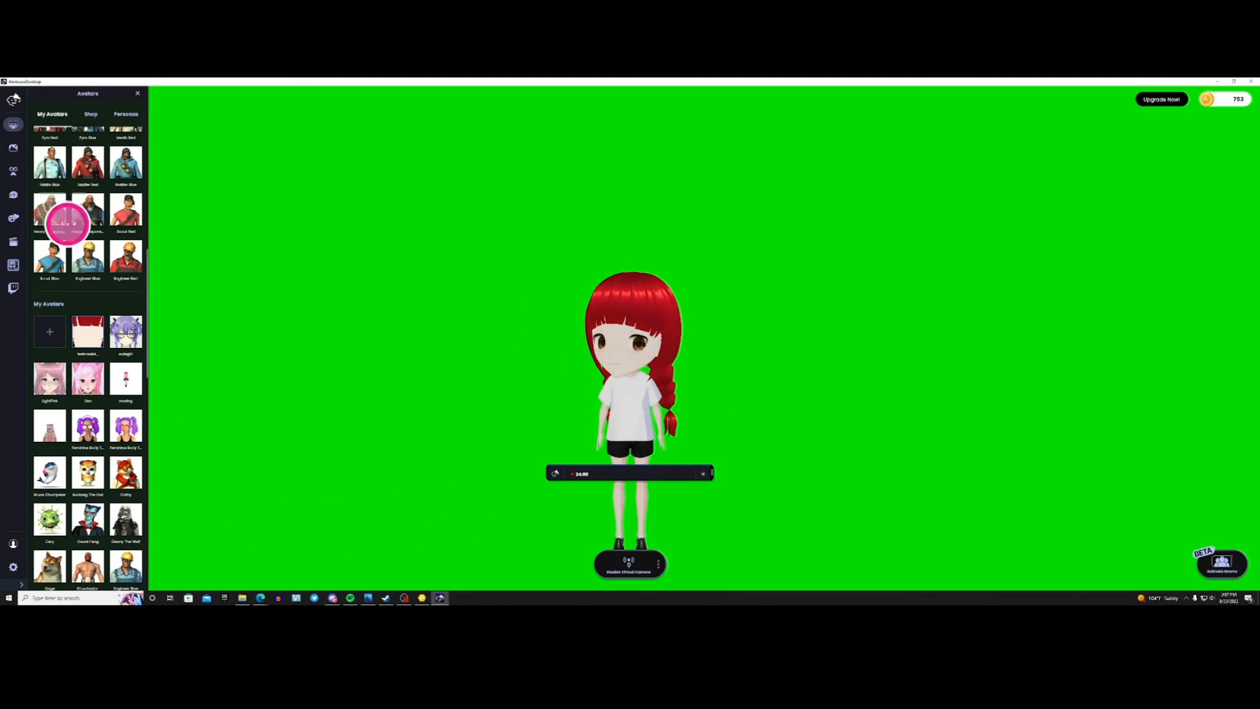
Import the re-exported .vrm file from the Desktop via the My Avatars + tile
left_click(49, 332)
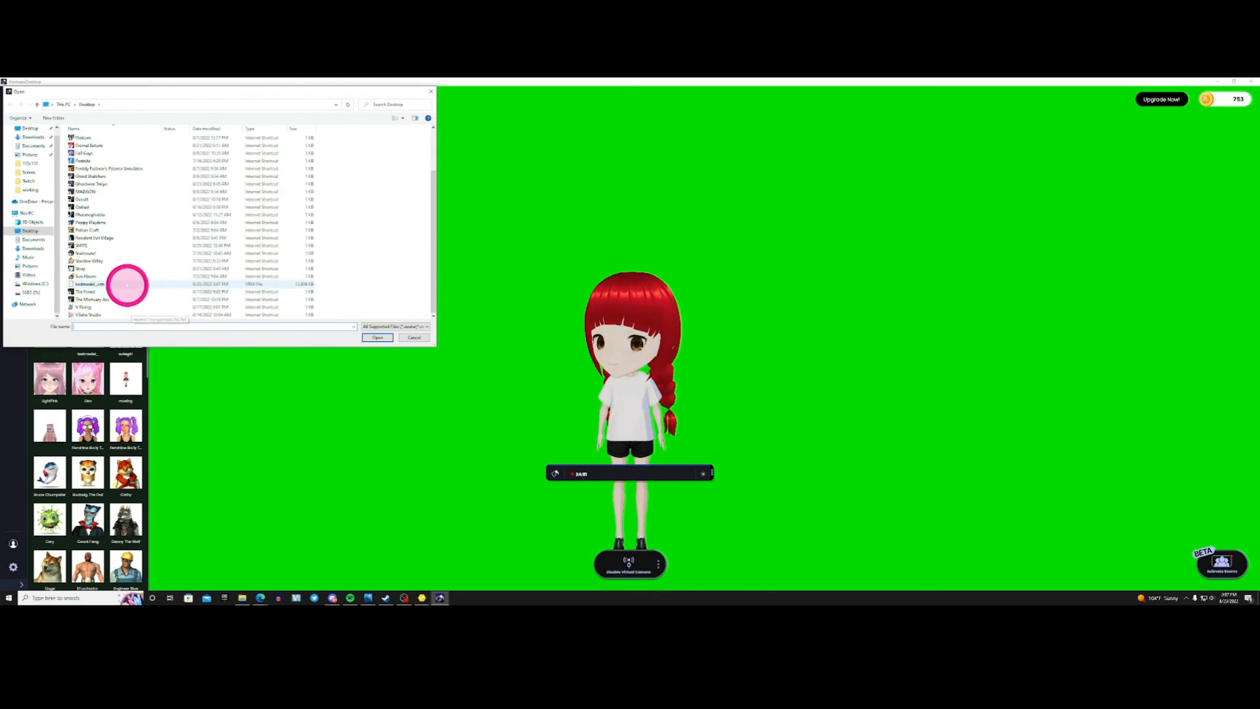
left_click(377, 337)
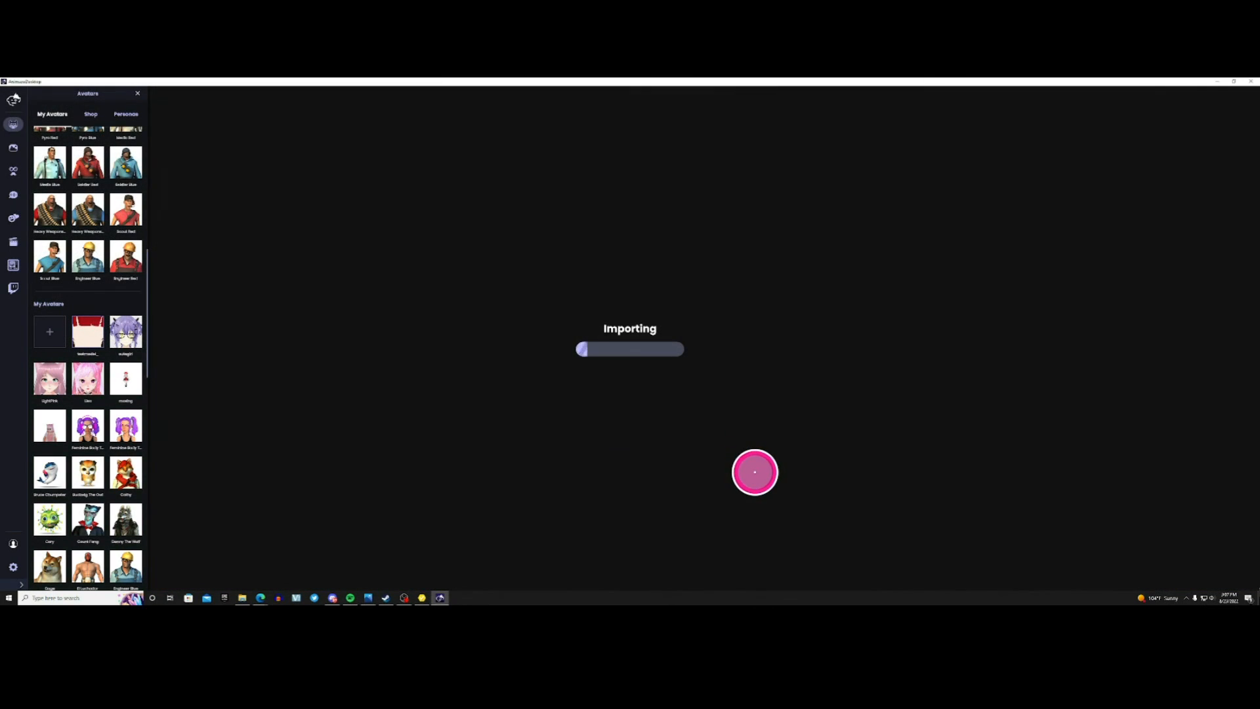